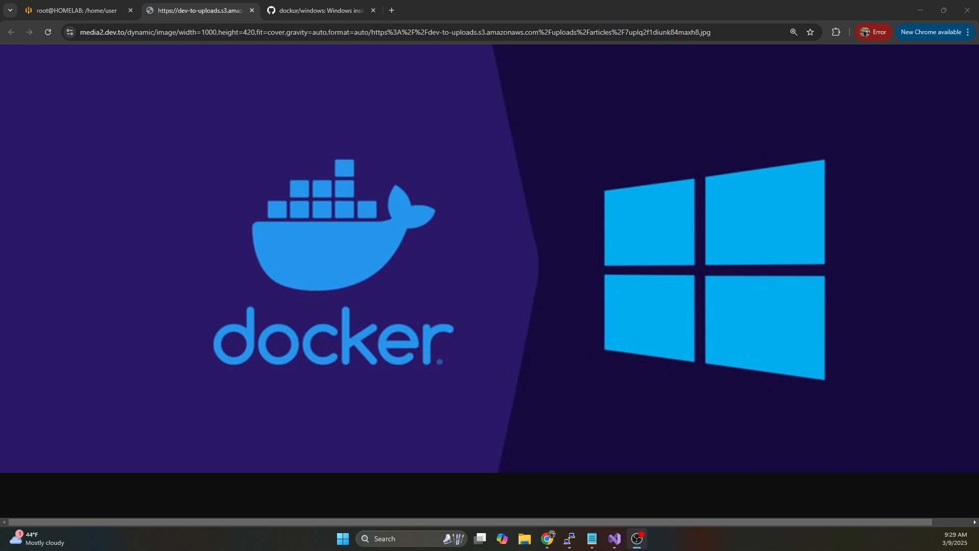
{"action": "mouse_move", "coordinate": [318, 279]}
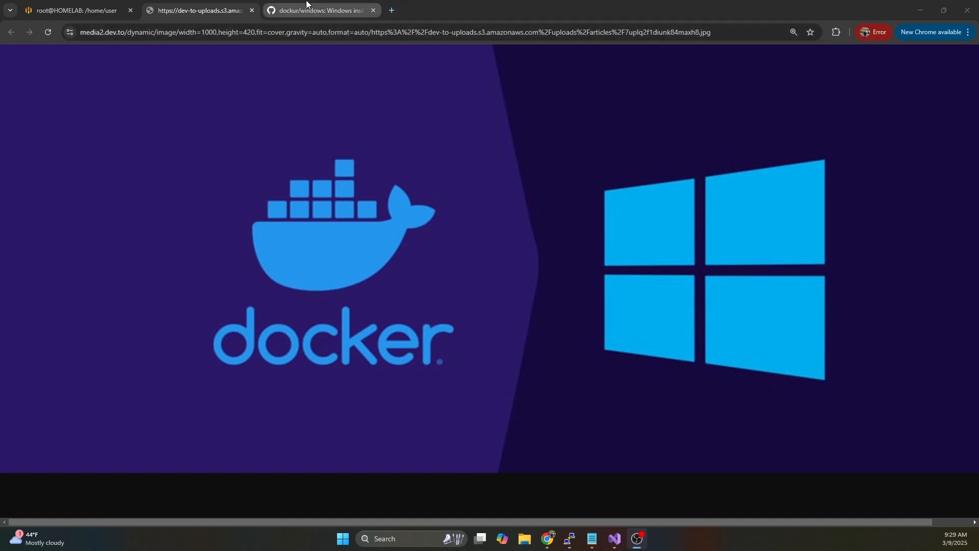
{"action": "mouse_move", "coordinate": [312, 10]}
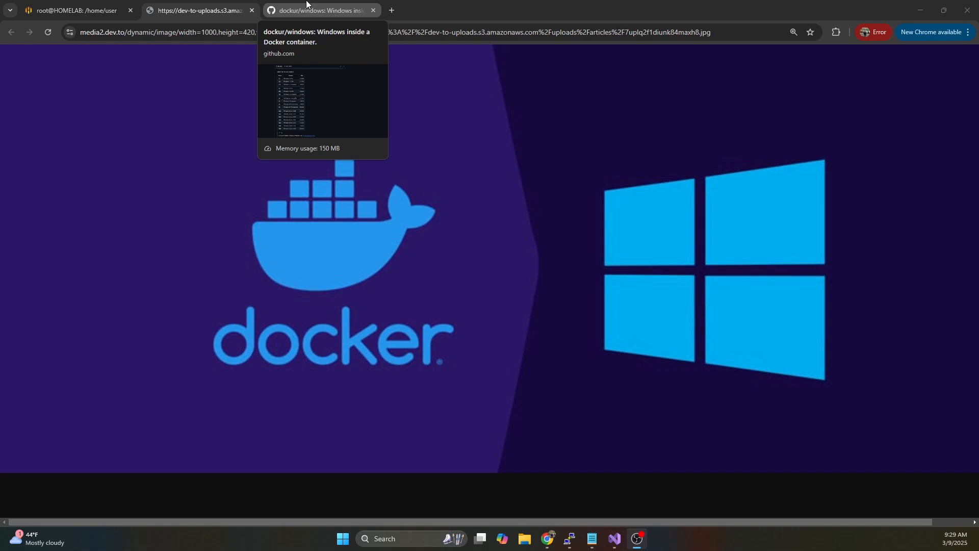
Go to the dockur/windows repository and scroll its README to the Windows version table
{"action": "left_click", "coordinate": [200, 11]}
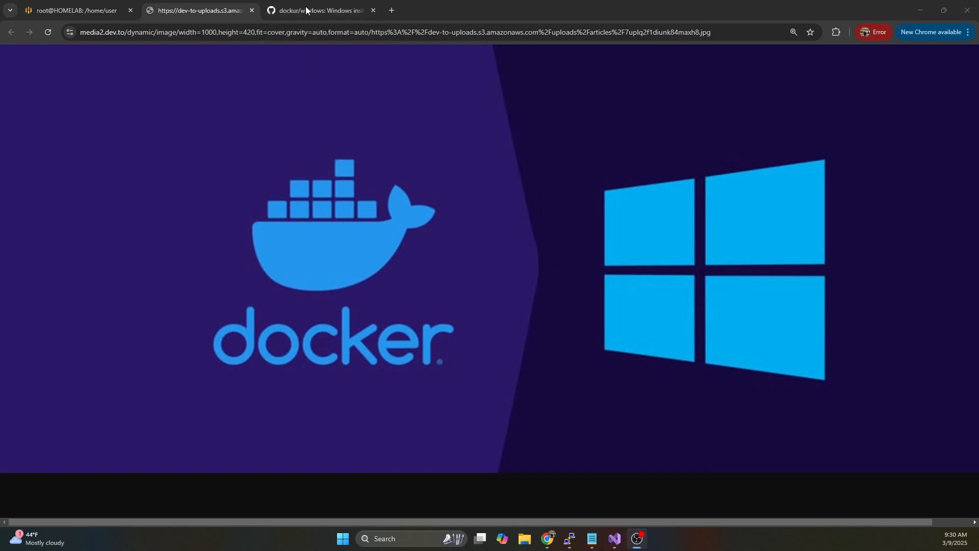
{"action": "left_click", "coordinate": [316, 11]}
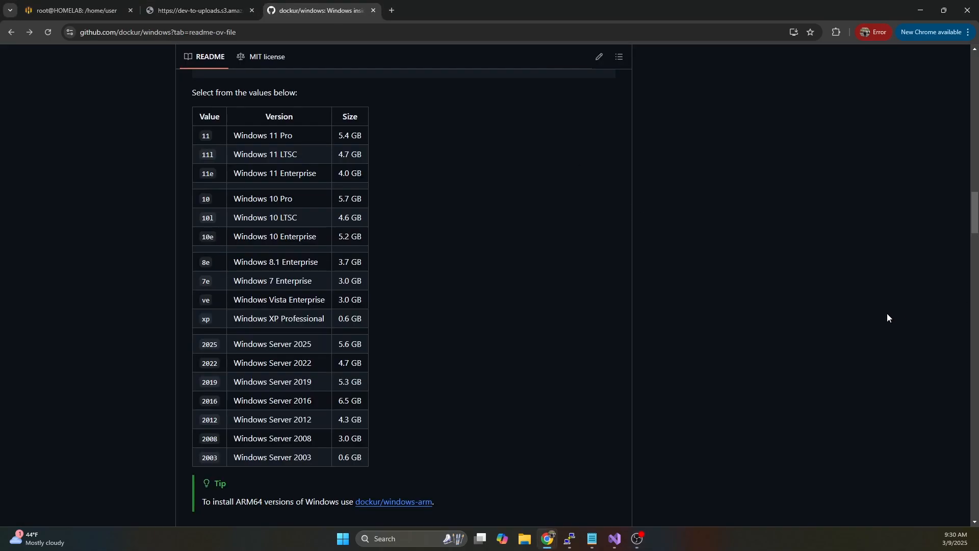
{"action": "mouse_move", "coordinate": [784, 292]}
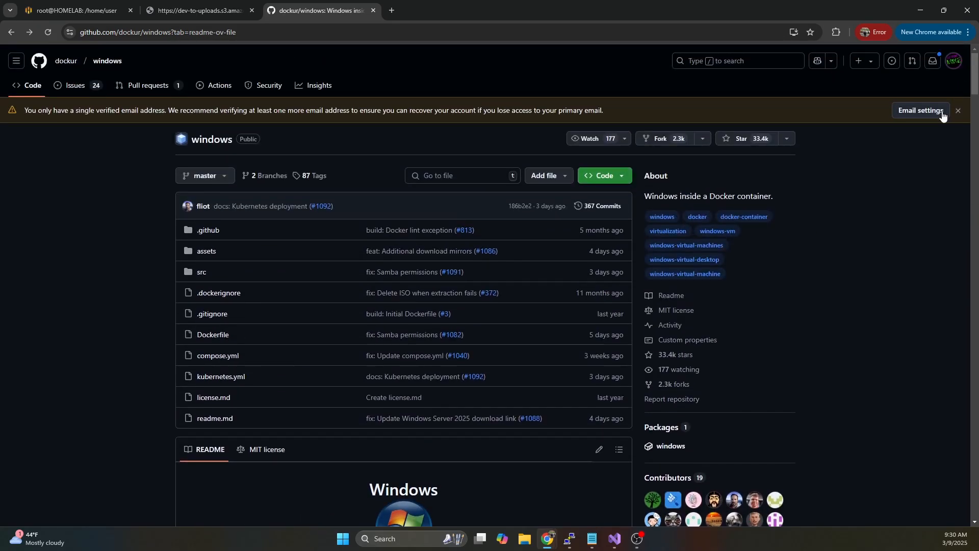
{"action": "scroll", "scroll_direction": "down", "scroll_amount": 3}
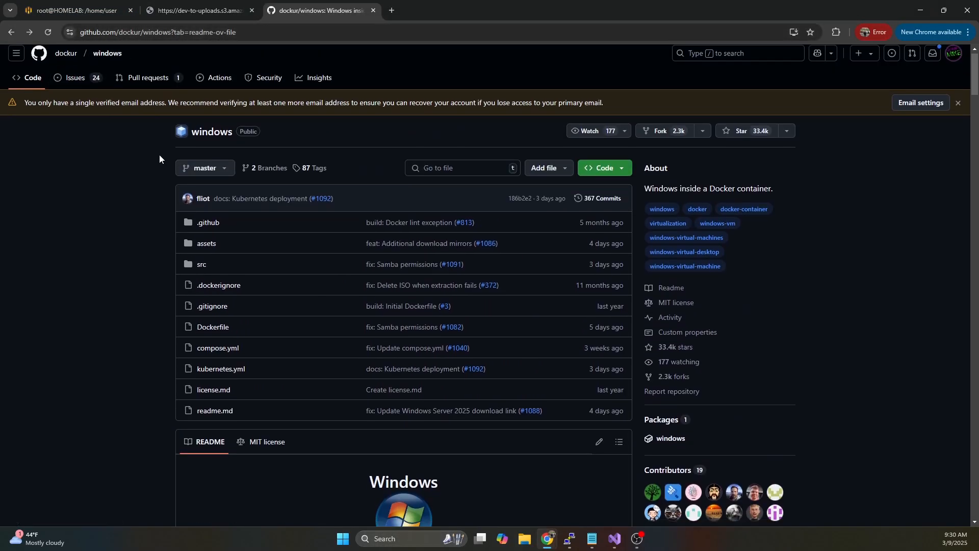
{"action": "scroll", "scroll_direction": "down", "scroll_amount": 3}
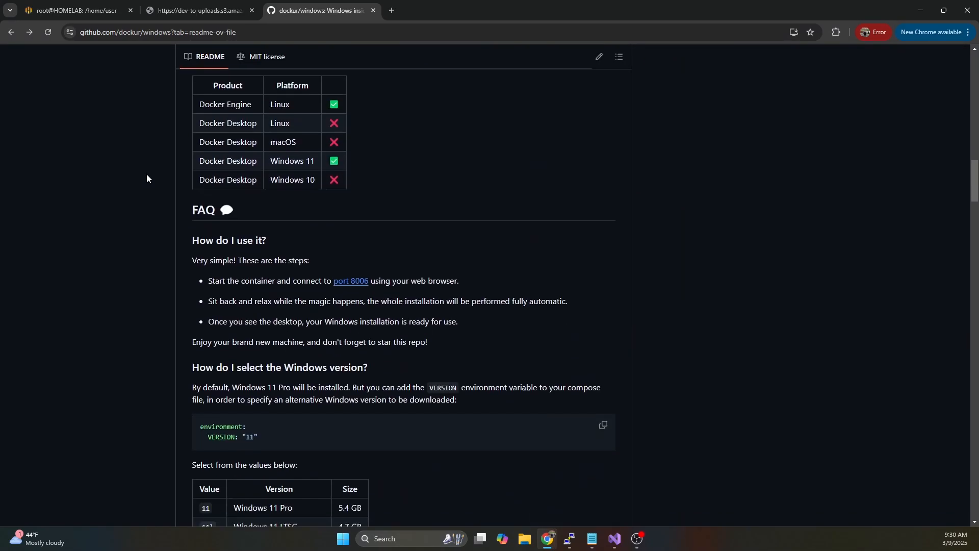
{"action": "scroll", "scroll_direction": "down", "scroll_amount": 3}
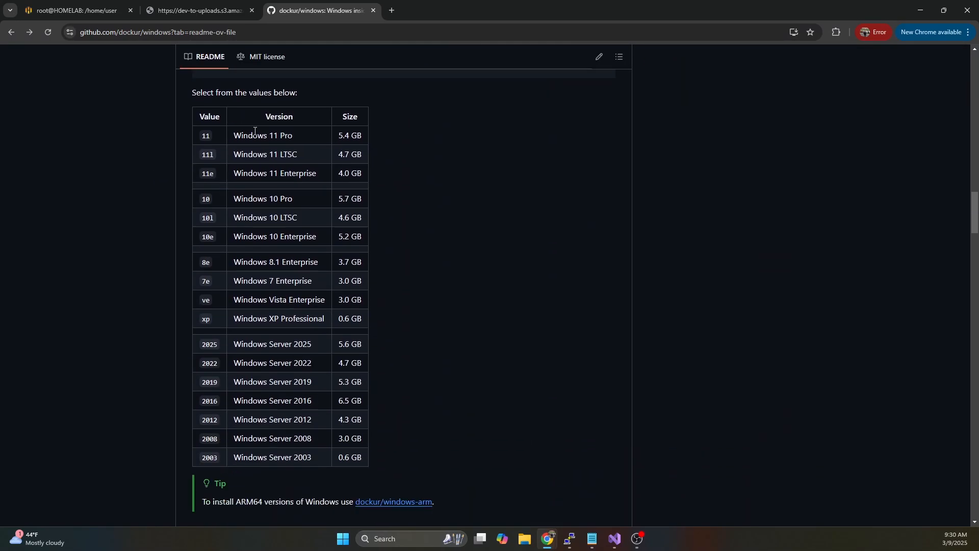
{"action": "mouse_move", "coordinate": [269, 462]}
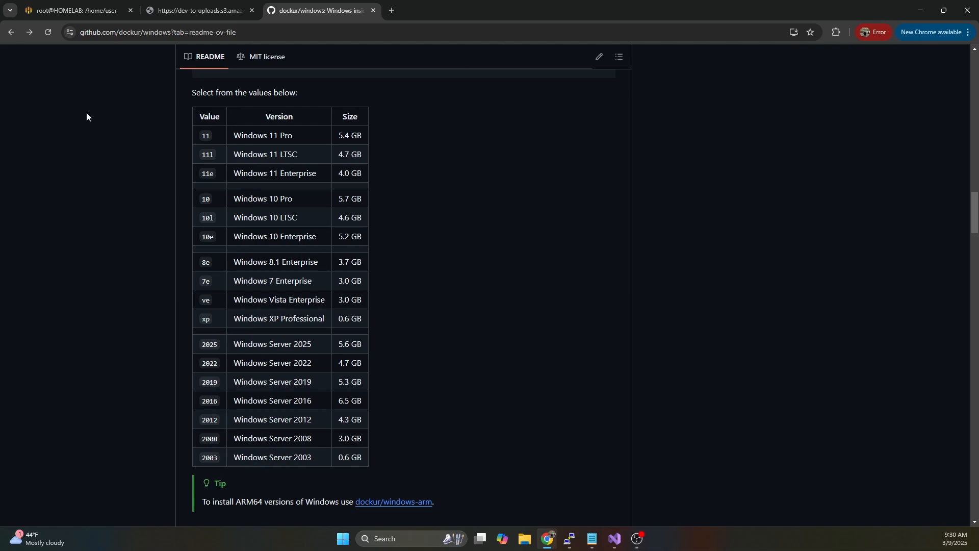
{"action": "mouse_move", "coordinate": [244, 133]}
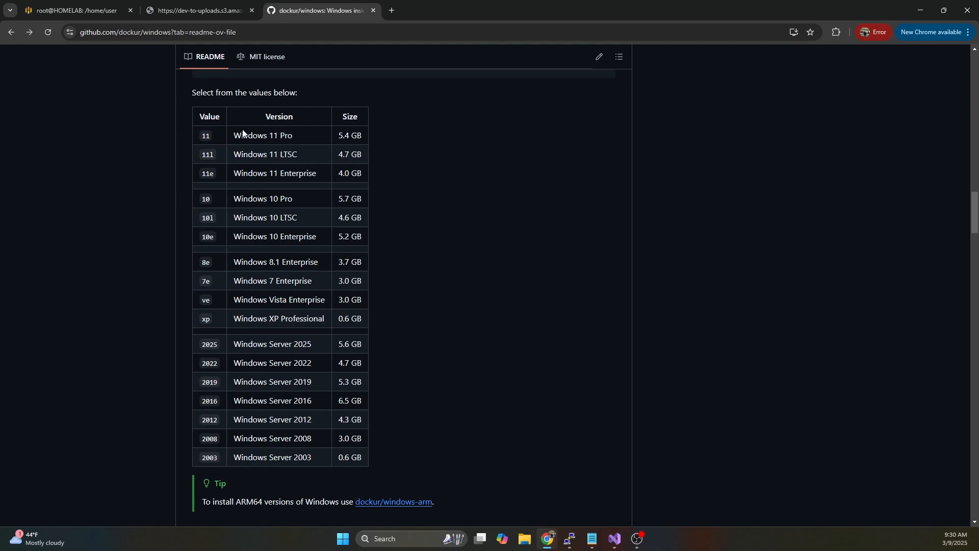
{"action": "mouse_move", "coordinate": [253, 147]}
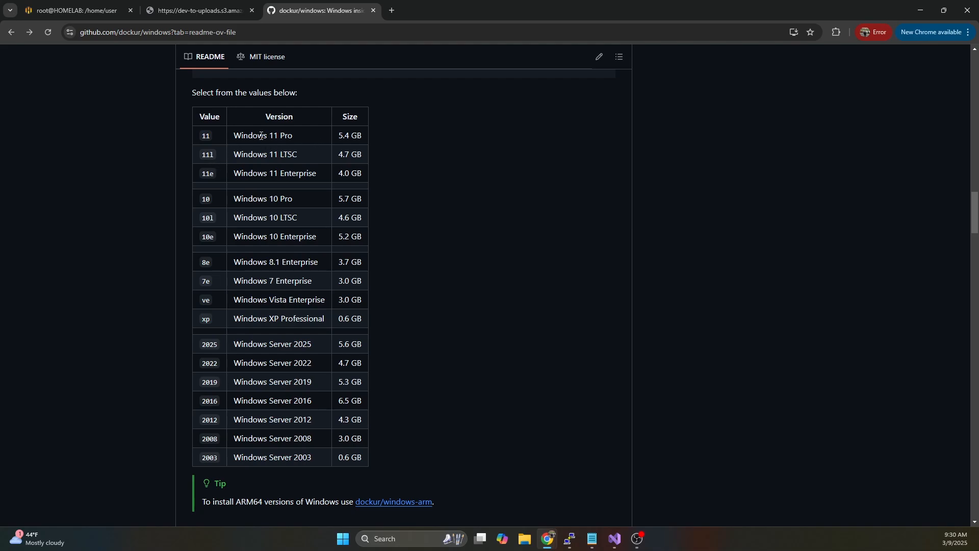
{"action": "mouse_move", "coordinate": [262, 77]}
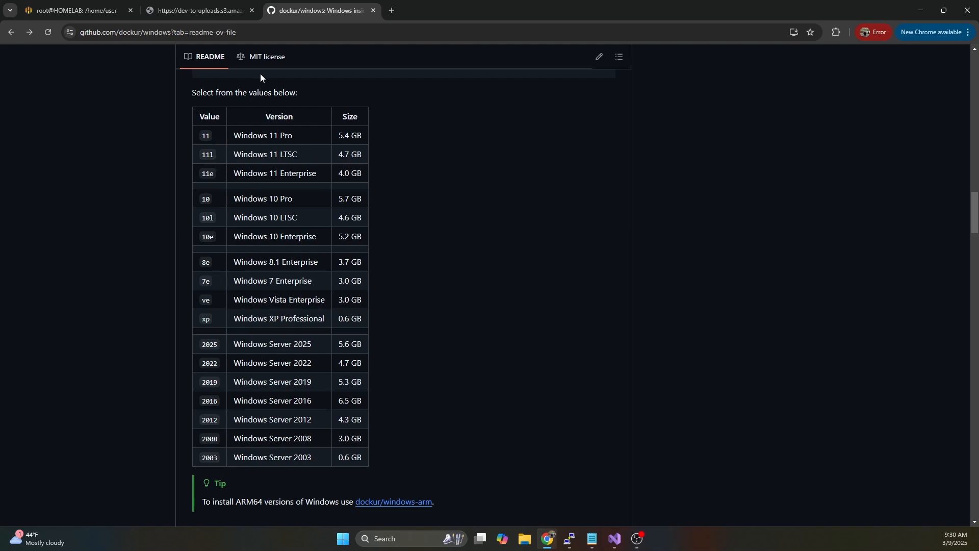
{"action": "double_click", "coordinate": [262, 136]}
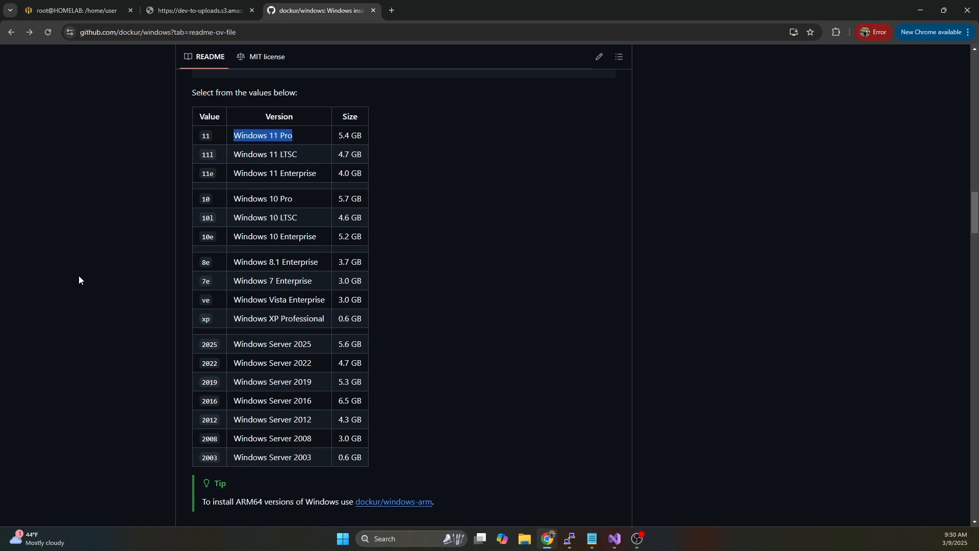
{"action": "mouse_move", "coordinate": [303, 137]}
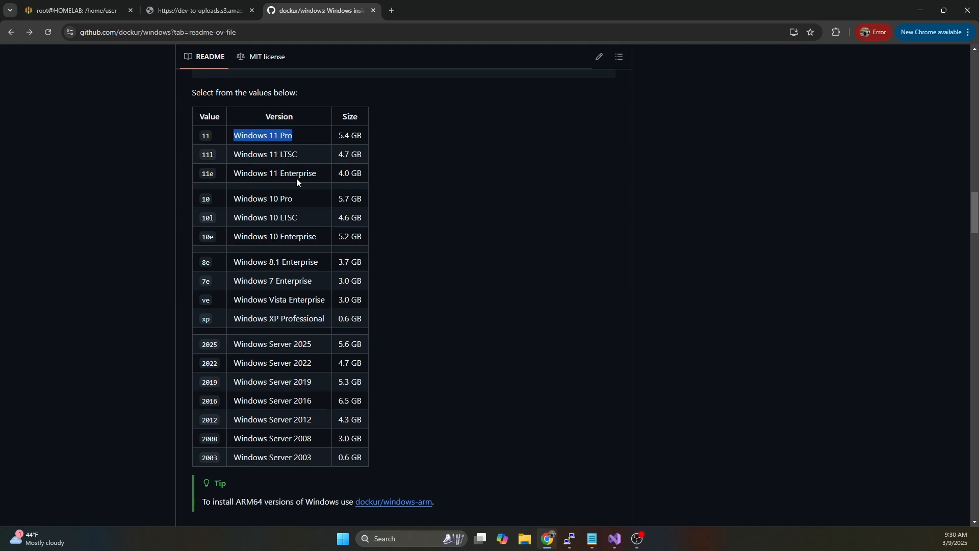
{"action": "double_click", "coordinate": [261, 198]}
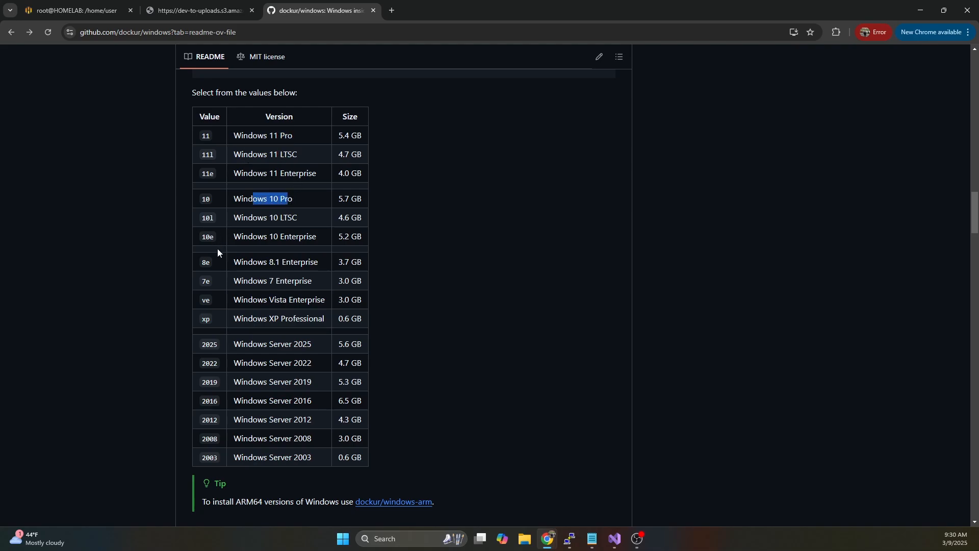
{"action": "double_click", "coordinate": [262, 261]}
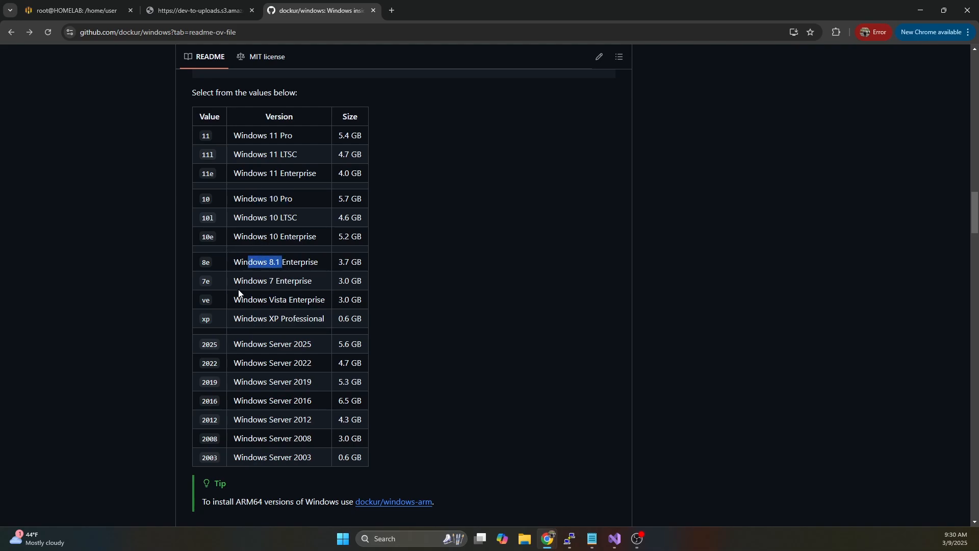
{"action": "left_click_drag", "start_coordinate": [247, 262], "coordinate": [281, 299]}
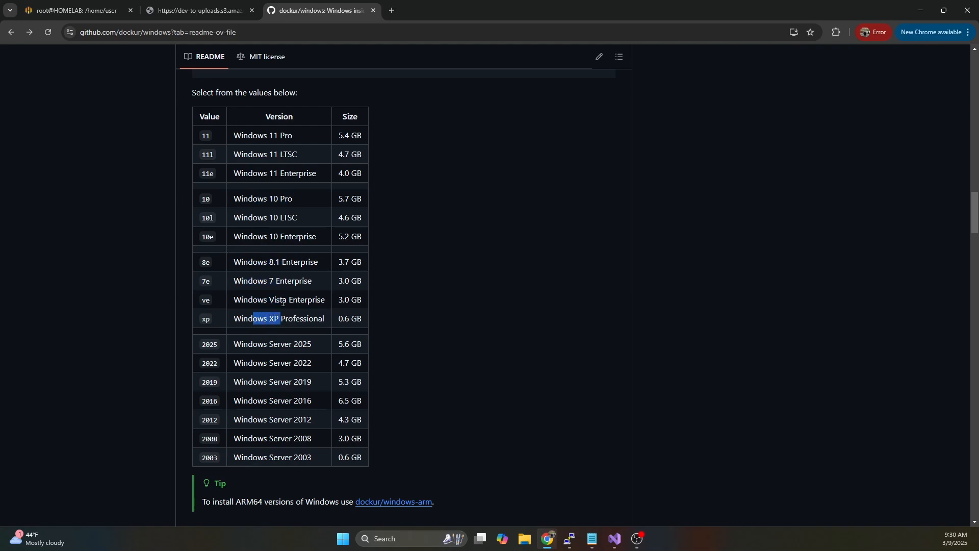
{"action": "mouse_move", "coordinate": [319, 250]}
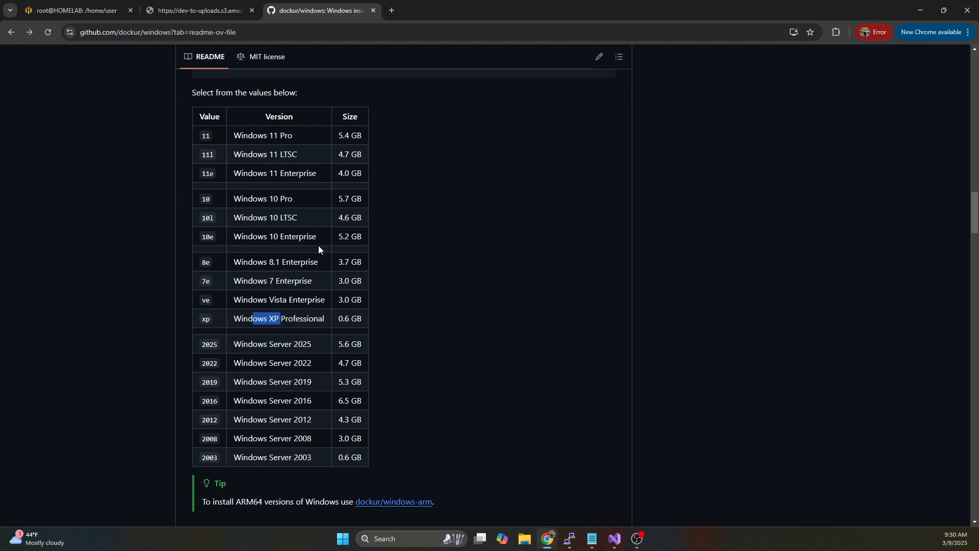
{"action": "mouse_move", "coordinate": [343, 296]}
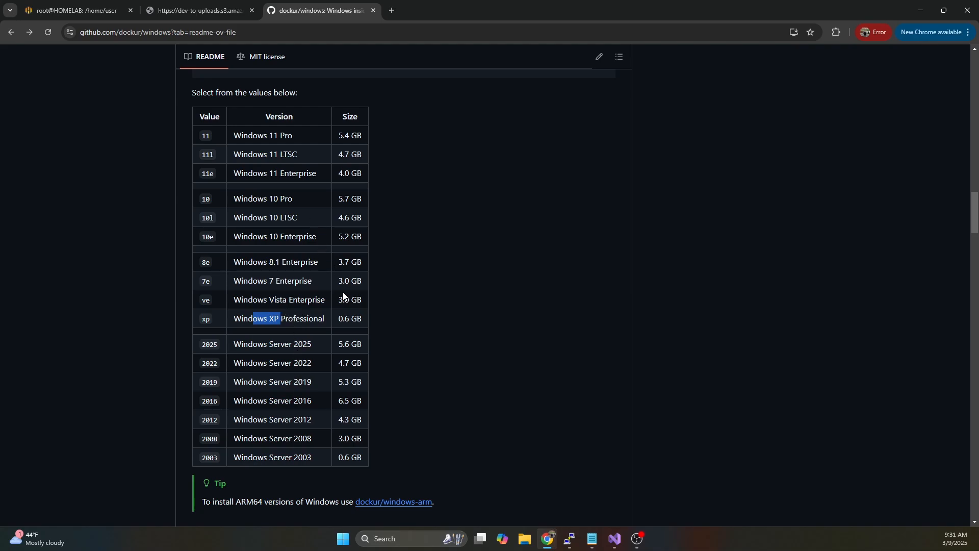
{"action": "mouse_move", "coordinate": [353, 329]}
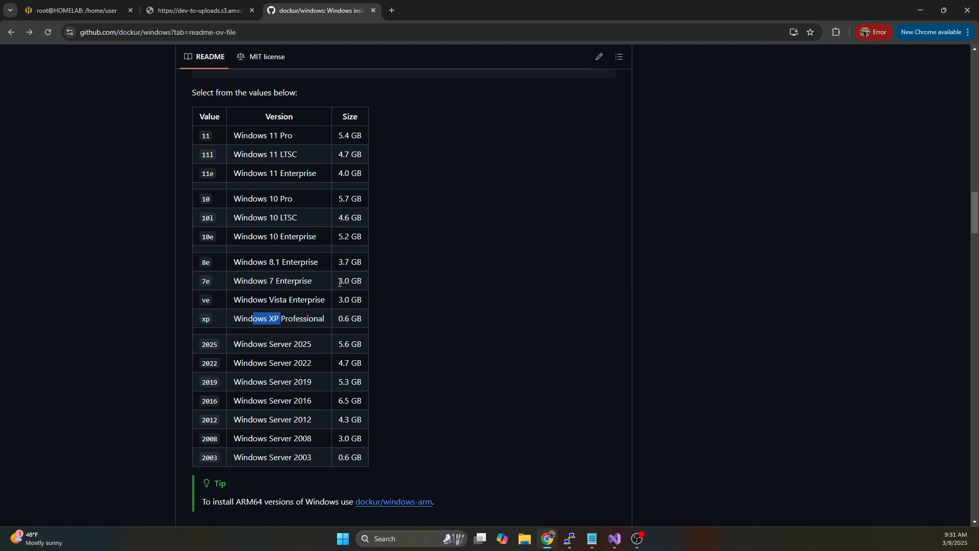
{"action": "scroll", "scroll_direction": "down", "scroll_amount": 3}
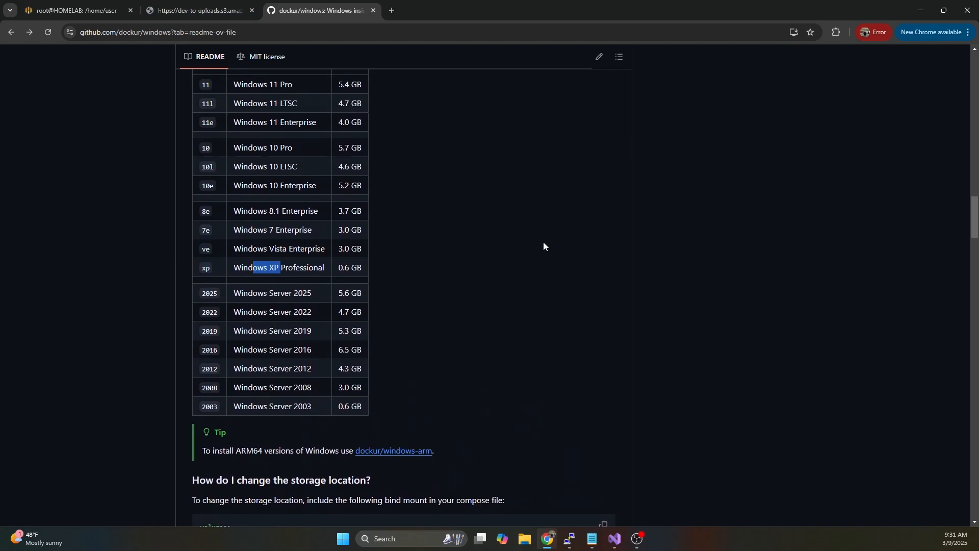
{"action": "mouse_move", "coordinate": [445, 372]}
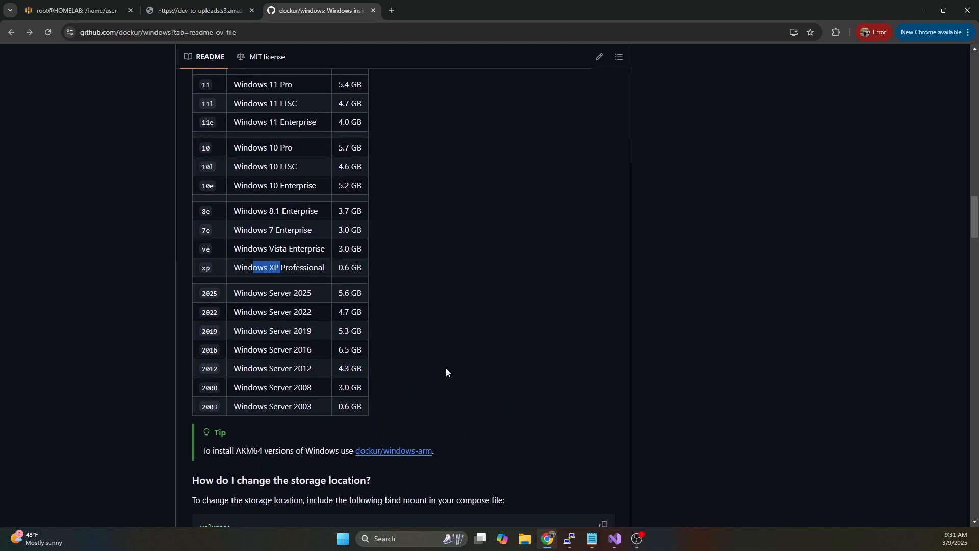
{"action": "scroll", "scroll_direction": "down", "scroll_amount": 3}
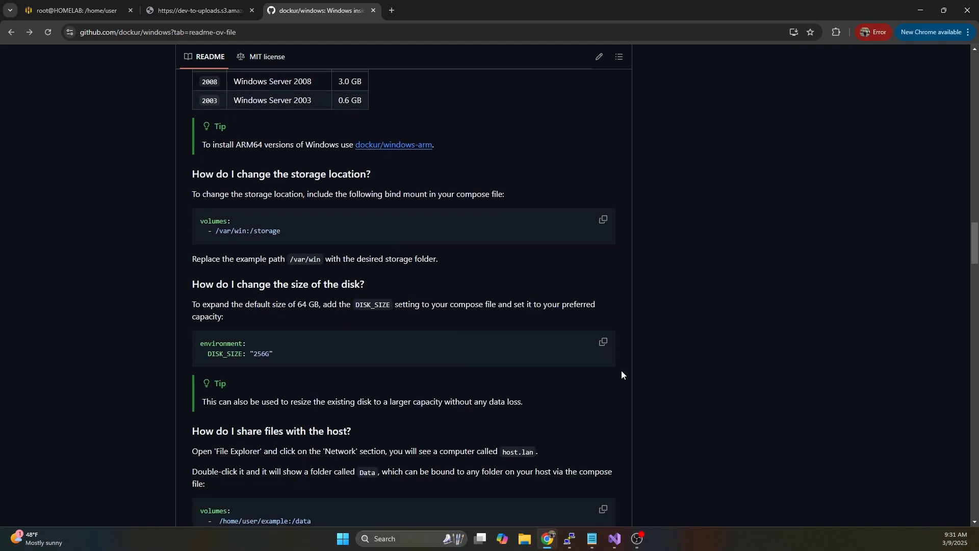
{"action": "scroll", "scroll_direction": "down", "scroll_amount": 3}
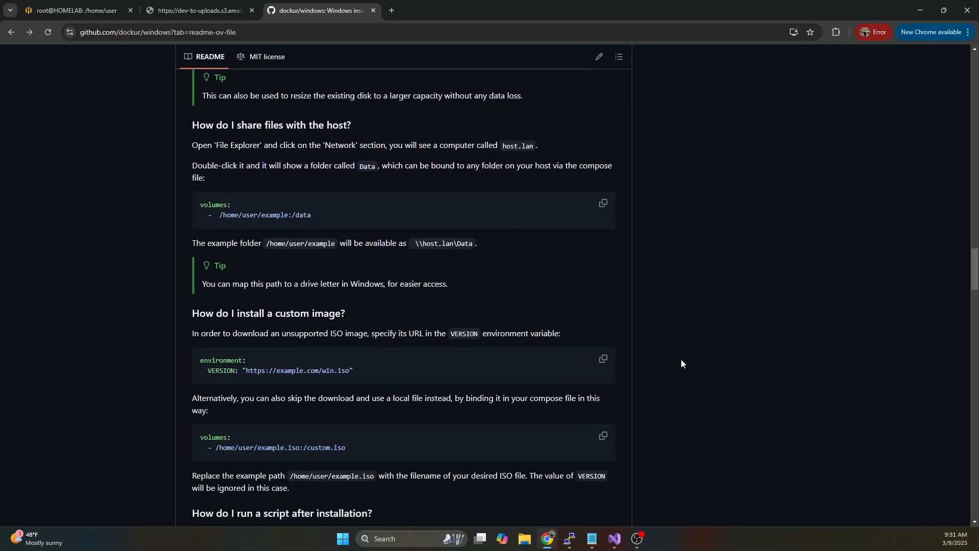
Create /data/windowsvm and its os and data subfolders with mkdir on the server
{"action": "left_click", "coordinate": [75, 10]}
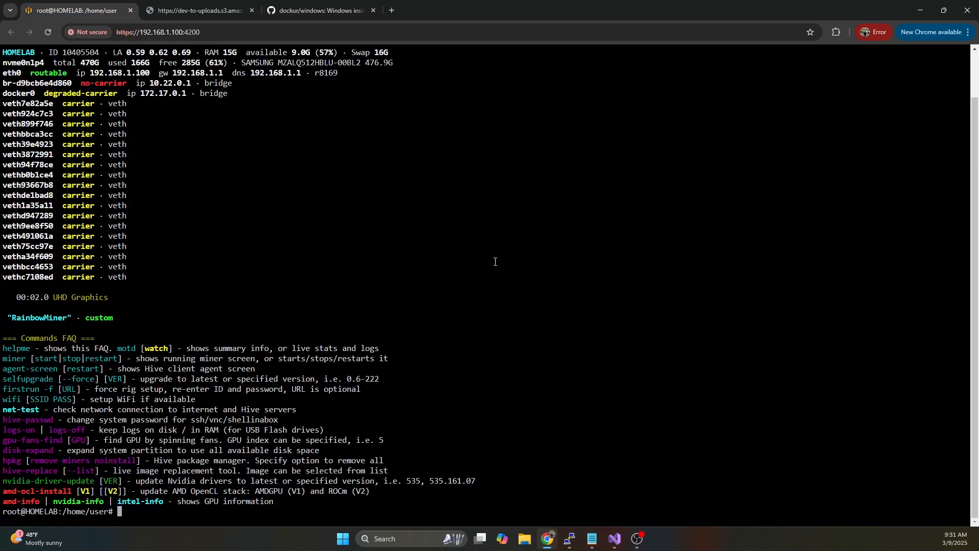
{"action": "mouse_move", "coordinate": [140, 337]}
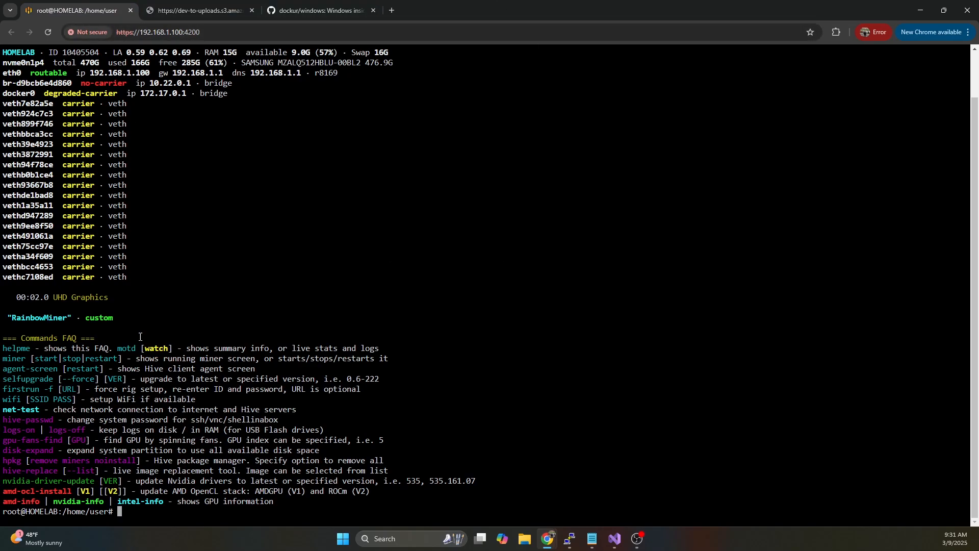
{"action": "mouse_move", "coordinate": [165, 192]}
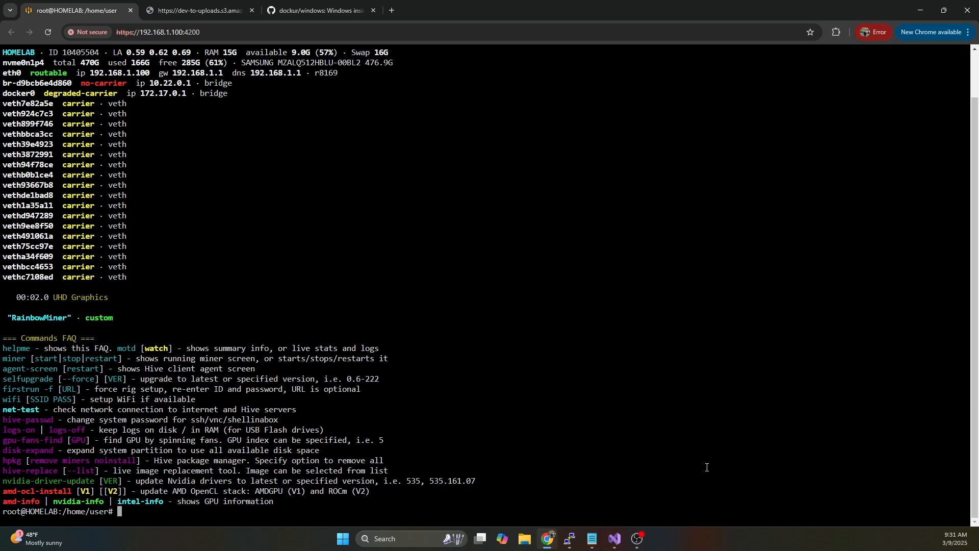
{"action": "type", "text": "m"}
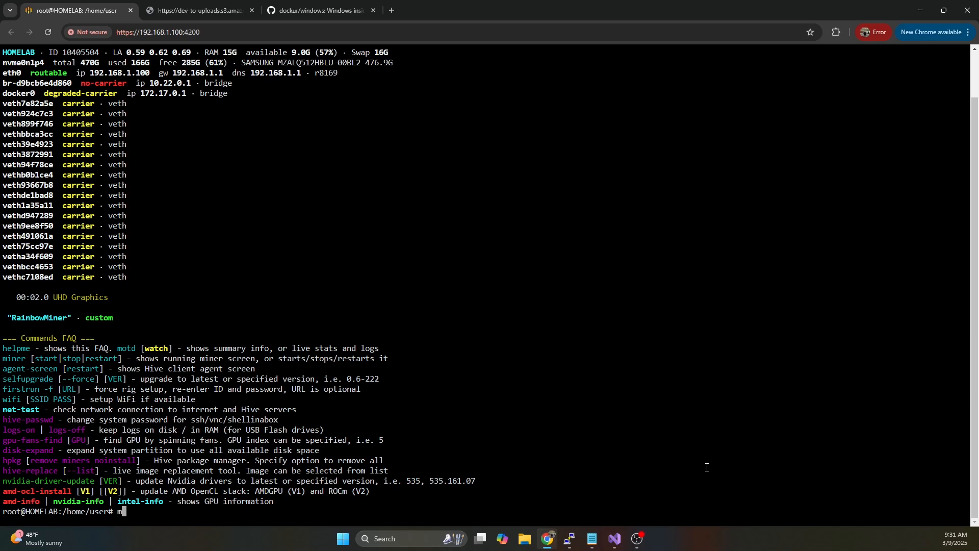
{"action": "type", "text": "kdir /data"}
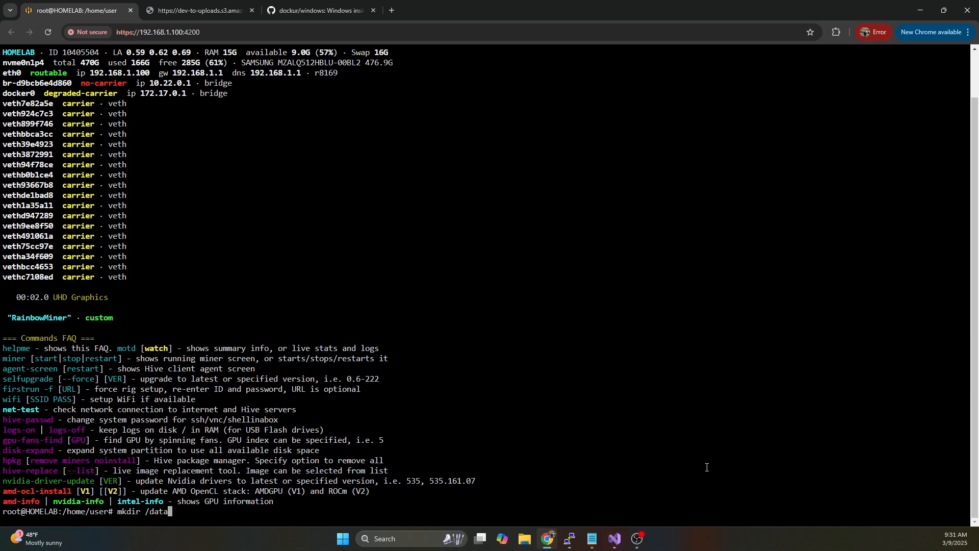
{"action": "type", "text": "/"}
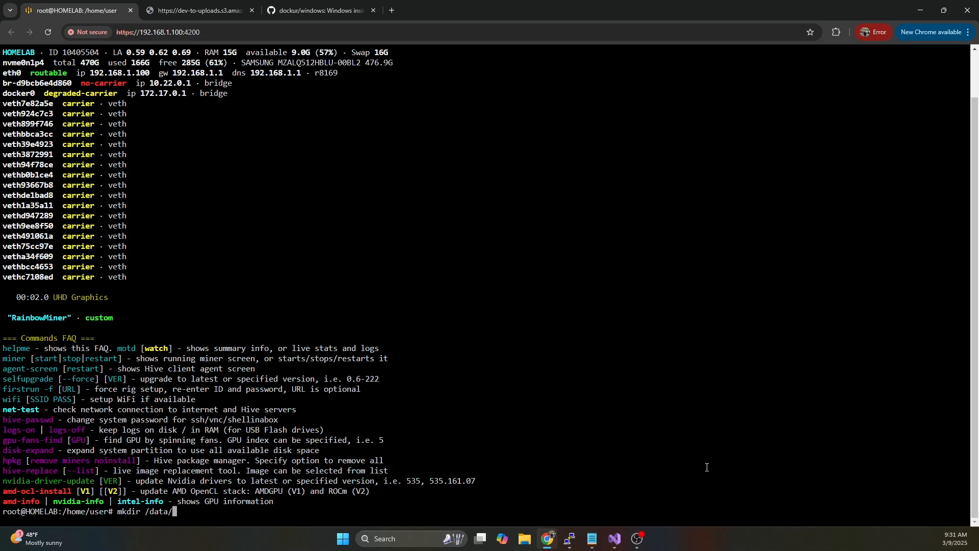
{"action": "type", "text": "windowso"}
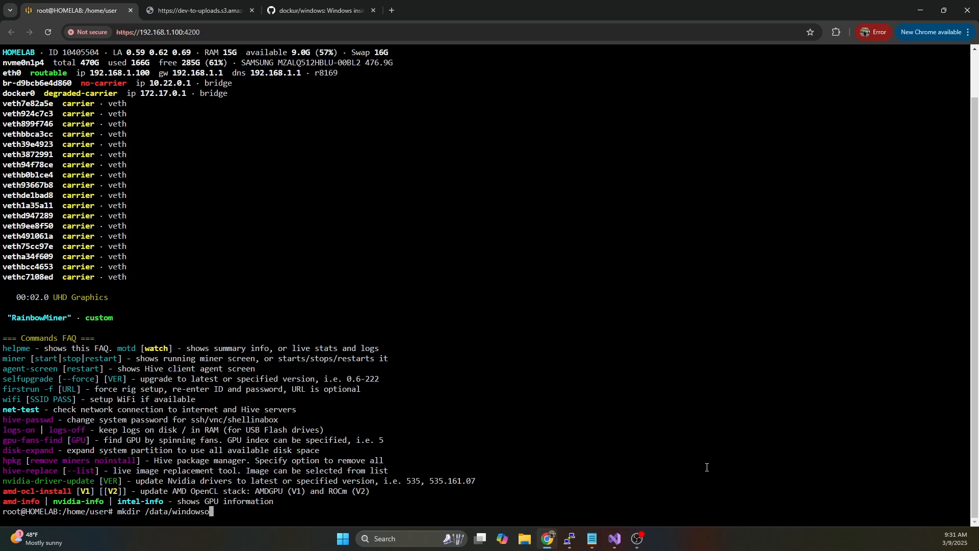
{"action": "key", "text": "Backspace"}
{"action": "type", "text": "v"}
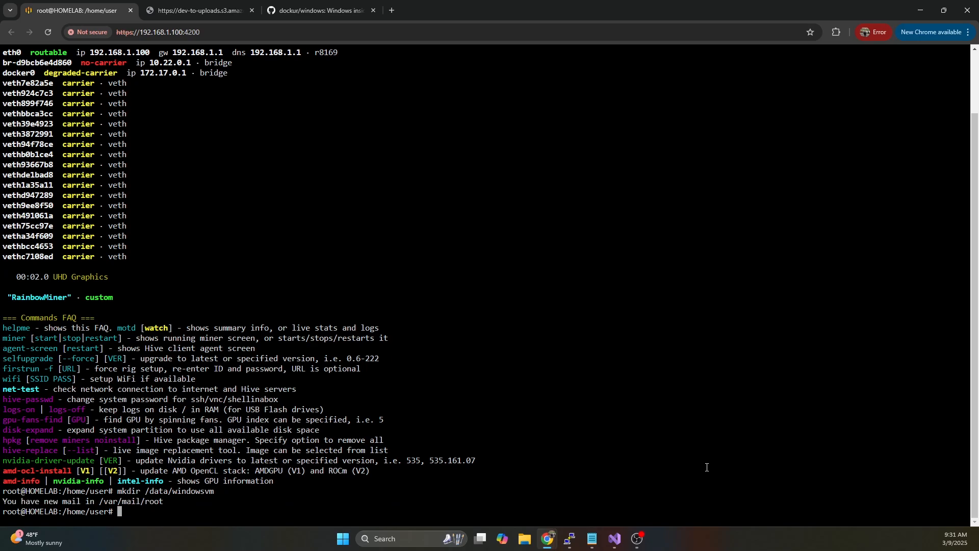
{"action": "type", "text": "mkdir /data/windowsvm/os"}
{"action": "type", "text": "mkdir /data/windowsvm/data"}
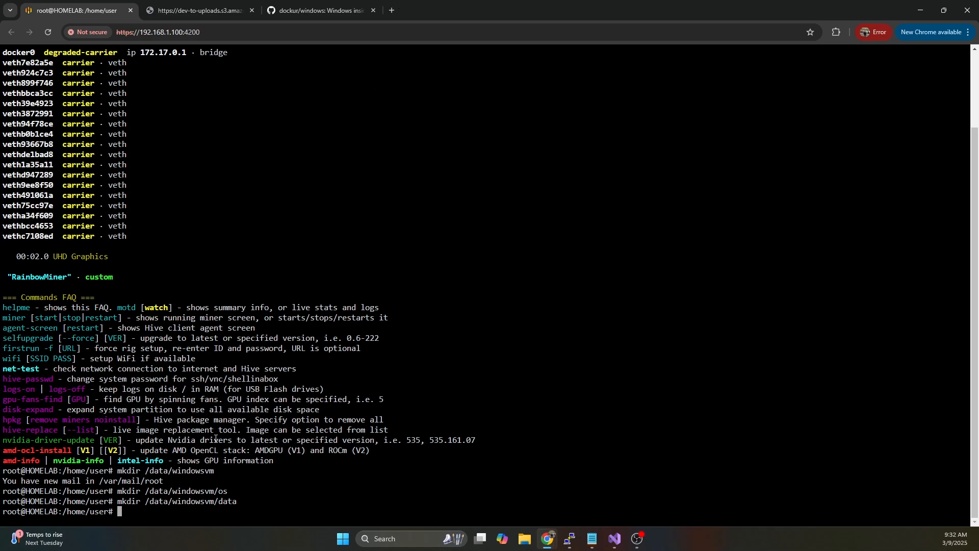
{"action": "mouse_move", "coordinate": [538, 370]}
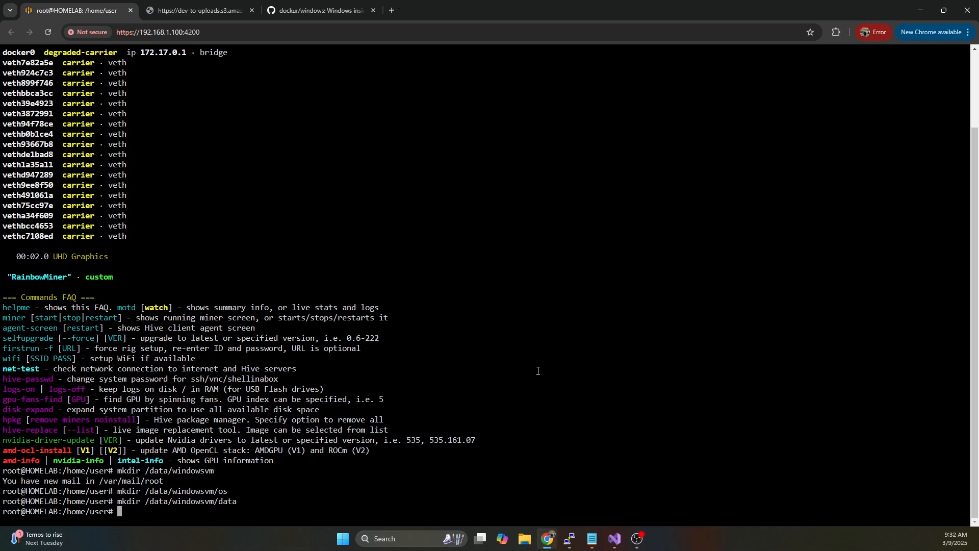
{"action": "mouse_move", "coordinate": [581, 360]}
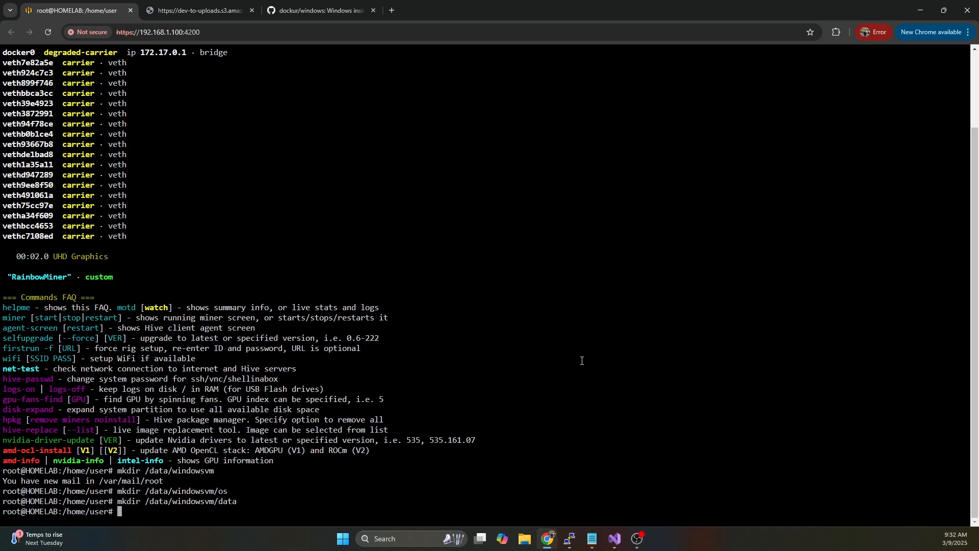
Begin a docker run command in detached mode with restart always
{"action": "type", "text": "docker r"}
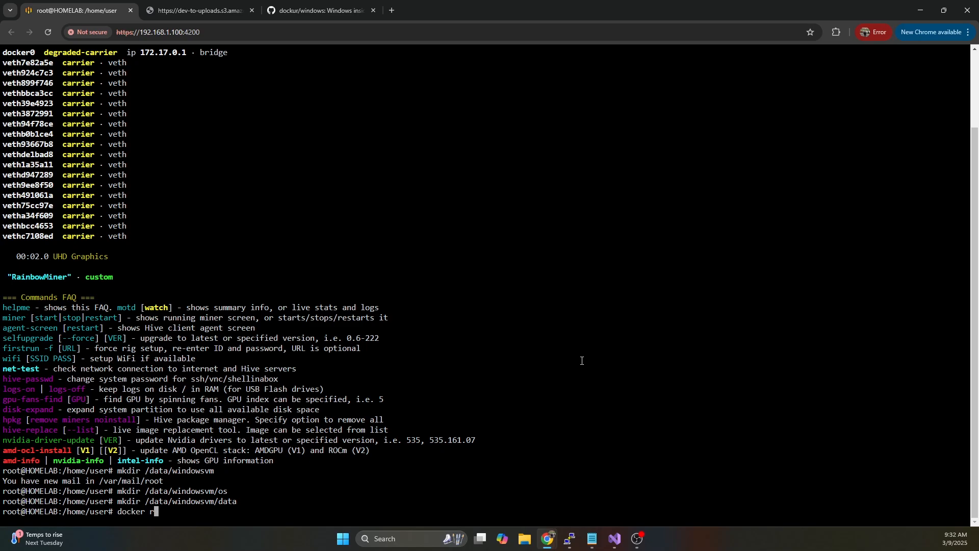
{"action": "type", "text": "un ="}
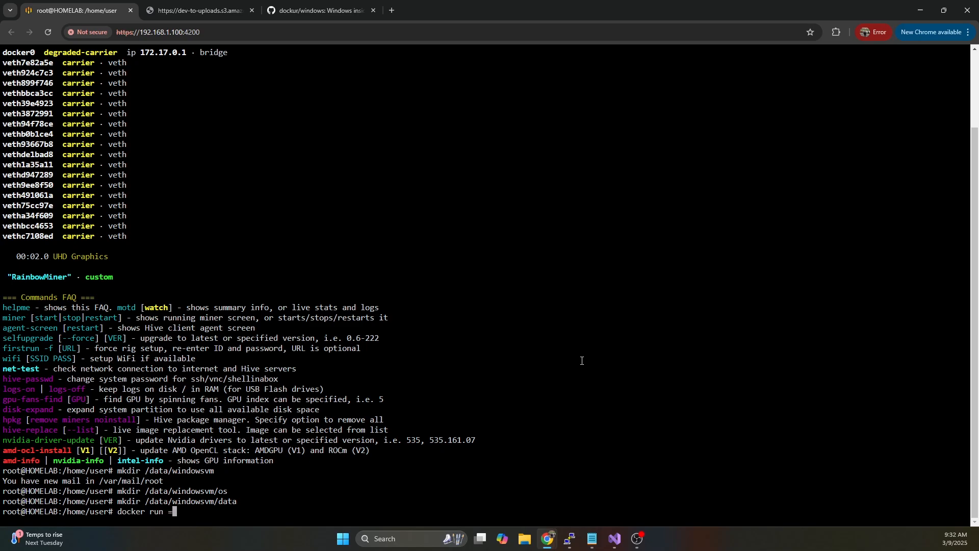
{"action": "type", "text": "d --r"}
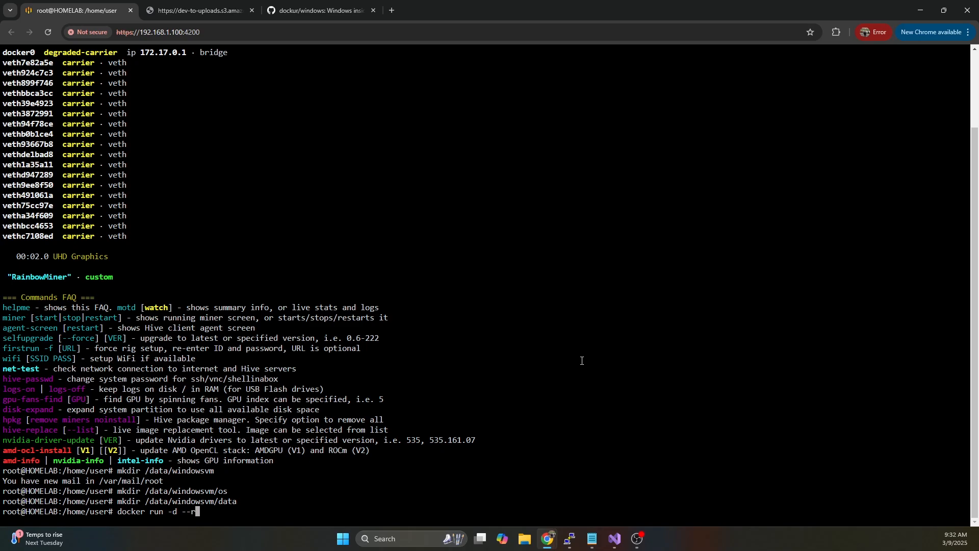
{"action": "type", "text": "estart alway"}
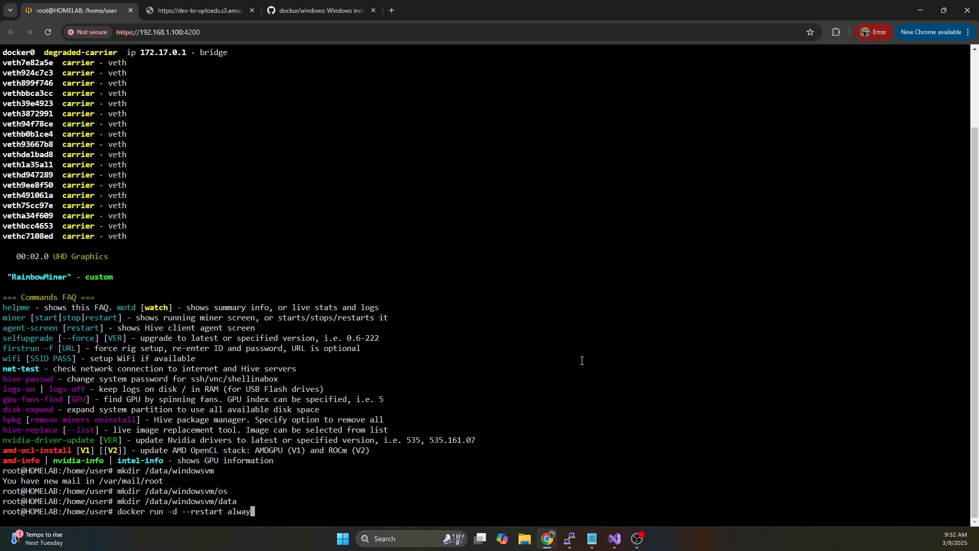
{"action": "type", "text": "s"}
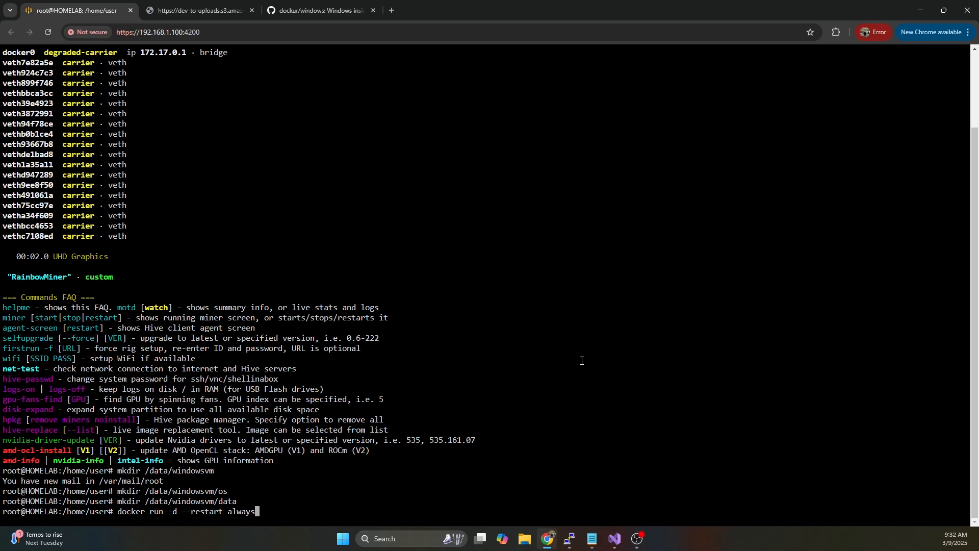
{"action": "type", "text": "-"}
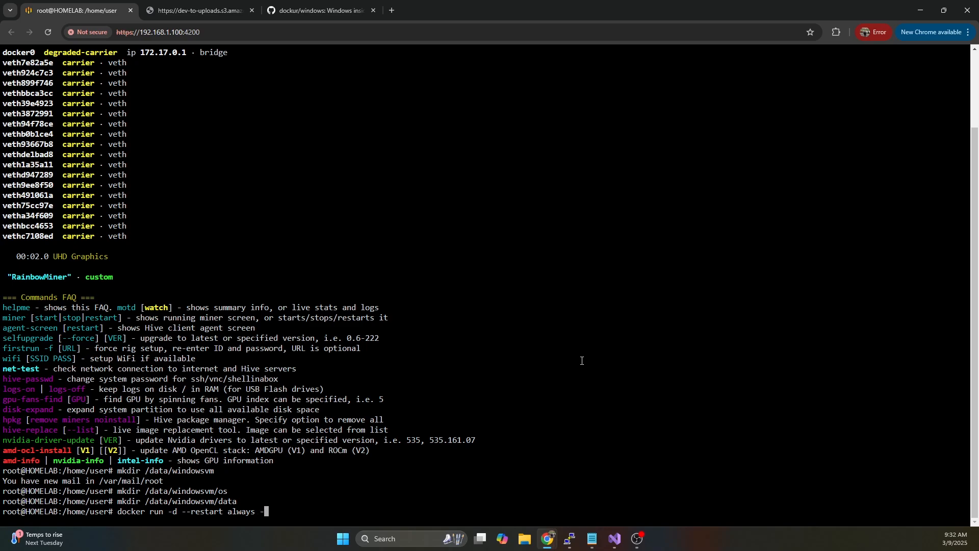
Add port mapping 8006:8006 and environment VERSION=11 to the command
{"action": "type", "text": "p"}
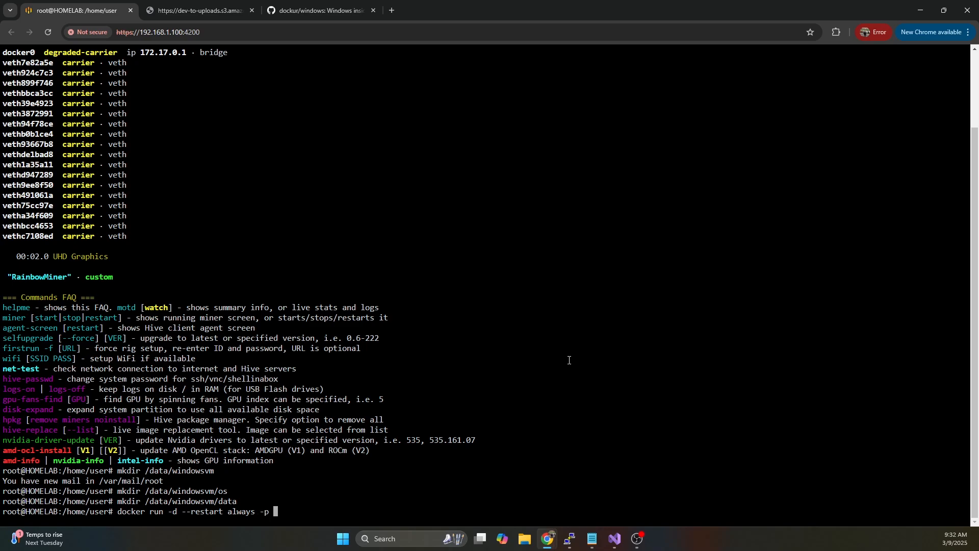
{"action": "type", "text": "8006"}
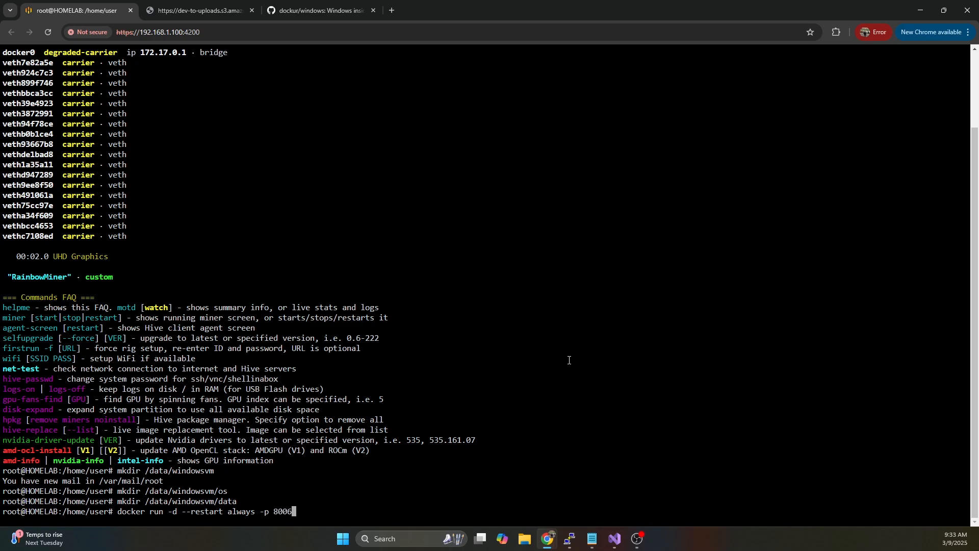
{"action": "type", "text": ":800"}
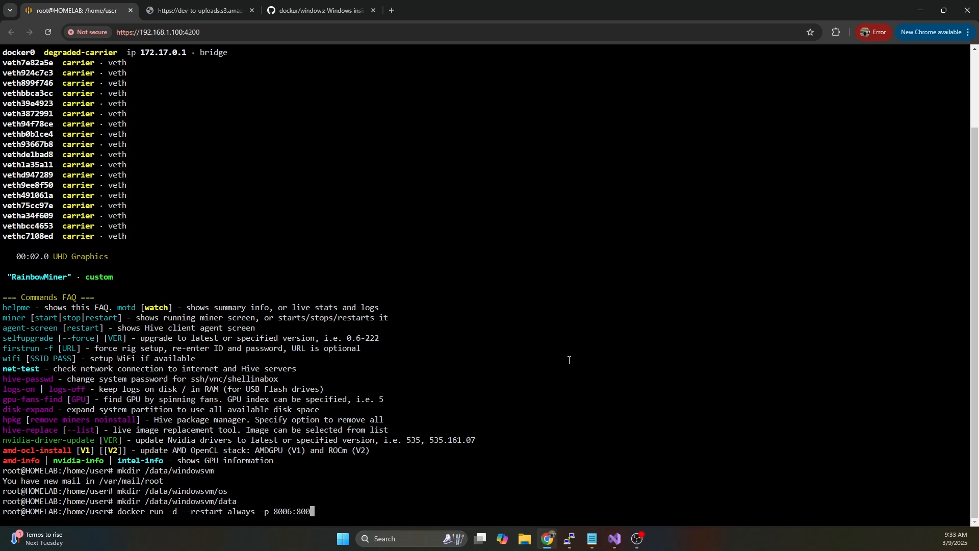
{"action": "type", "text": "0"}
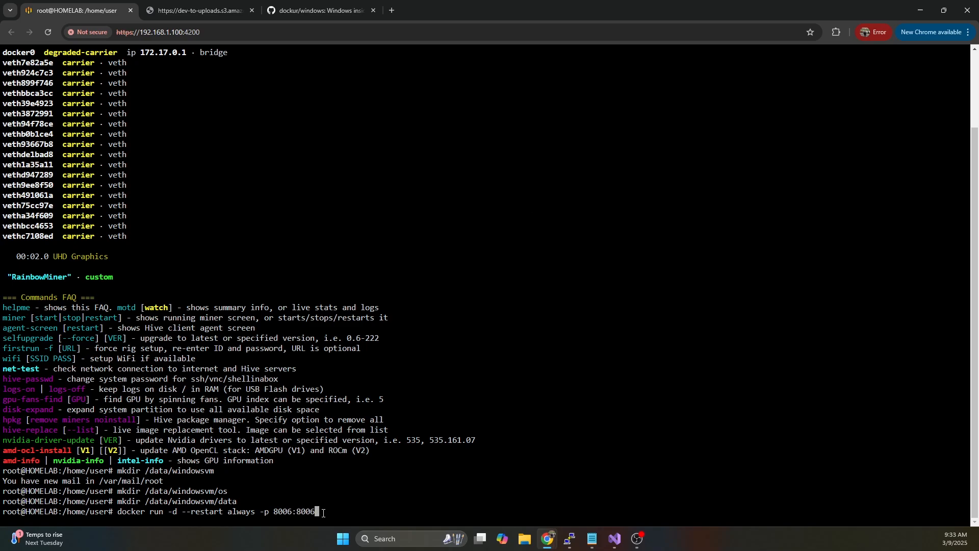
{"action": "mouse_move", "coordinate": [429, 421]}
{"action": "type", "text": " -e"}
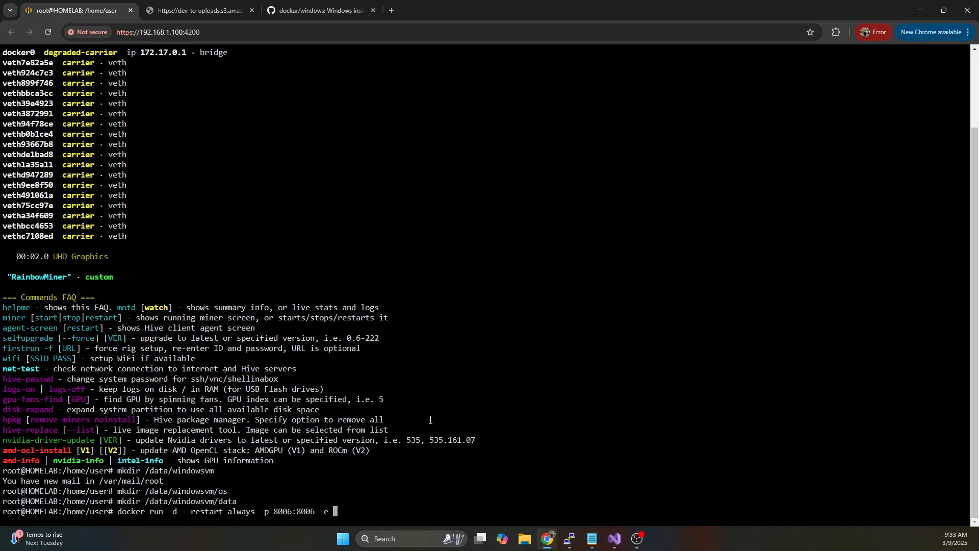
{"action": "type", "text": "VE"}
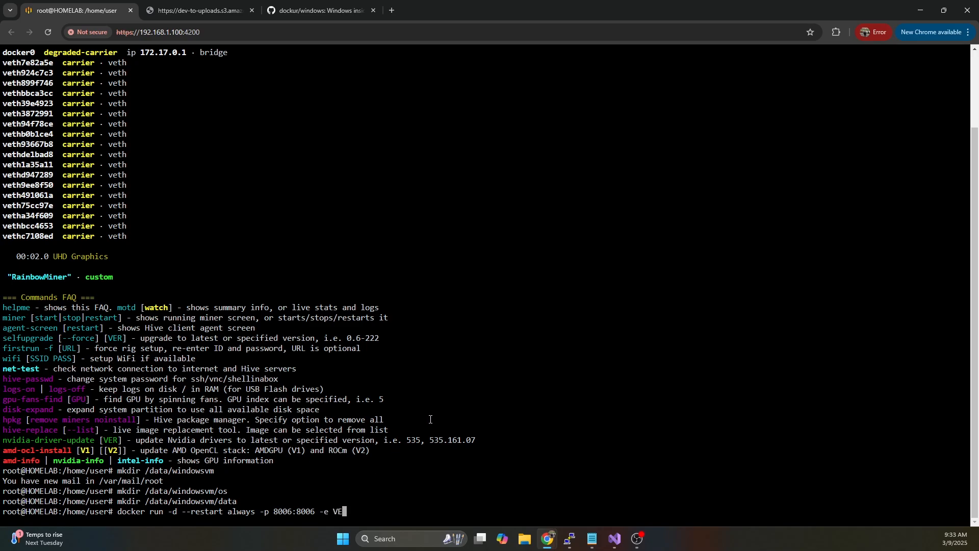
{"action": "type", "text": "RSION"}
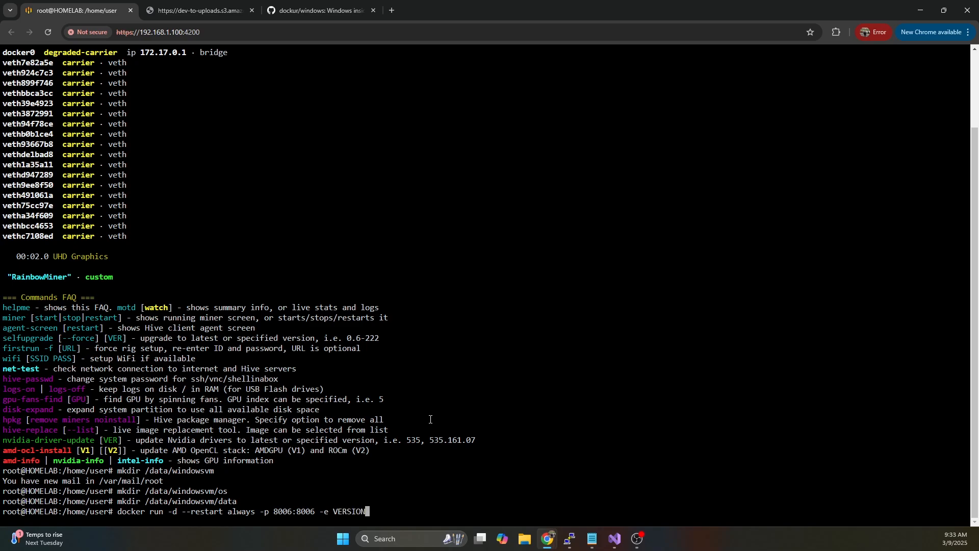
{"action": "type", "text": "=11"}
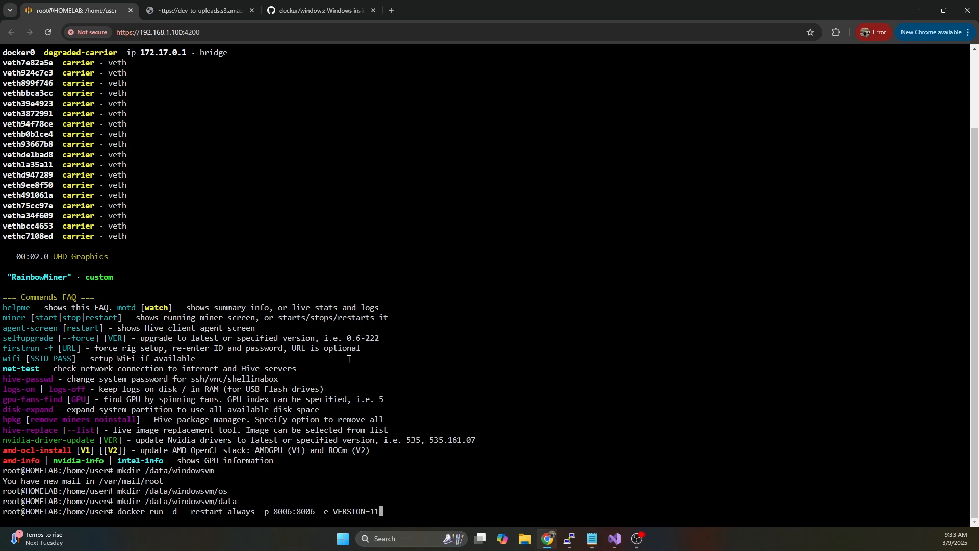
{"action": "left_click", "coordinate": [316, 11]}
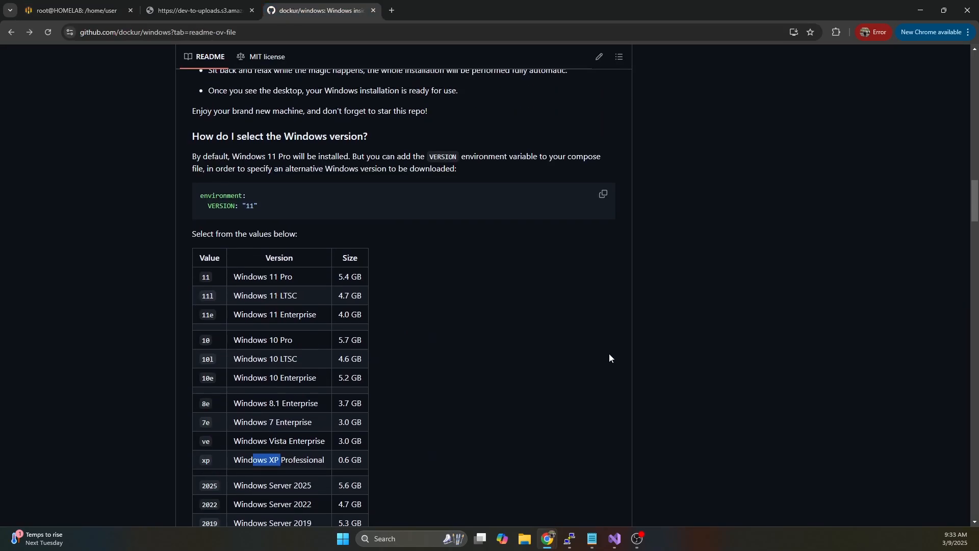
{"action": "scroll", "scroll_direction": "down", "scroll_amount": 3}
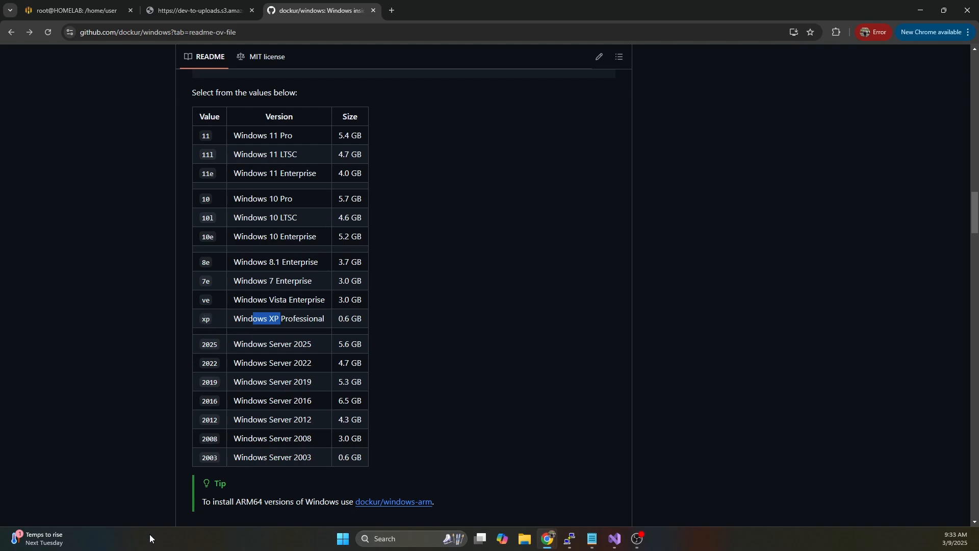
{"action": "mouse_move", "coordinate": [234, 275]}
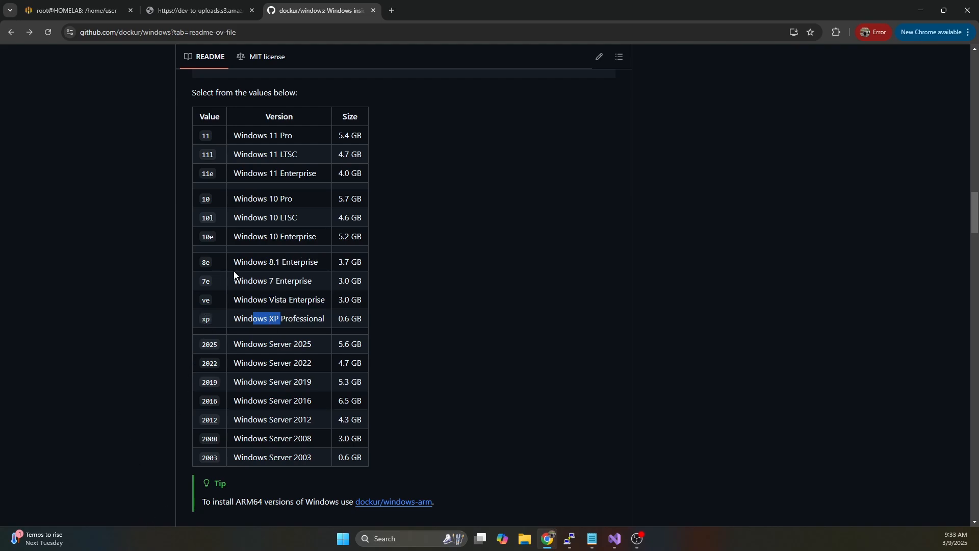
{"action": "mouse_move", "coordinate": [226, 147]}
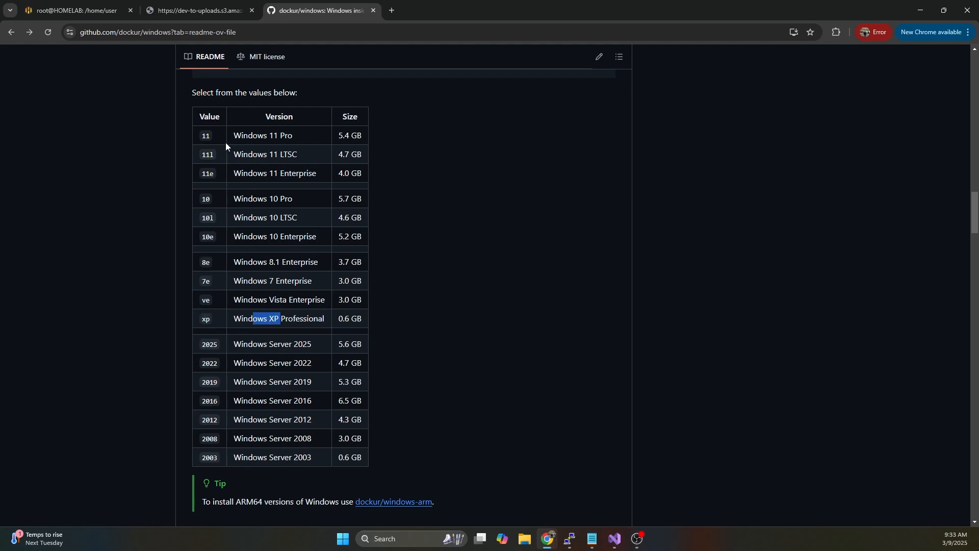
{"action": "left_click", "coordinate": [69, 11]}
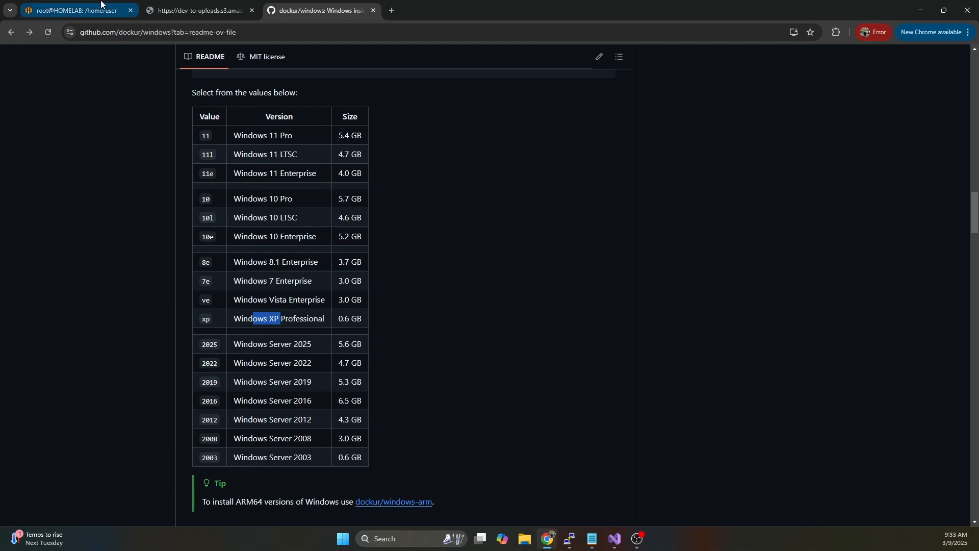
{"action": "left_click", "coordinate": [75, 10]}
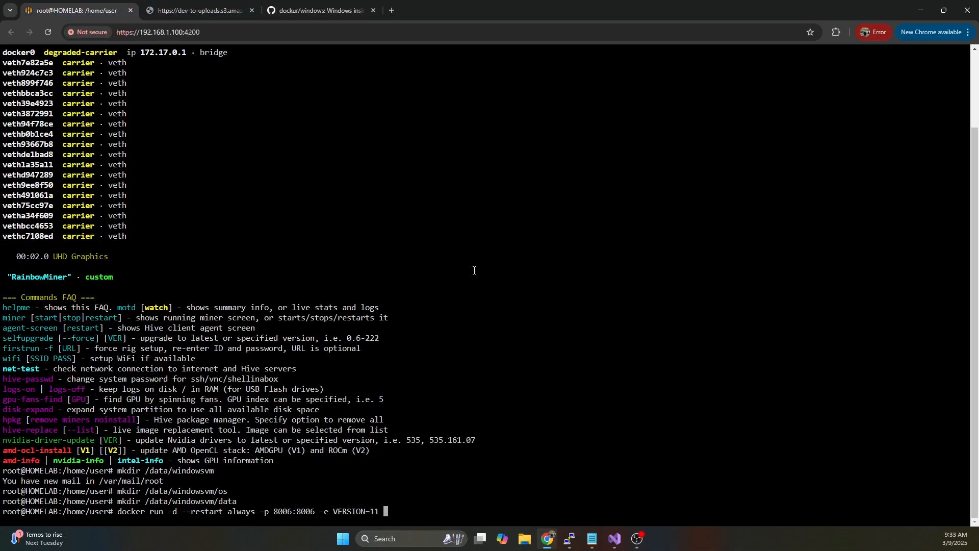
Add the volume mount /data/windowsvm/os:/storage to the docker run command
{"action": "type", "text": "-"}
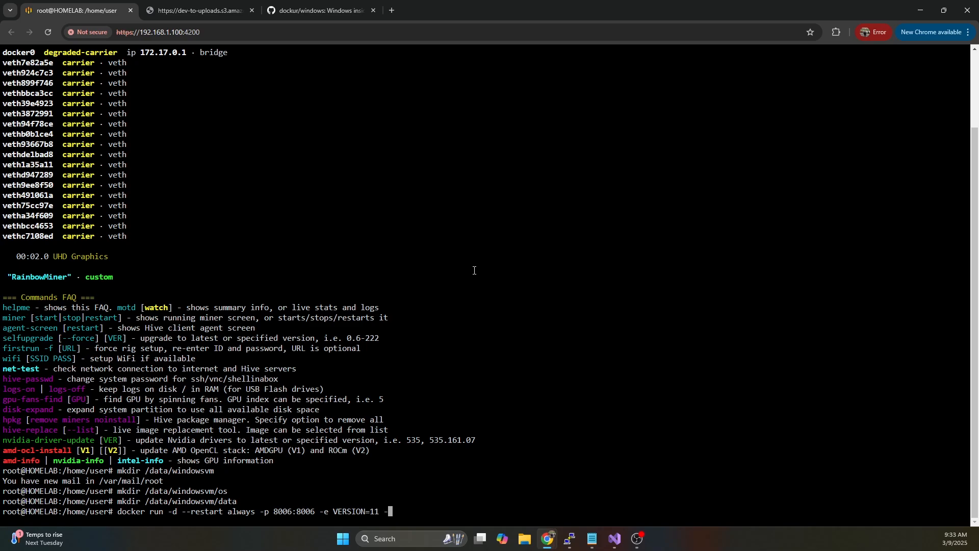
{"action": "type", "text": "-v"}
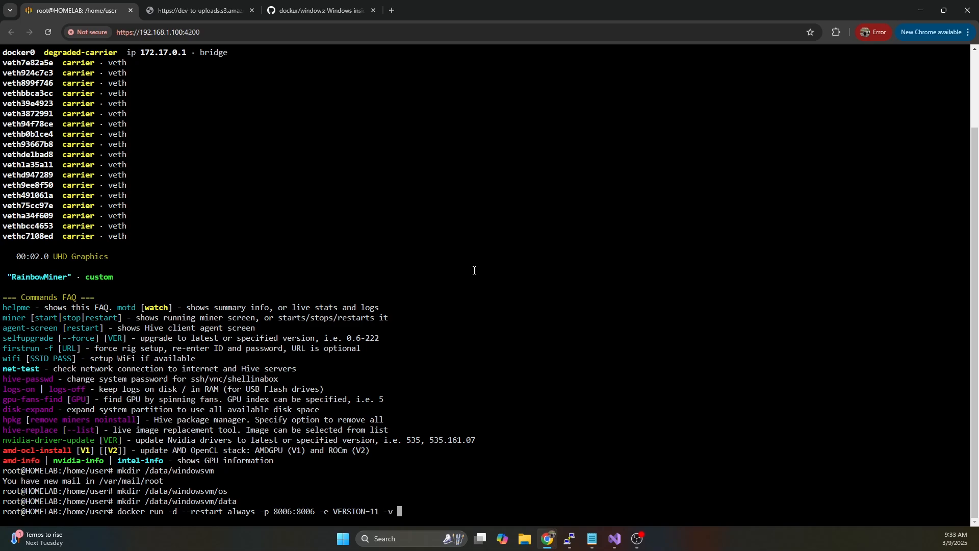
{"action": "type", "text": "/data/st"}
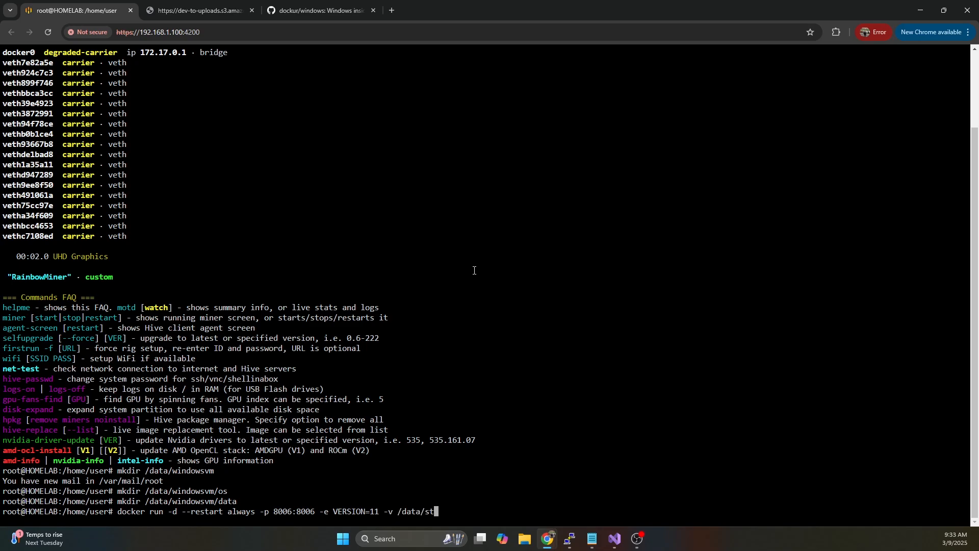
{"action": "type", "text": "windows"}
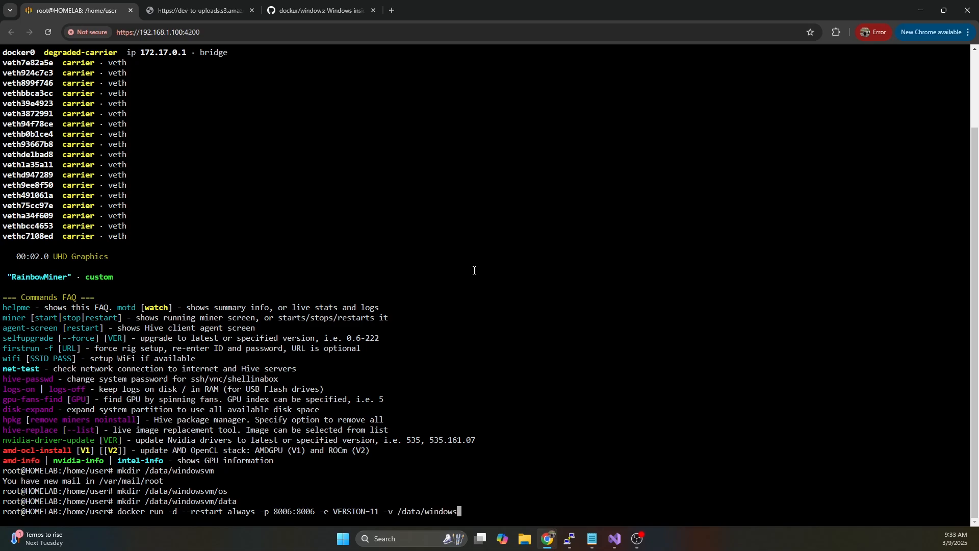
{"action": "type", "text": "vm/os"}
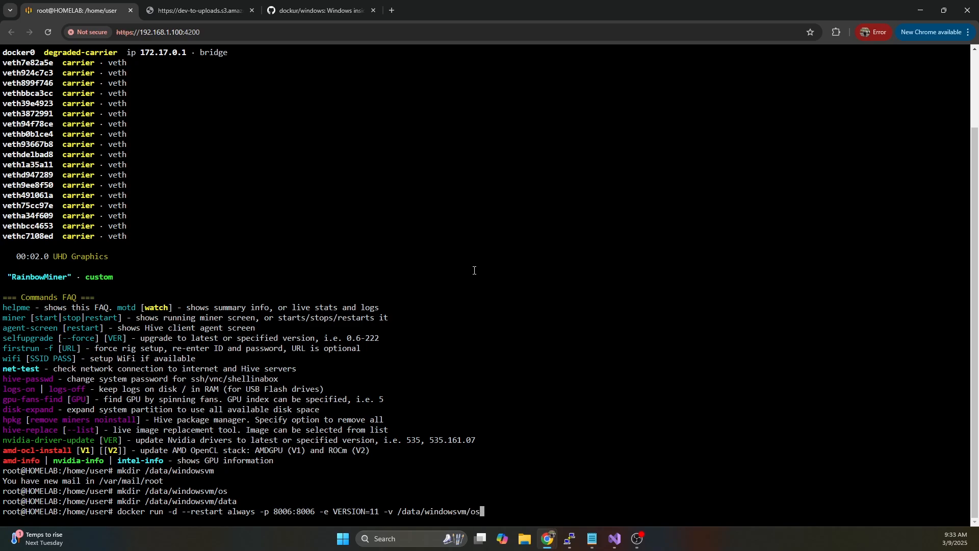
{"action": "type", "text": ":"}
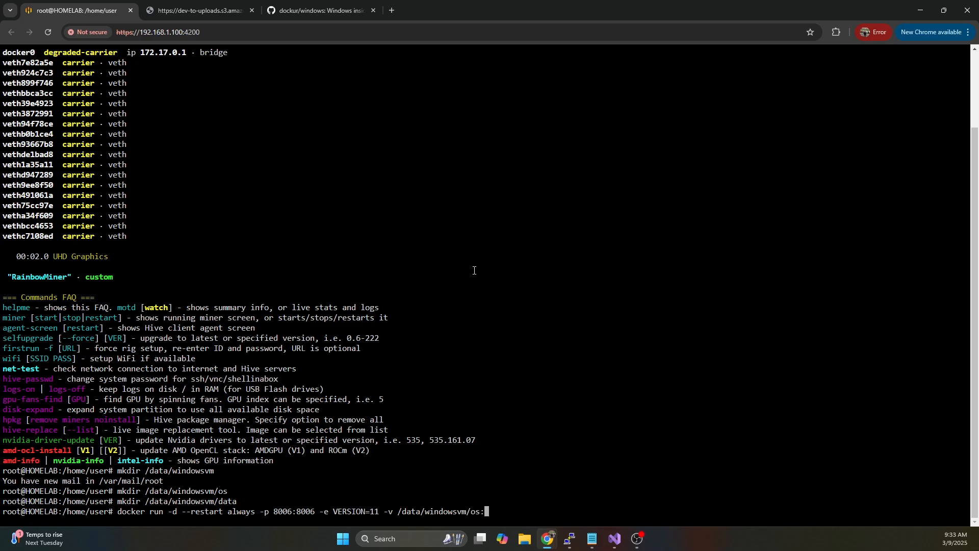
{"action": "type", "text": "/storage -e"}
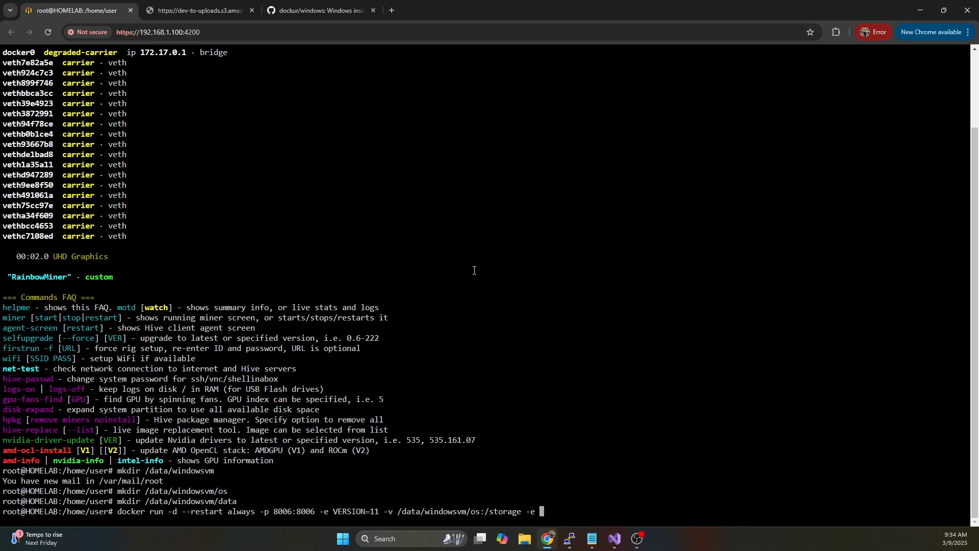
Append environment settings DISK_SIZE=128G, RAM_SIZE=8G and CPU_CORES=2 to the command
{"action": "type", "text": "DISK"}
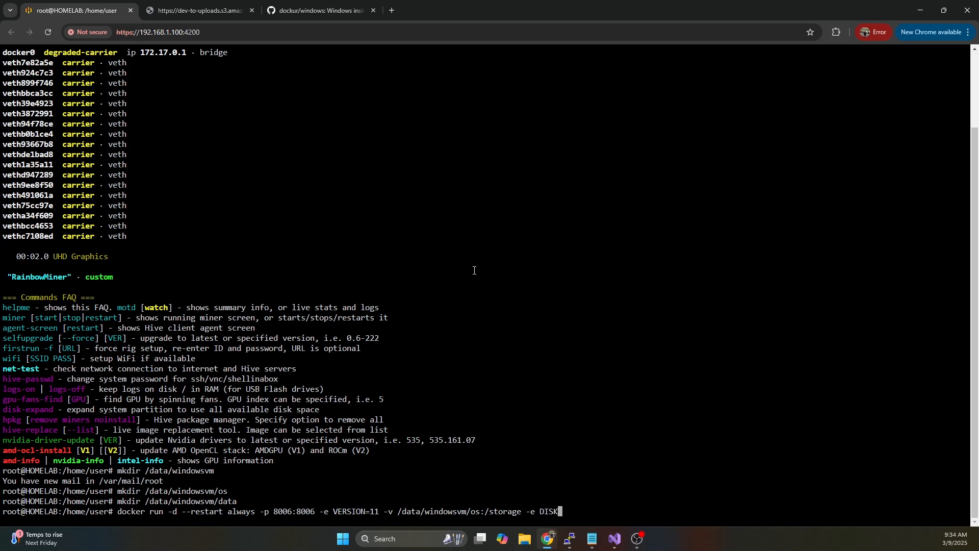
{"action": "type", "text": "_SIZE"}
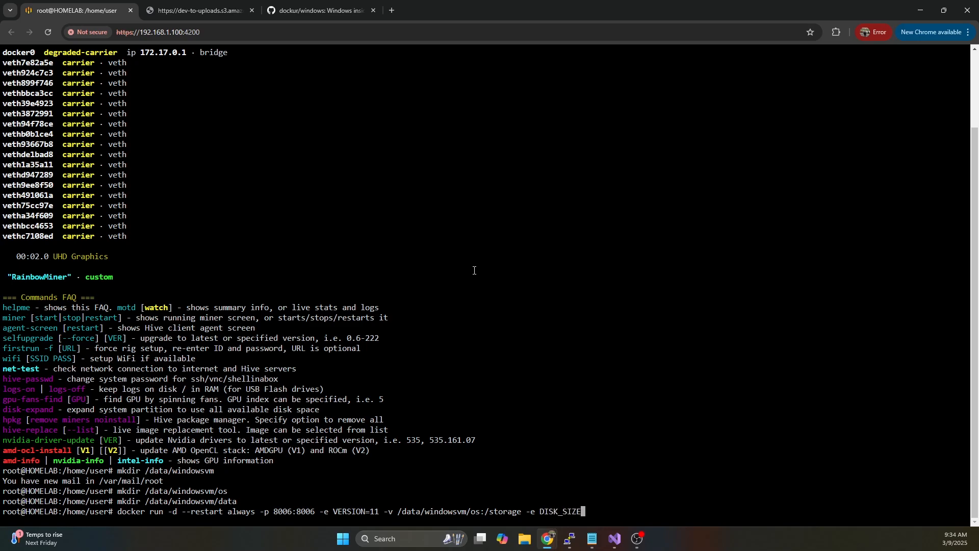
{"action": "type", "text": "="}
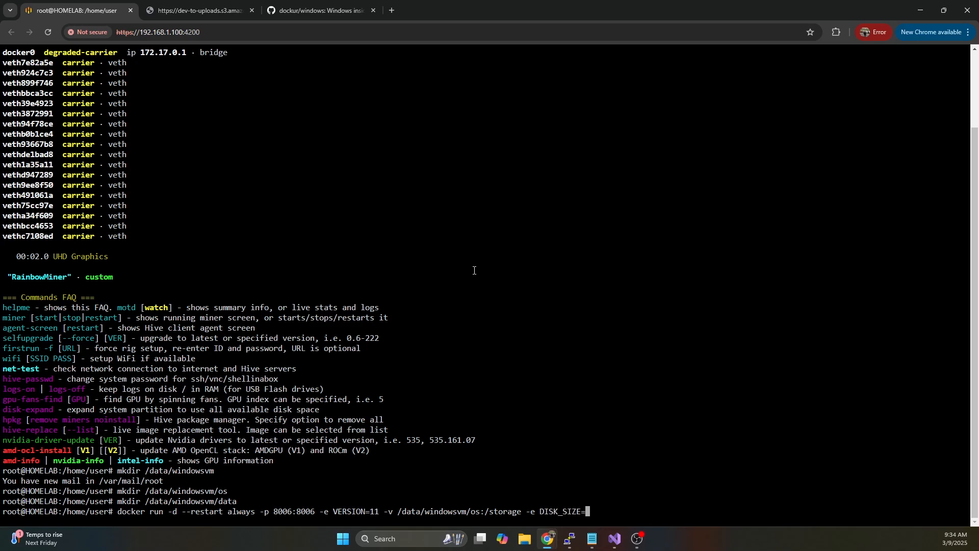
{"action": "type", "text": "128G"}
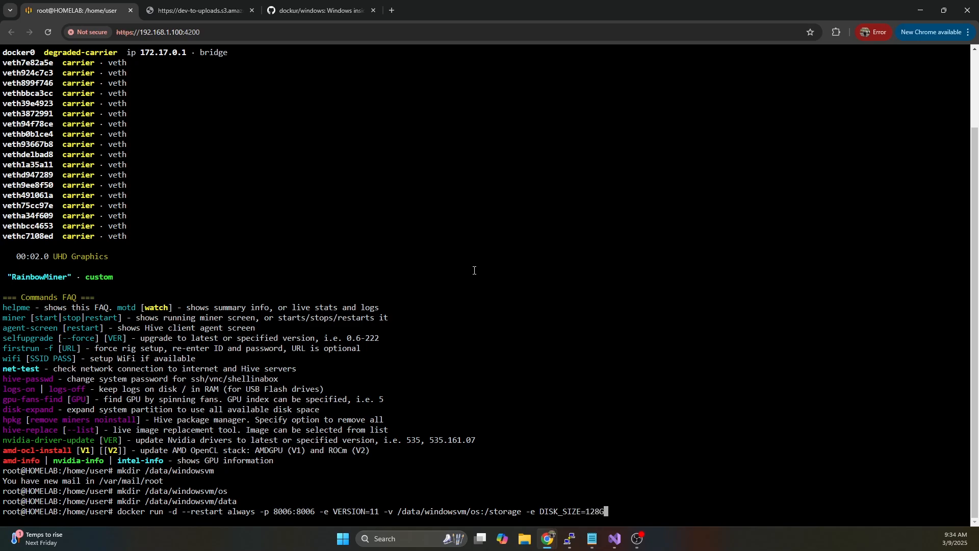
{"action": "type", "text": "-"}
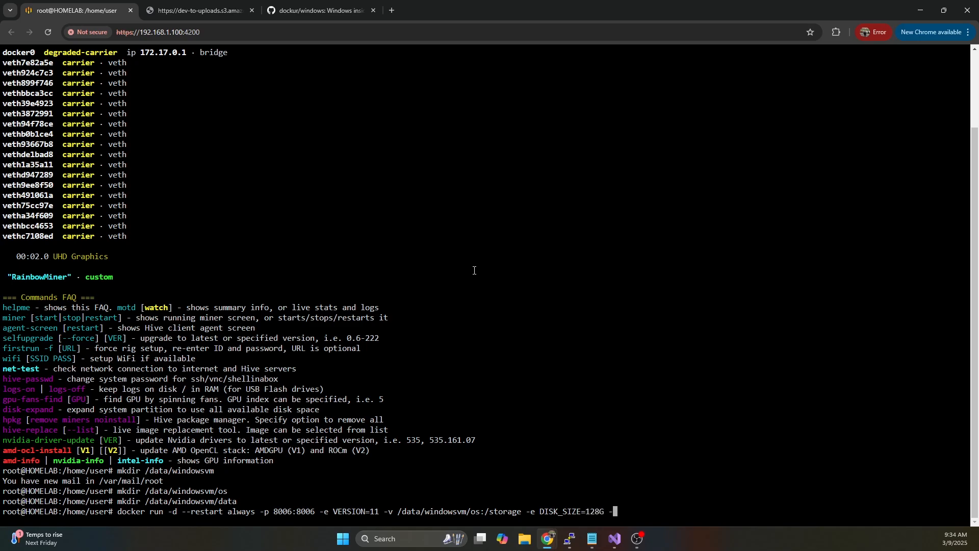
{"action": "type", "text": "e"}
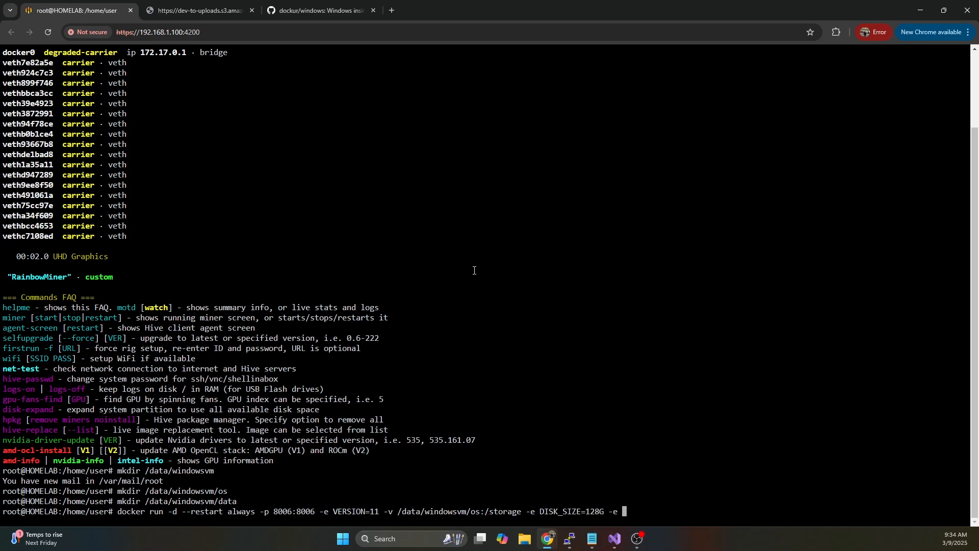
{"action": "type", "text": "RAM_SIZE="}
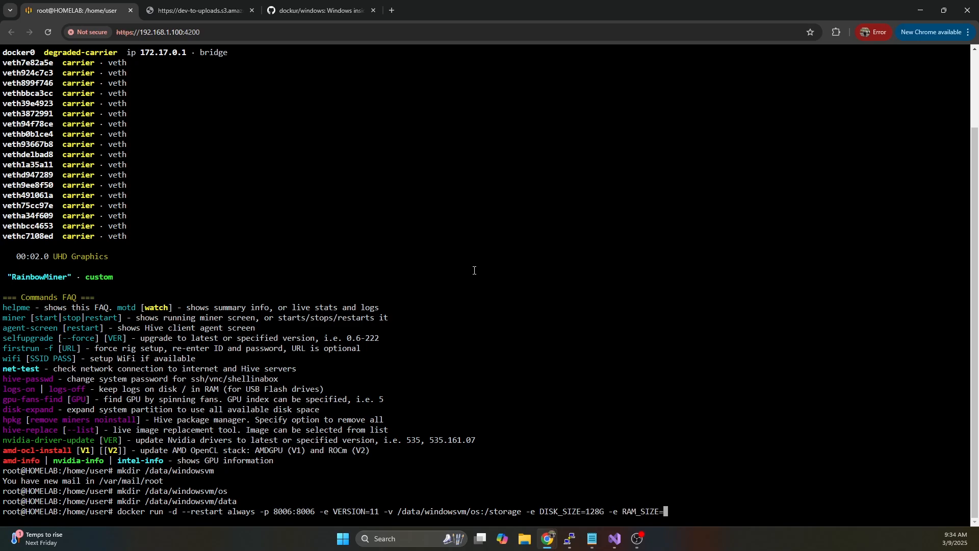
{"action": "type", "text": "8G -e"}
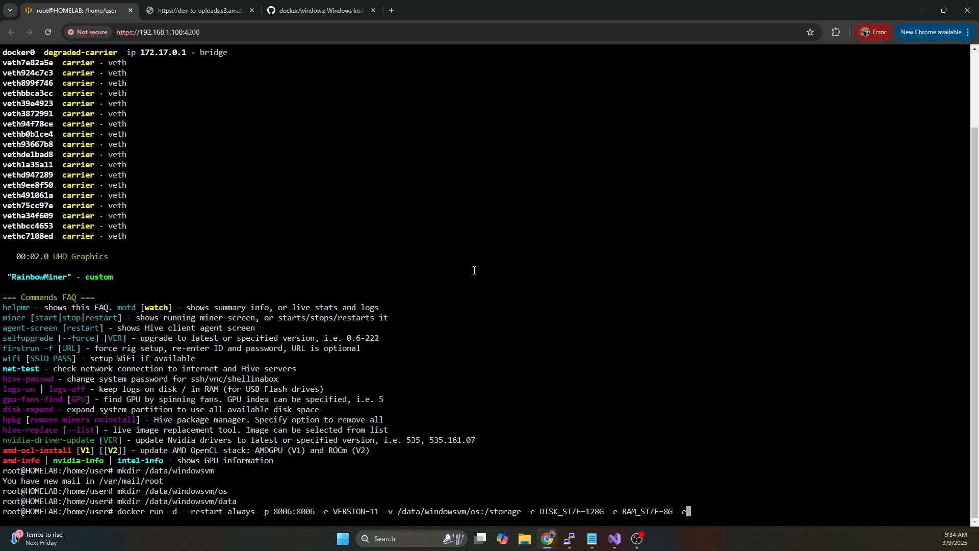
{"action": "type", "text": "CP"}
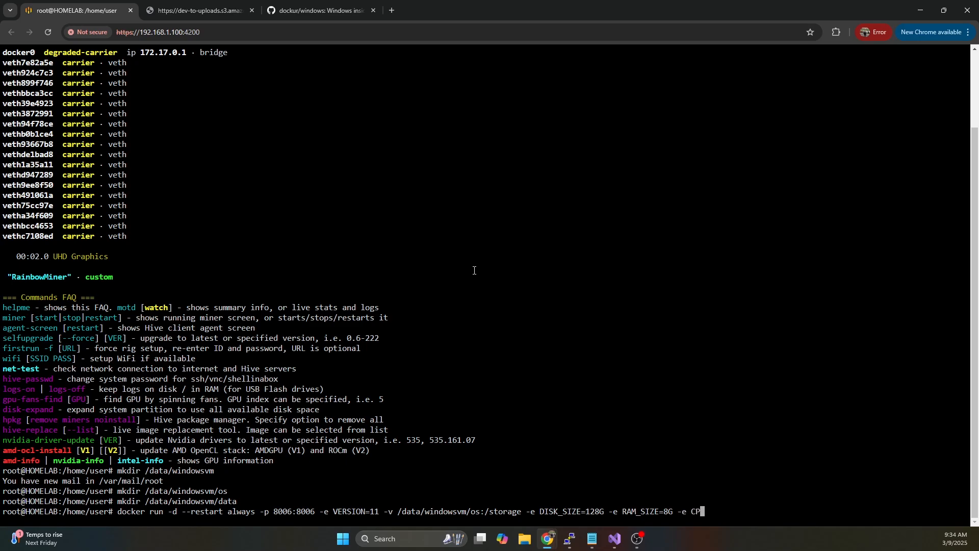
{"action": "type", "text": "U_"}
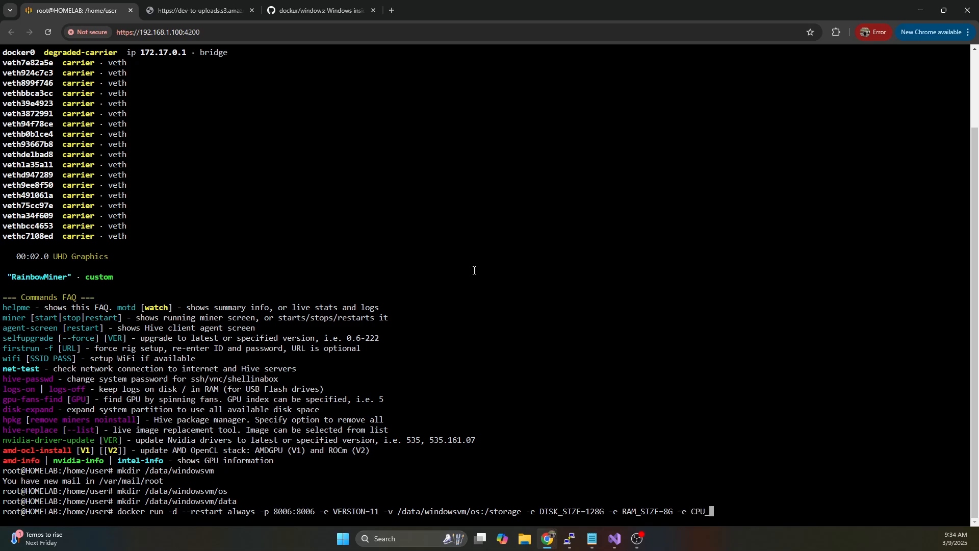
{"action": "type", "text": "CORES="}
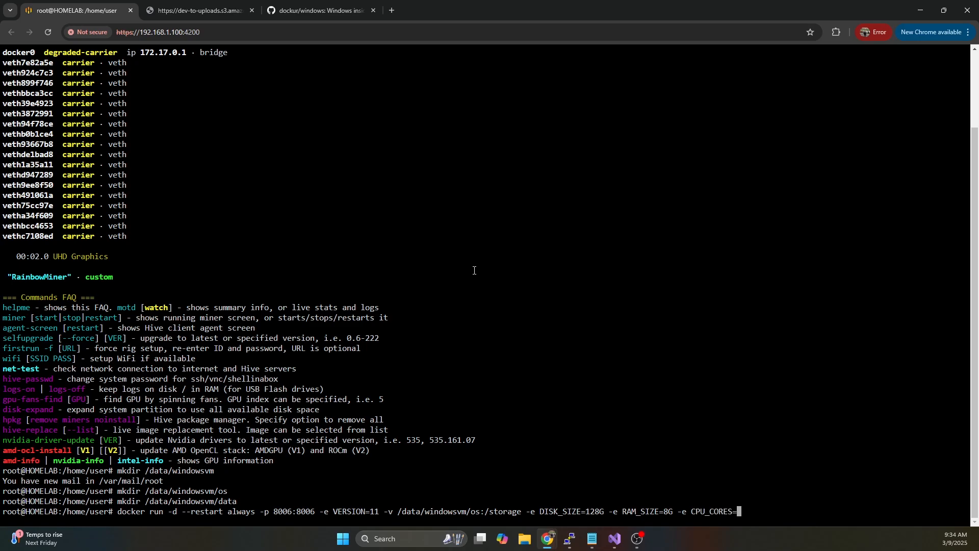
{"action": "type", "text": "2 -v"}
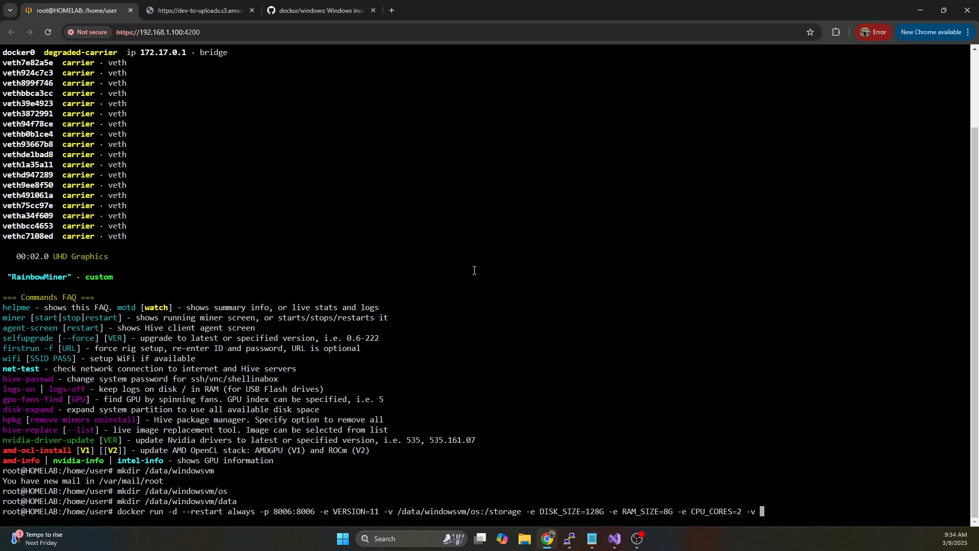
Start a second volume mount with host path /data/windowsvm/data
{"action": "type", "text": "/d"}
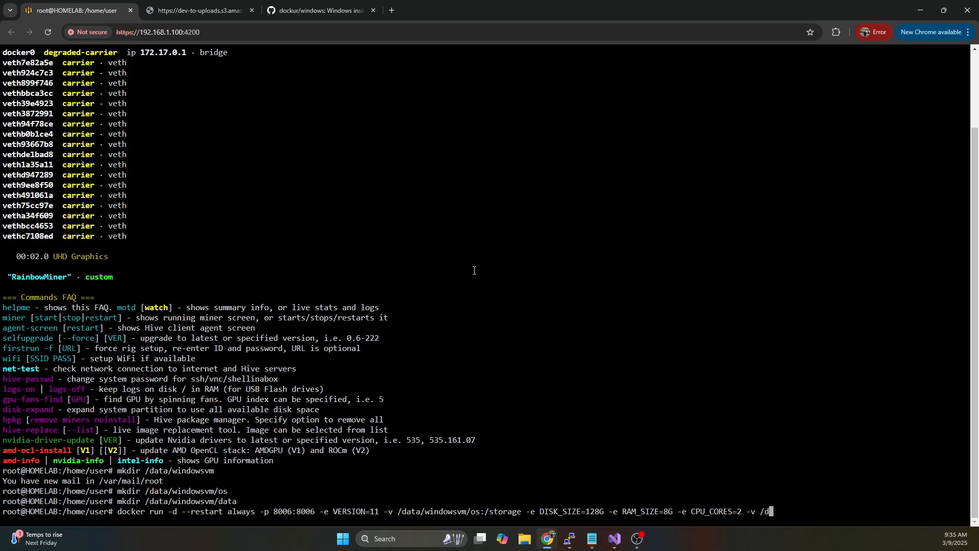
{"action": "type", "text": "ata/windowsvm/"}
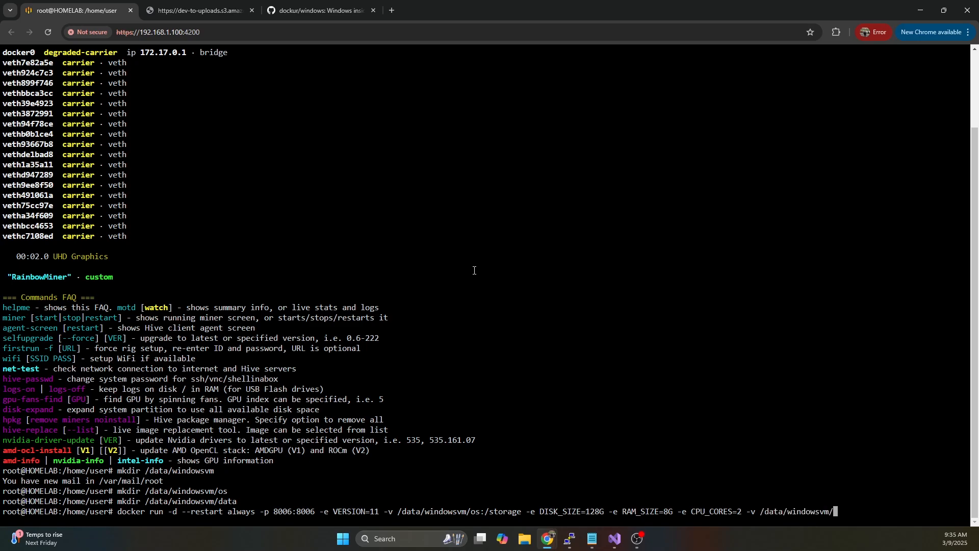
{"action": "type", "text": "data"}
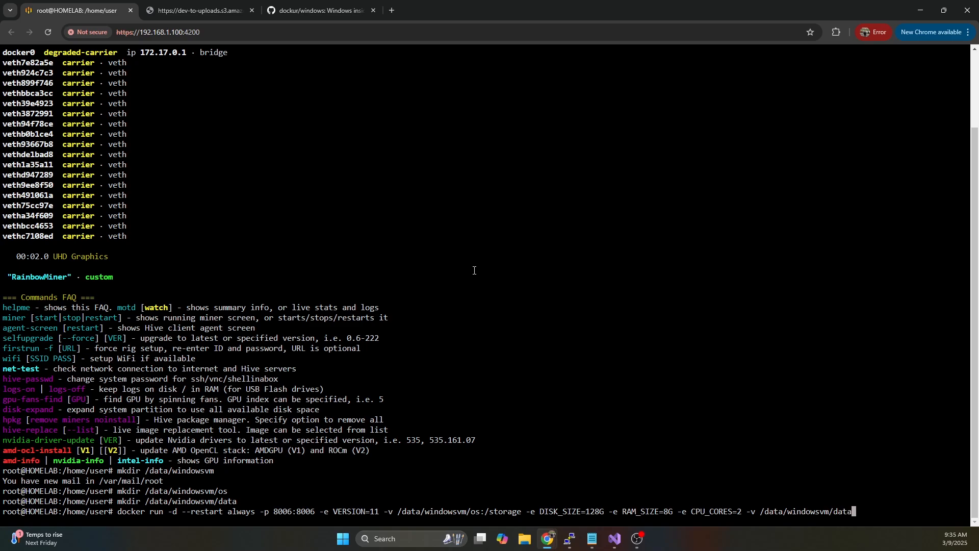
Map that volume to /data and pass devices /dev/kvm and /dev/net/tun
{"action": "type", "text": ":"}
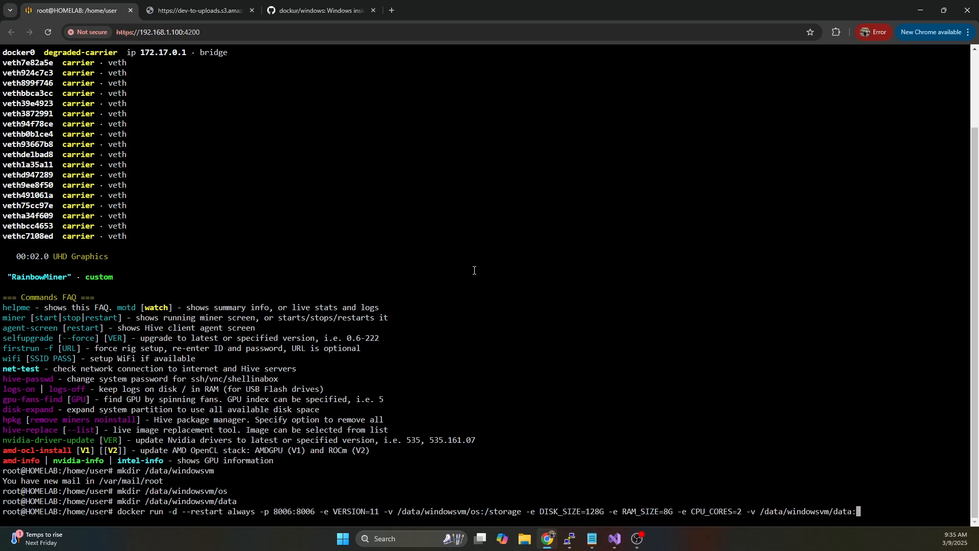
{"action": "type", "text": "/data"}
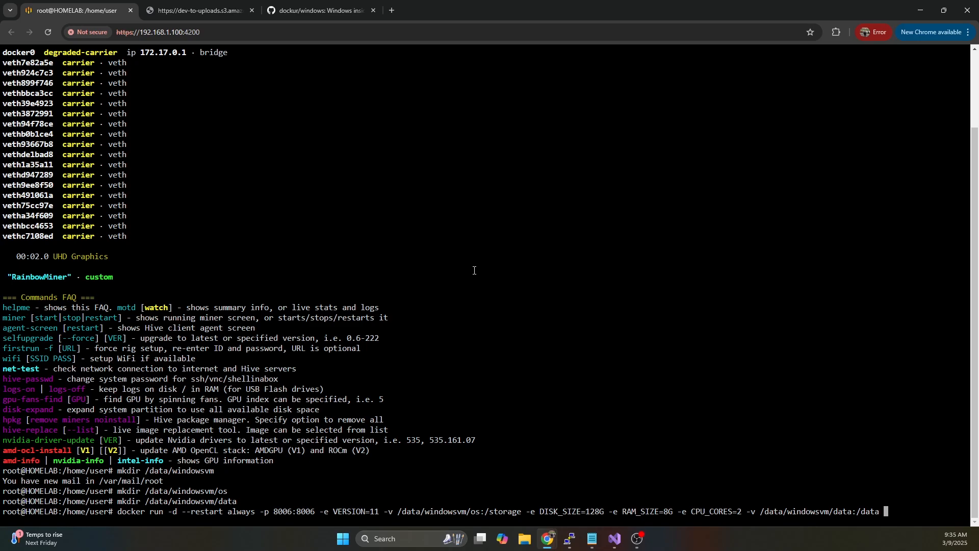
{"action": "type", "text": "--devi"}
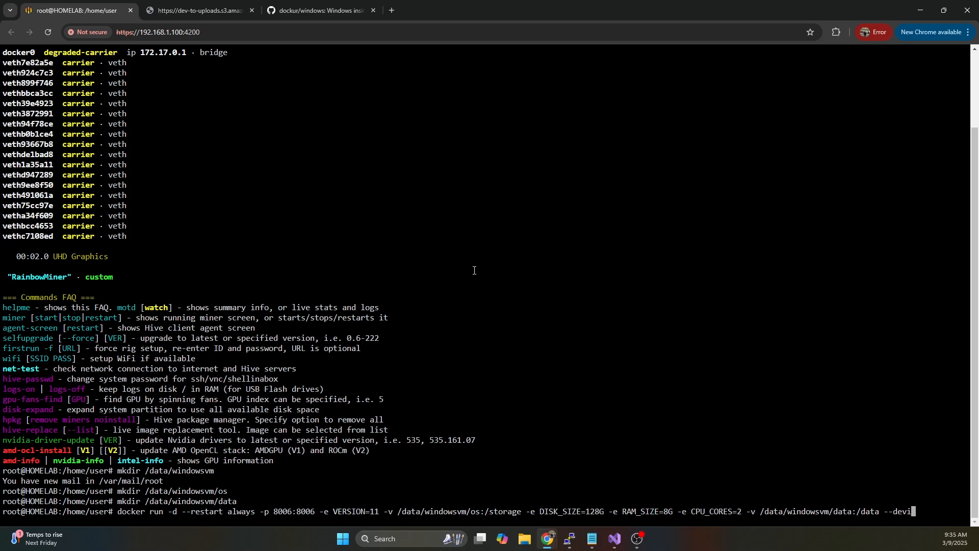
{"action": "type", "text": "=/dev"}
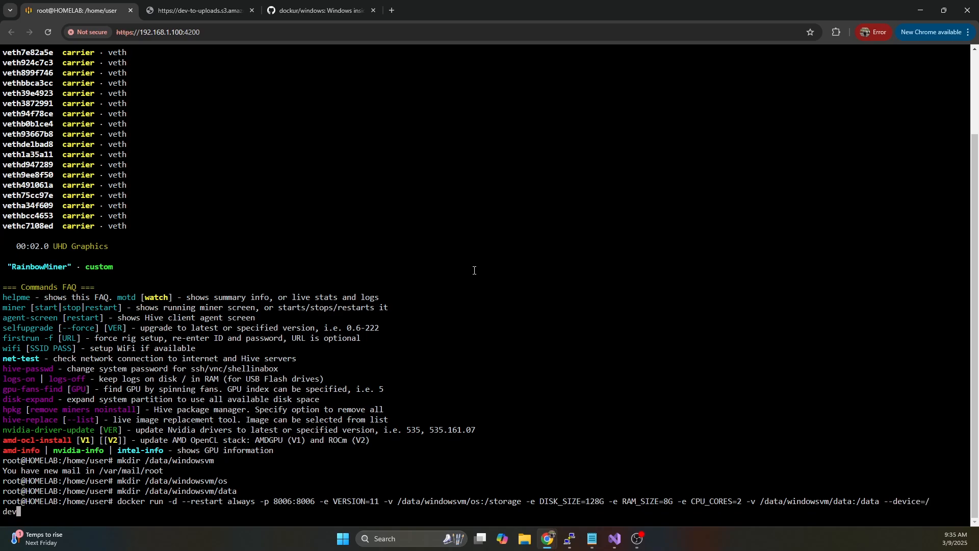
{"action": "type", "text": "k"}
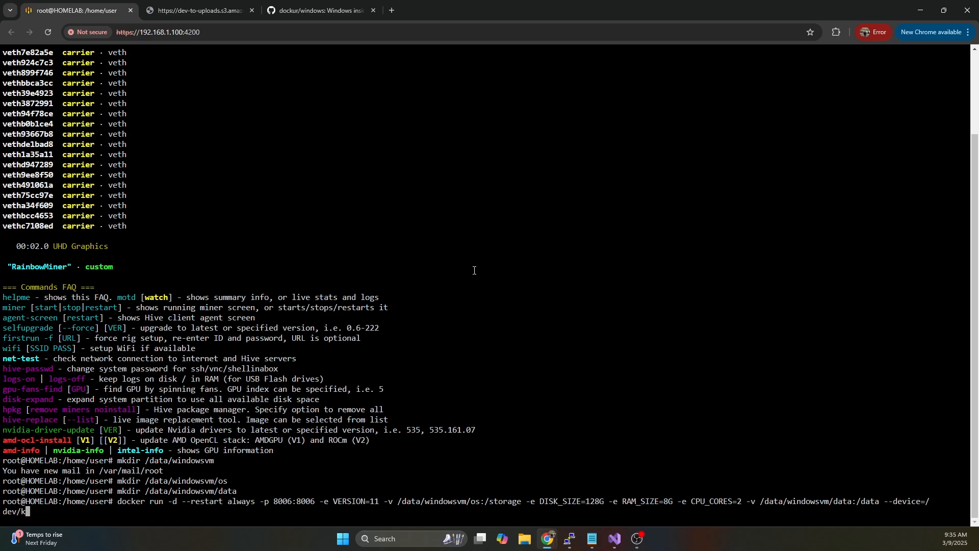
{"action": "type", "text": "vm"}
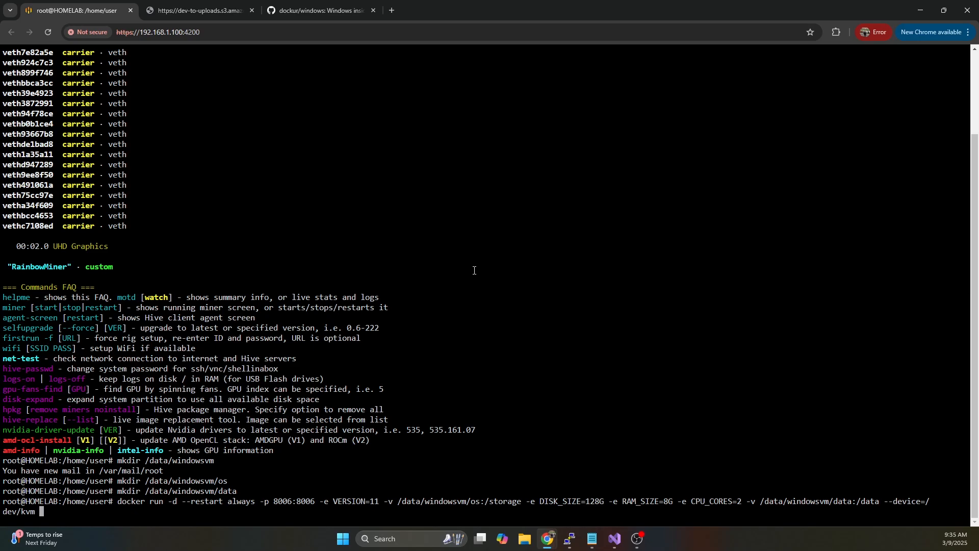
{"action": "type", "text": "--device="}
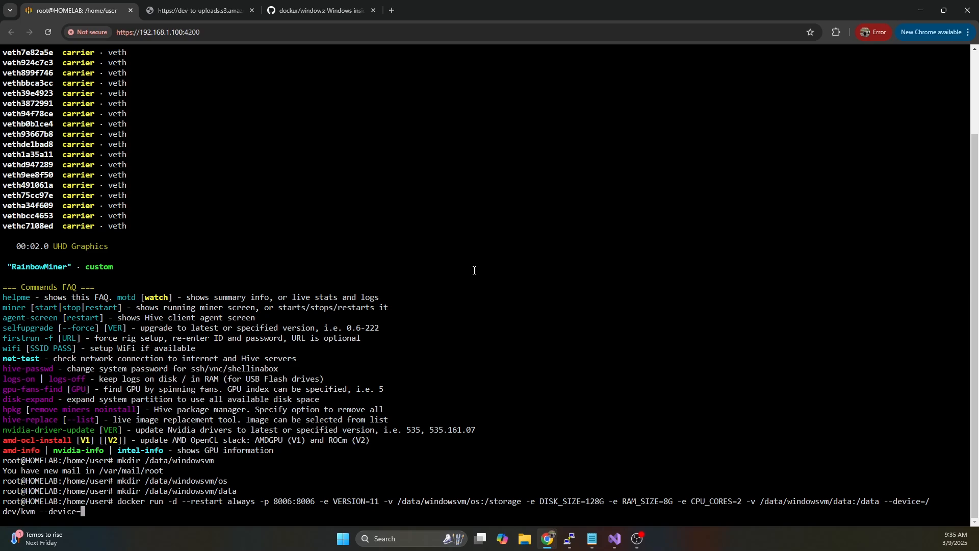
{"action": "type", "text": "dev/net/"}
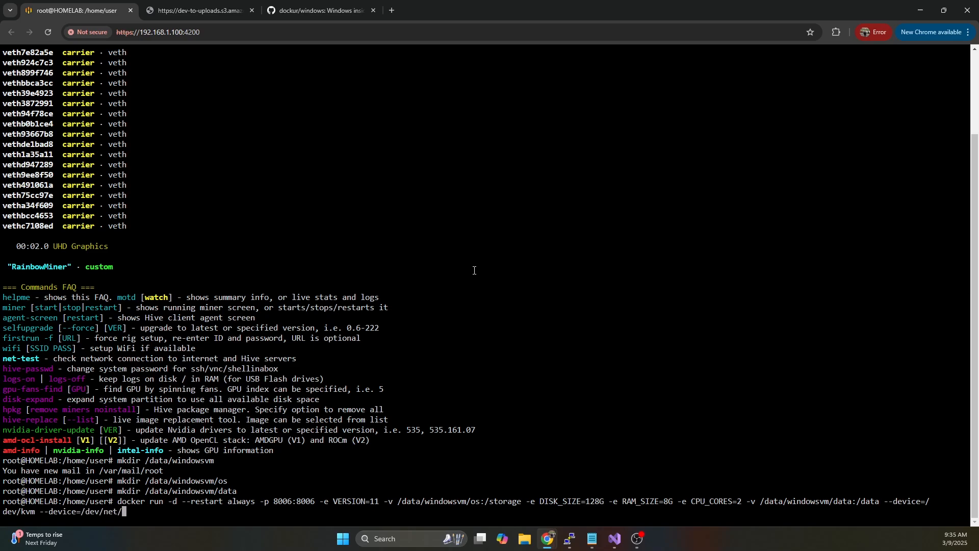
{"action": "type", "text": "tun"}
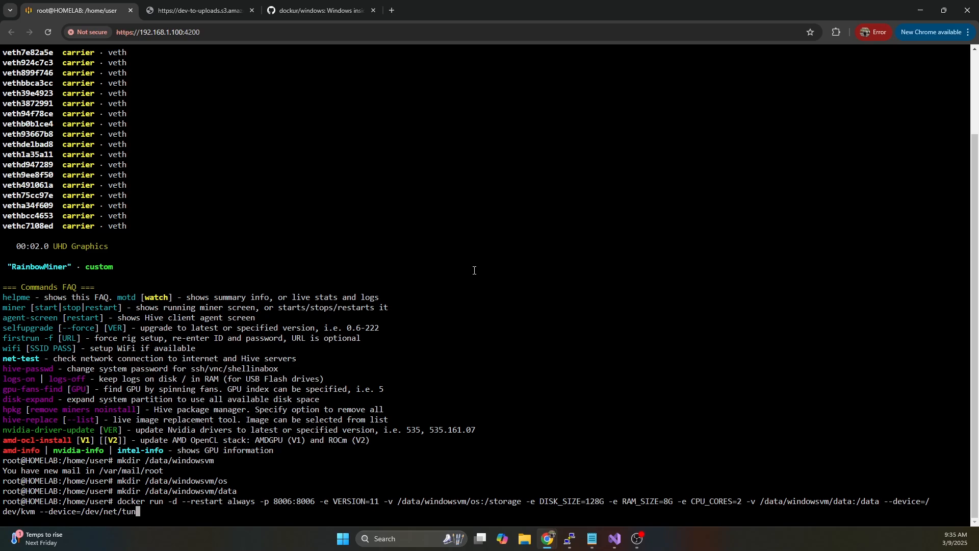
{"action": "type", "text": "--"}
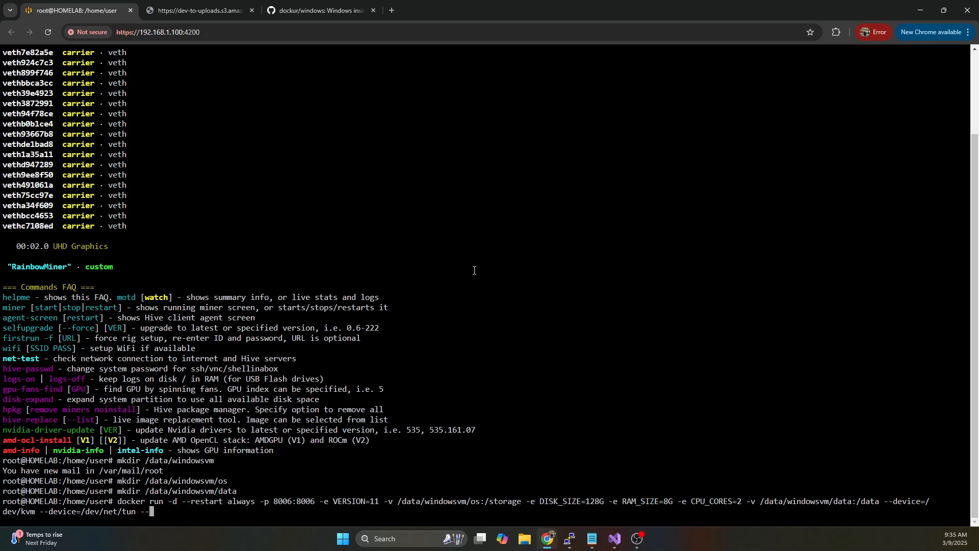
Add the NET_ADMIN capability to the docker run command
{"action": "type", "text": "cap"}
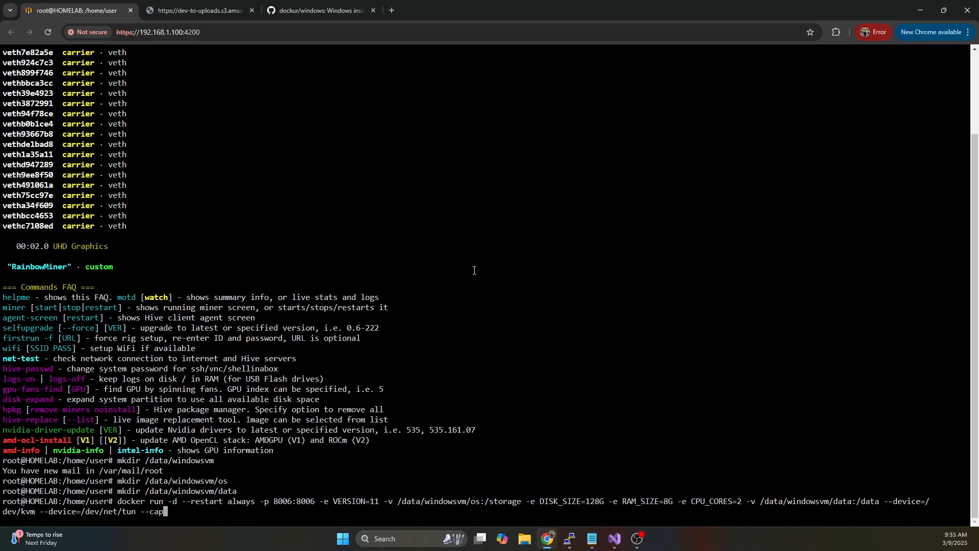
{"action": "type", "text": "-"}
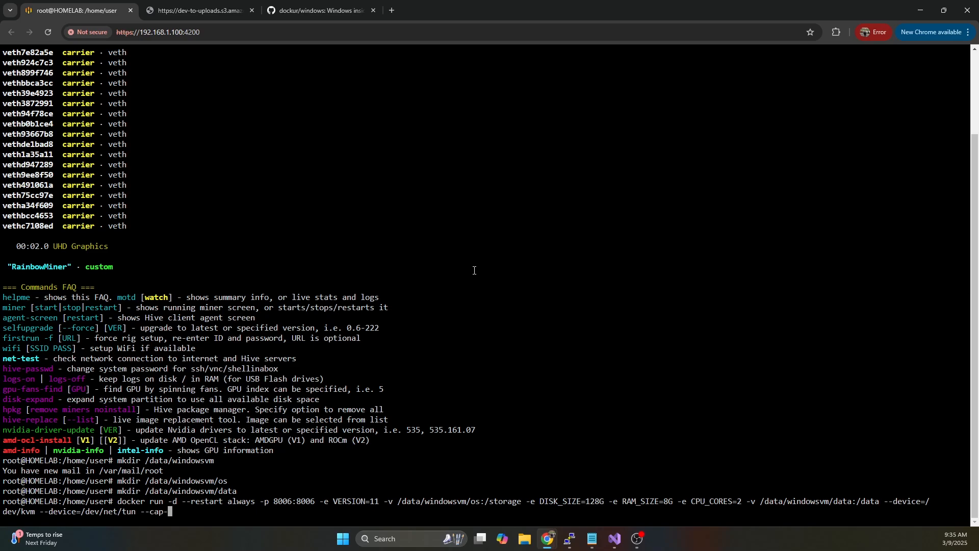
{"action": "type", "text": "add"}
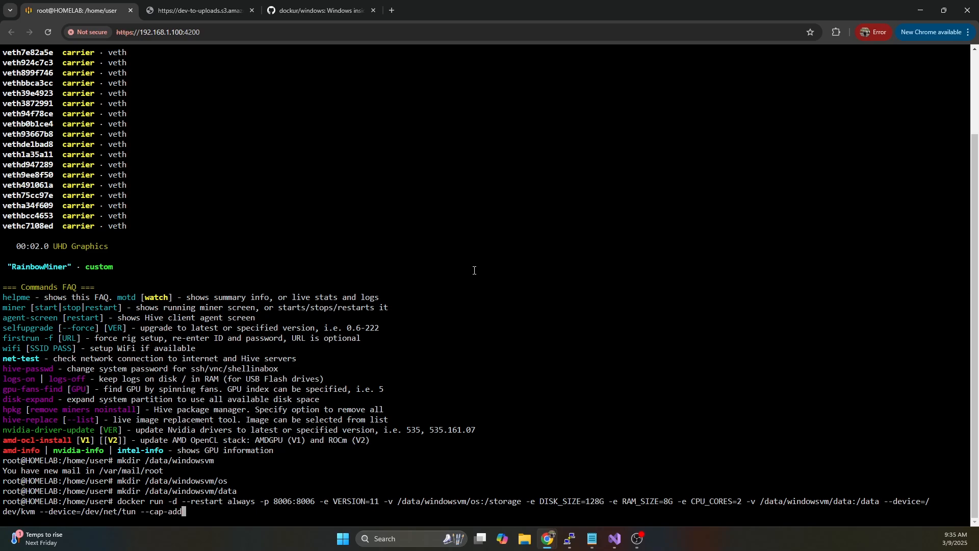
{"action": "type", "text": "NET"}
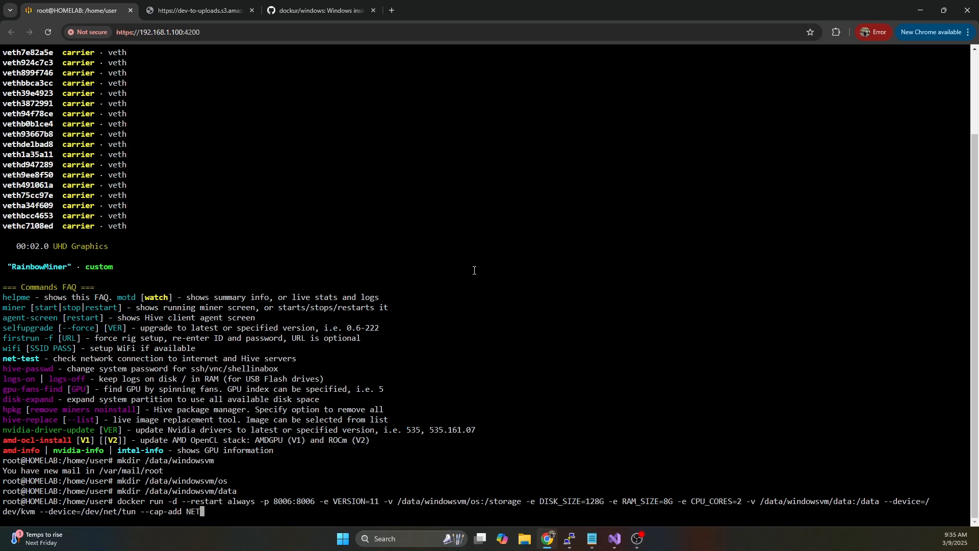
{"action": "type", "text": "_ADMIN"}
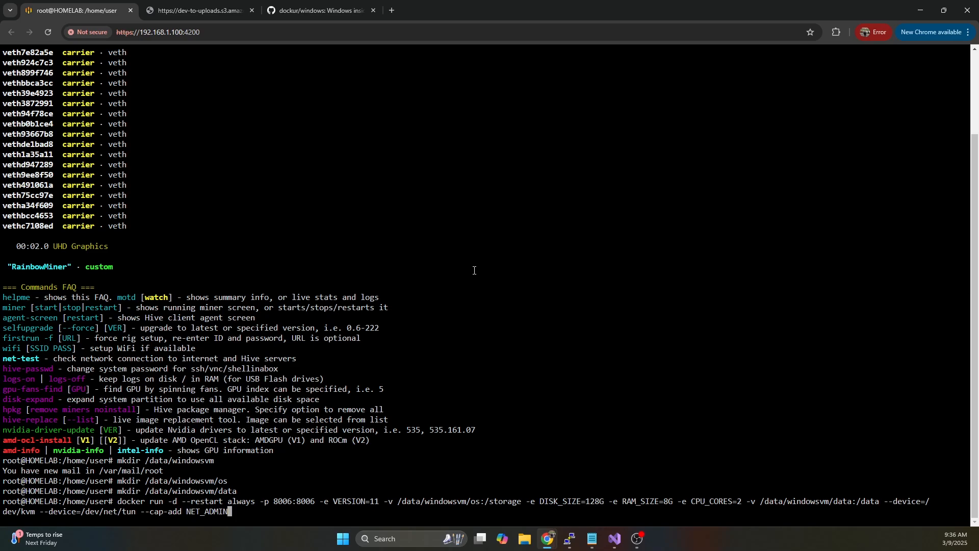
Set a 120-second stop timeout and begin the dockurr/windows image name
{"action": "type", "text": "--"}
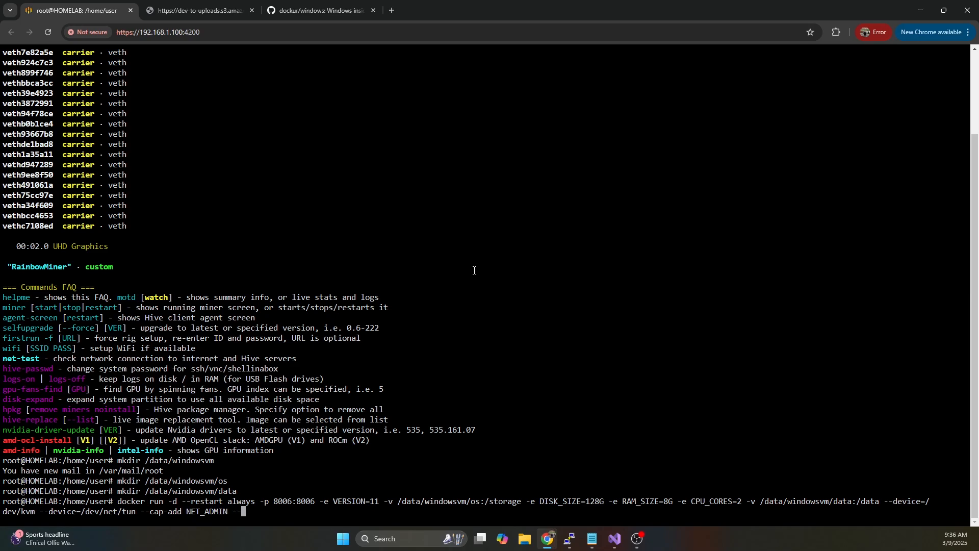
{"action": "type", "text": "stop-ti"}
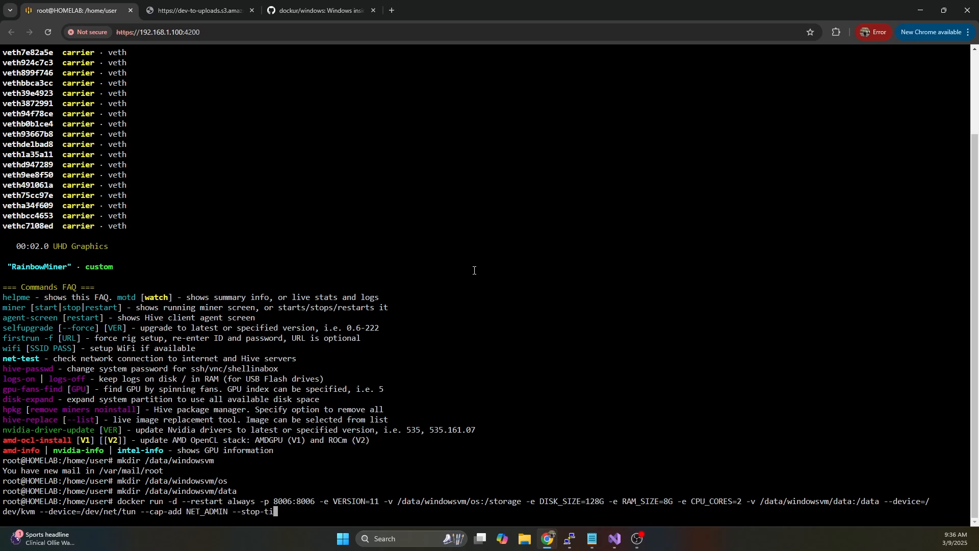
{"action": "type", "text": "meout 1"}
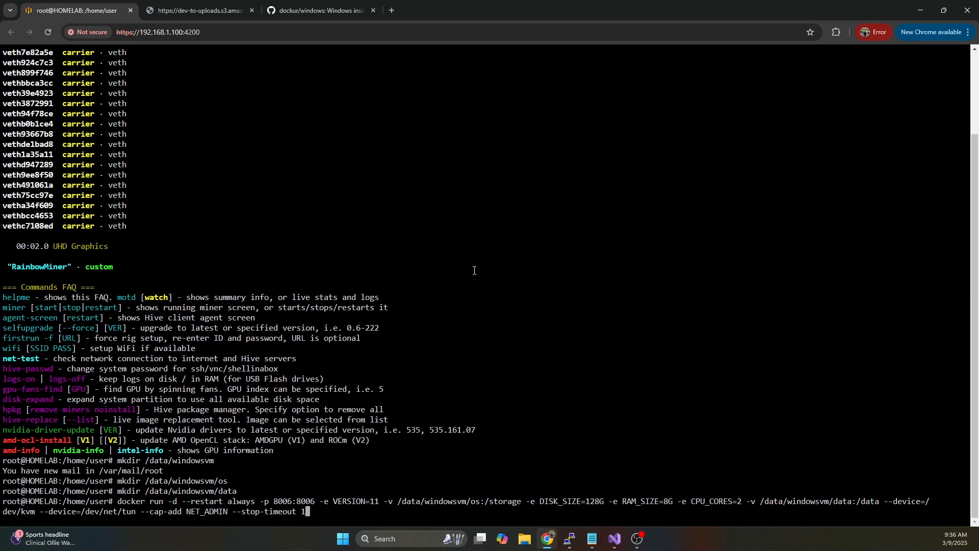
{"action": "type", "text": "20"}
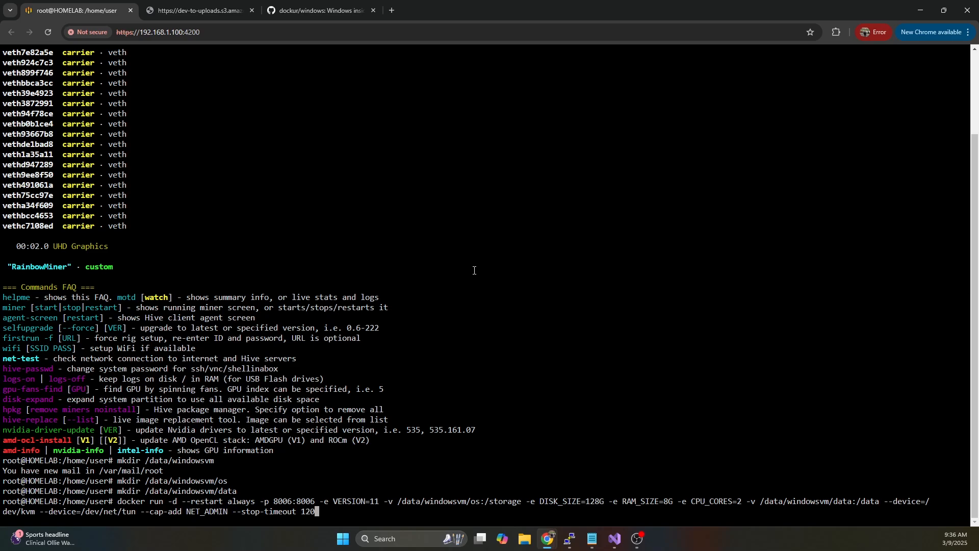
{"action": "type", "text": "d"}
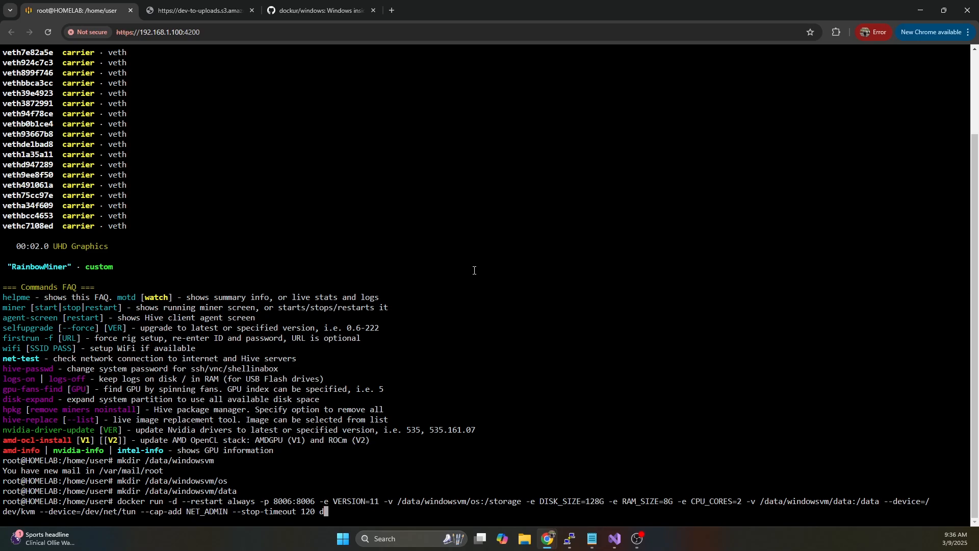
{"action": "type", "text": "ockurr"}
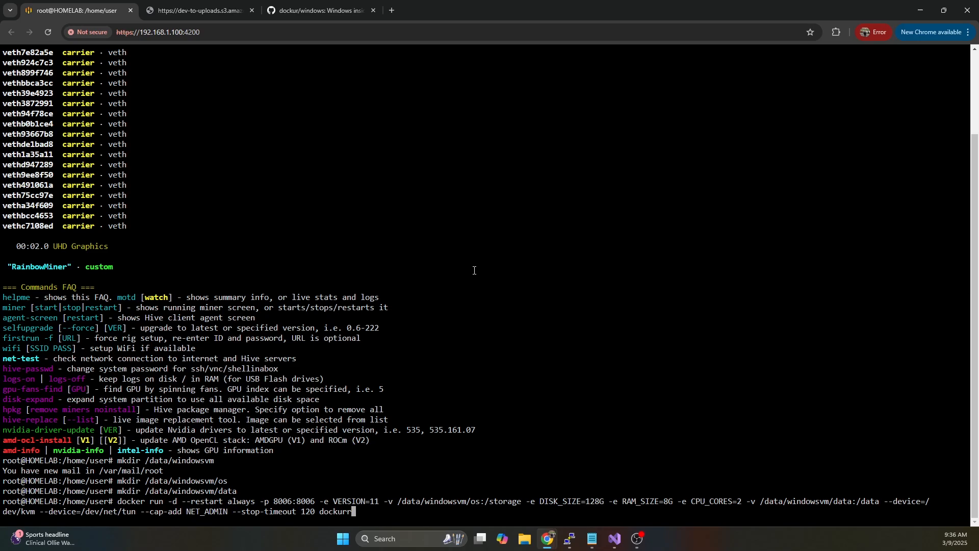
{"action": "type", "text": "/window"}
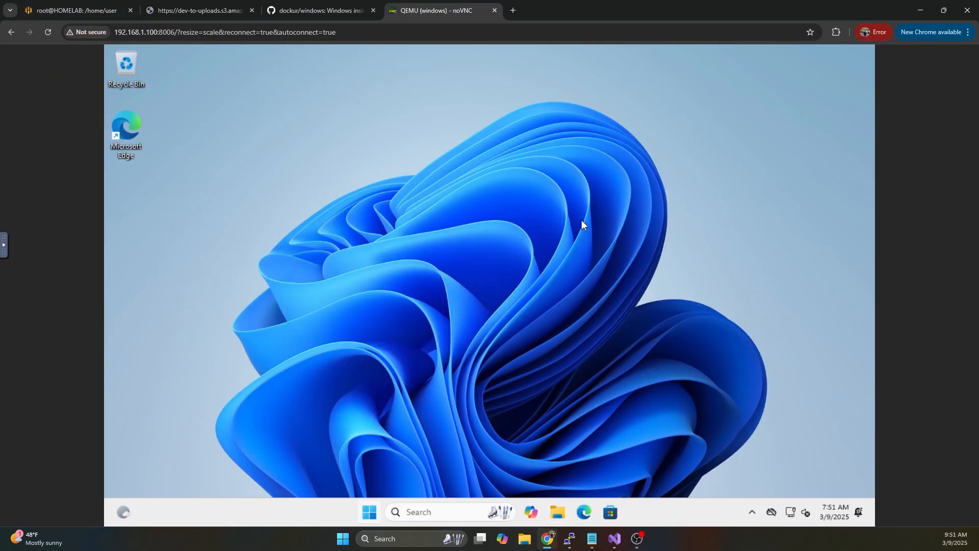
{"action": "mouse_move", "coordinate": [562, 242]}
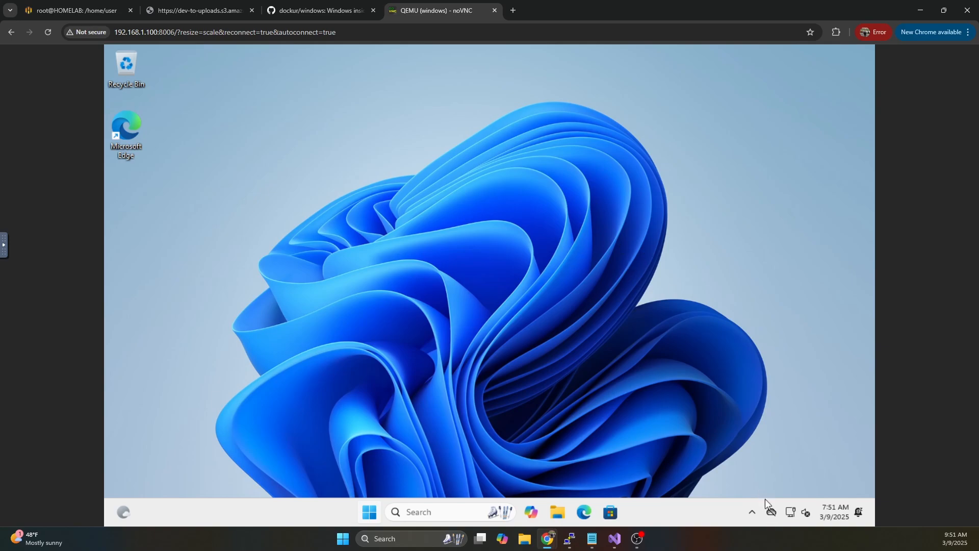
{"action": "mouse_move", "coordinate": [736, 444]}
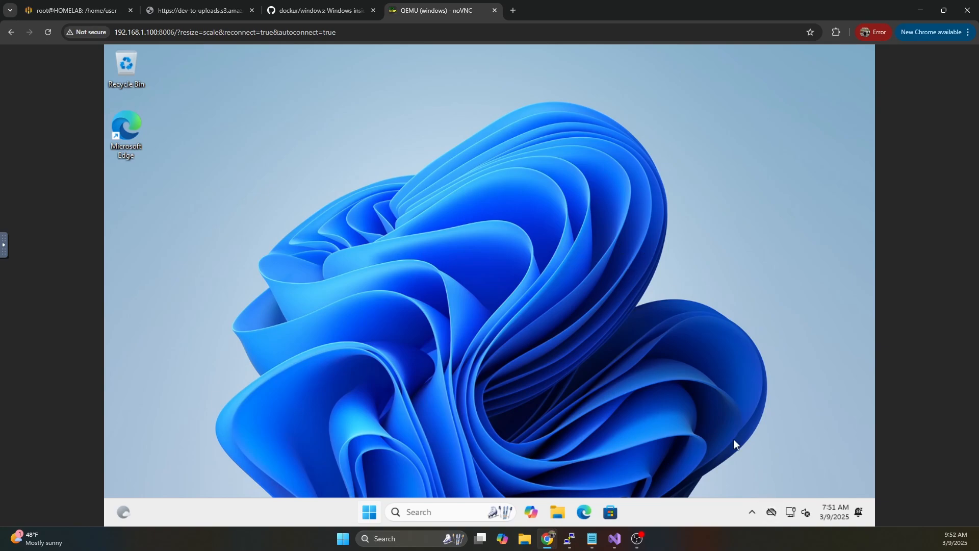
{"action": "mouse_move", "coordinate": [760, 476]}
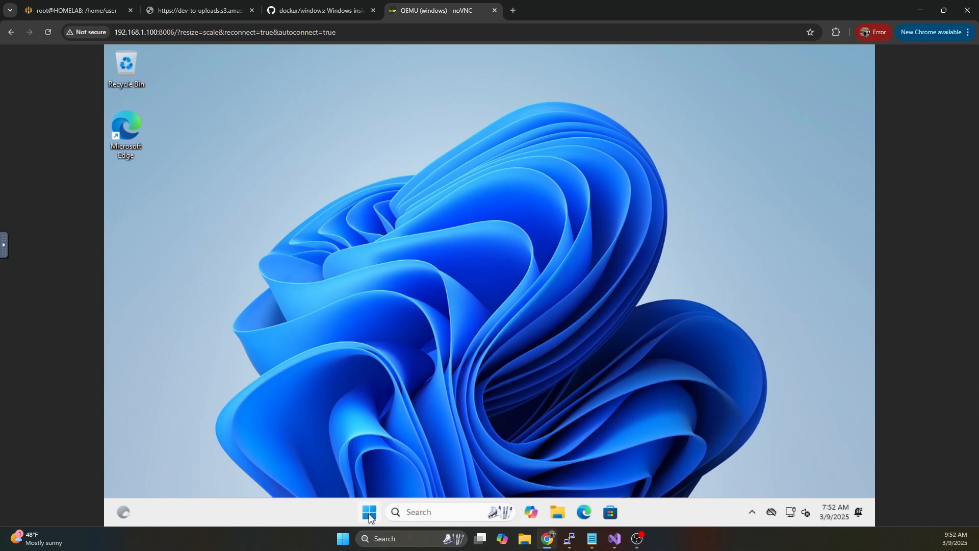
{"action": "right_click", "coordinate": [369, 512]}
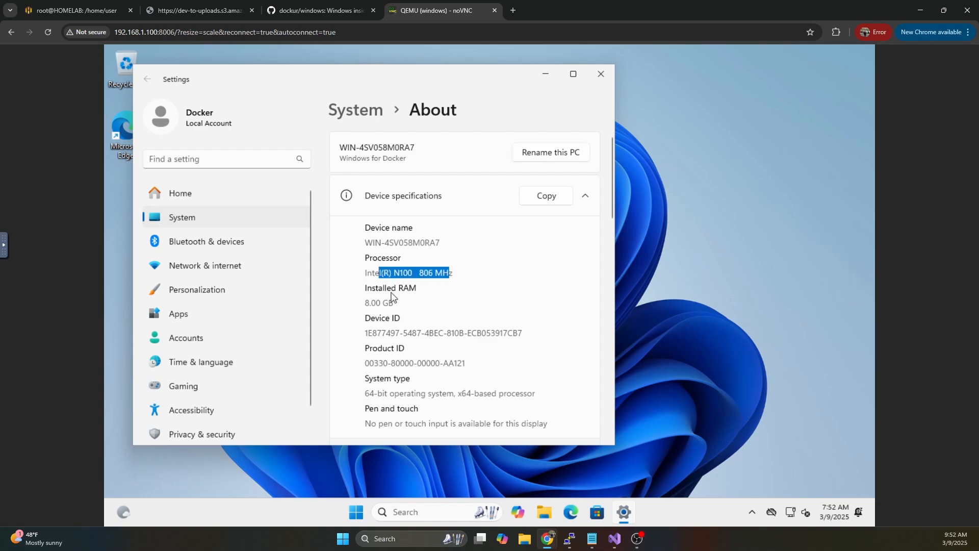
{"action": "scroll", "scroll_direction": "down", "scroll_amount": 3}
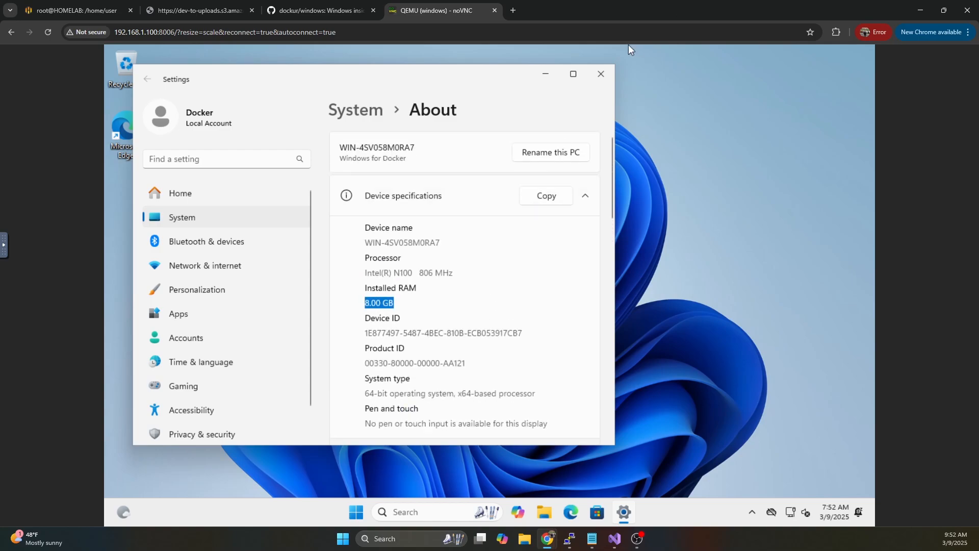
{"action": "left_click", "coordinate": [601, 74]}
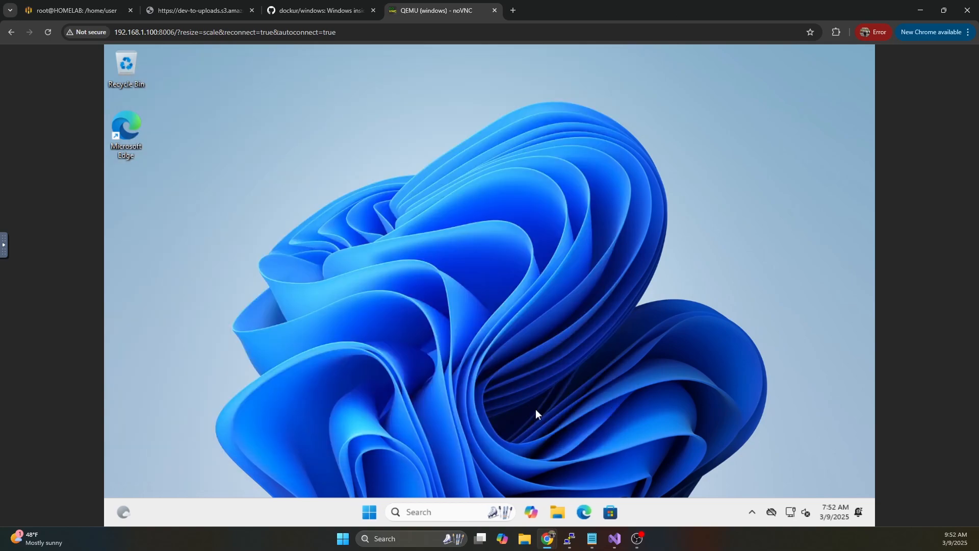
{"action": "mouse_move", "coordinate": [556, 522]}
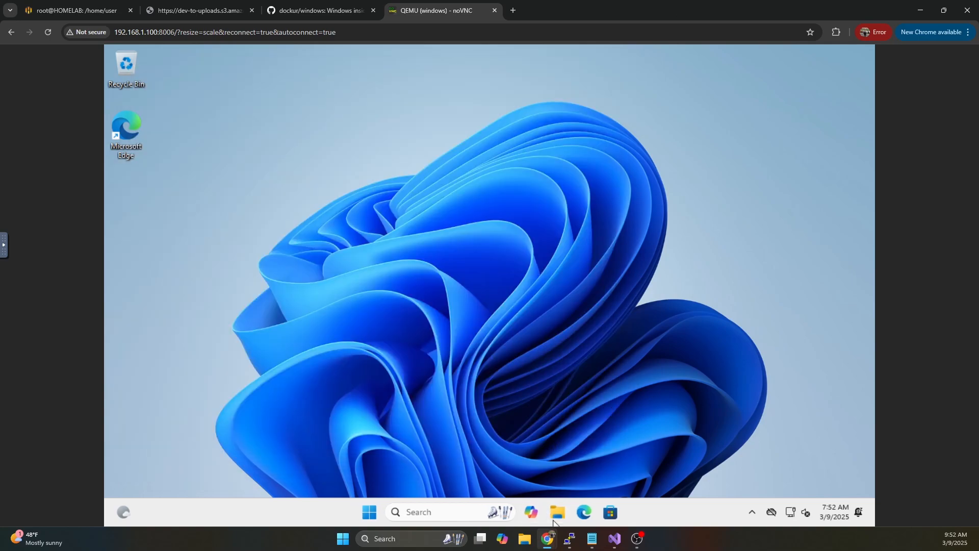
Open File Explorer in the VM and view its drives, including the 127 GB C: drive
{"action": "left_click", "coordinate": [556, 512]}
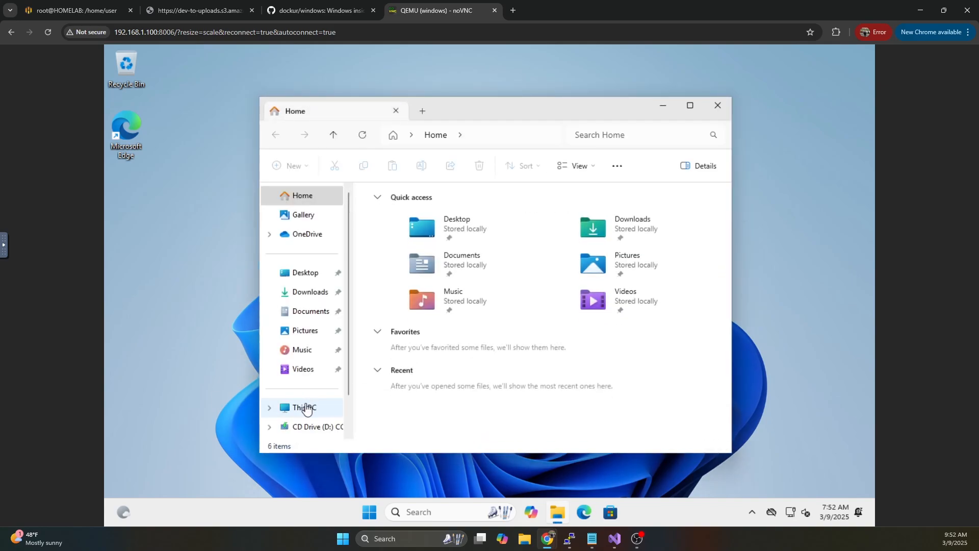
{"action": "left_click", "coordinate": [304, 407]}
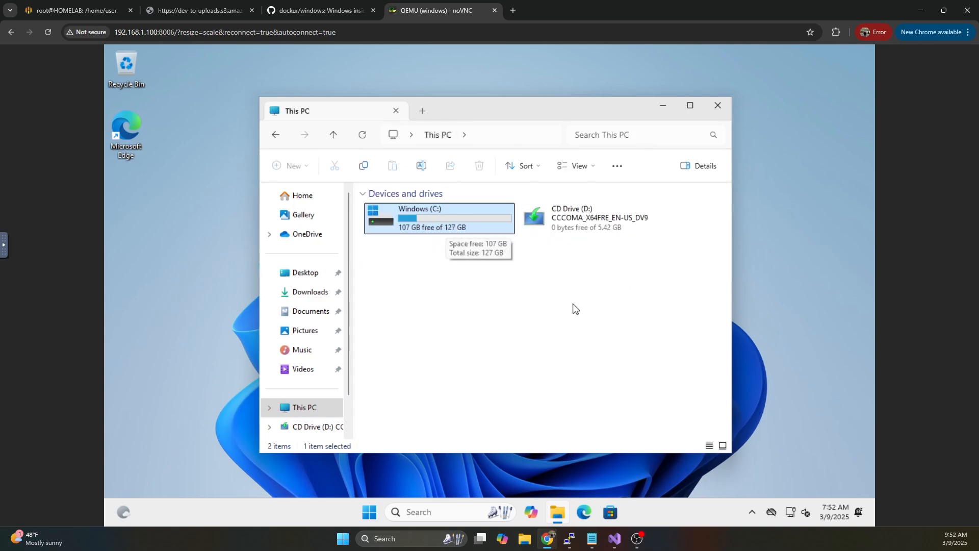
{"action": "scroll", "scroll_direction": "down", "scroll_amount": 3}
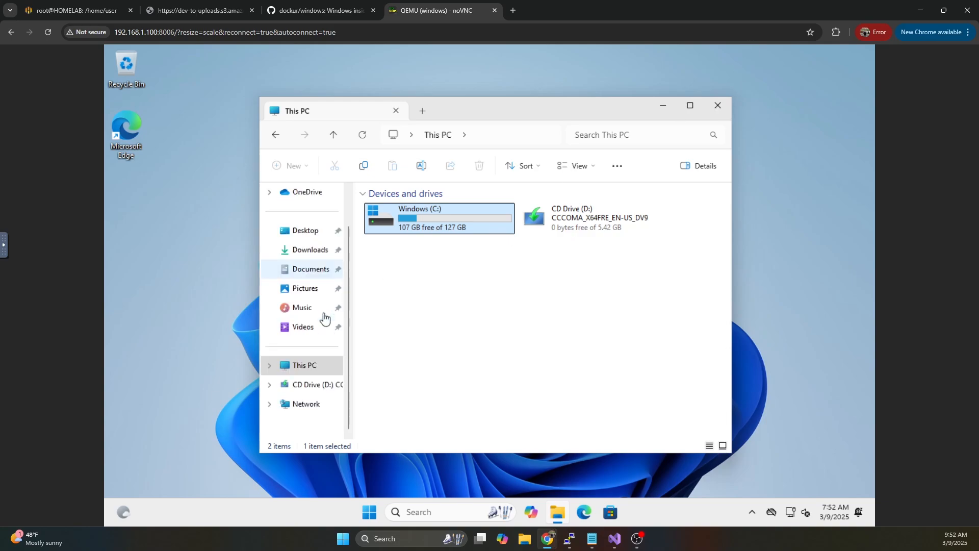
Browse the network to host.lan and open its shared Data folder
{"action": "left_click", "coordinate": [306, 404]}
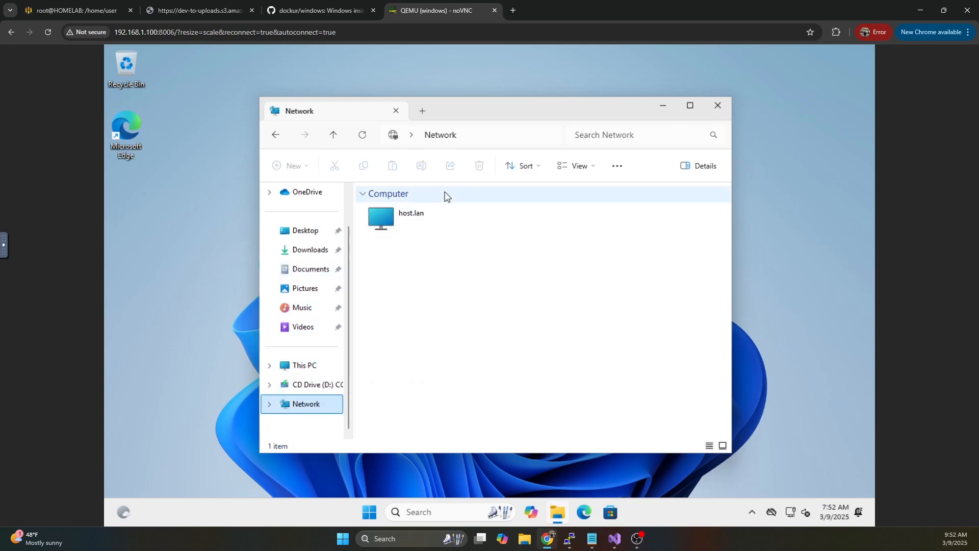
{"action": "left_click", "coordinate": [412, 220]}
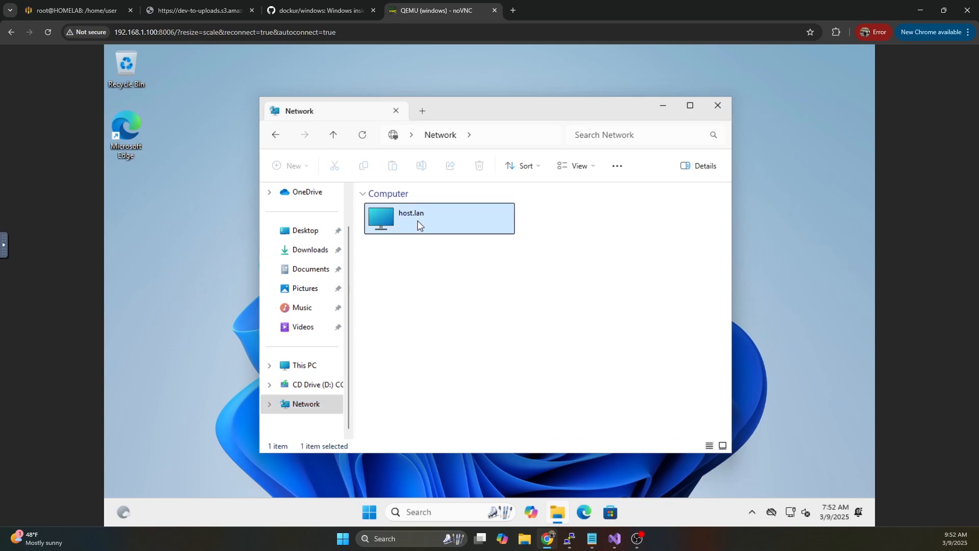
{"action": "double_click", "coordinate": [439, 218]}
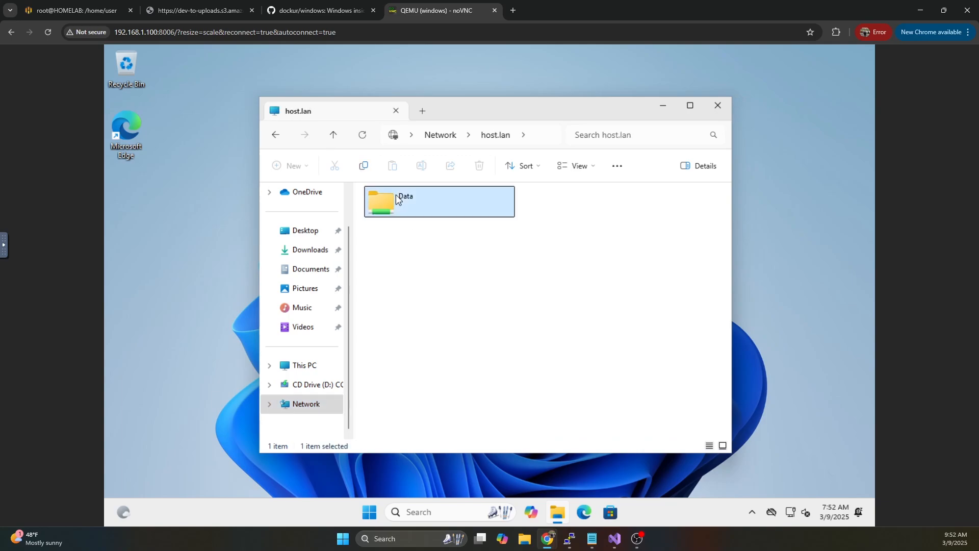
{"action": "double_click", "coordinate": [404, 202]}
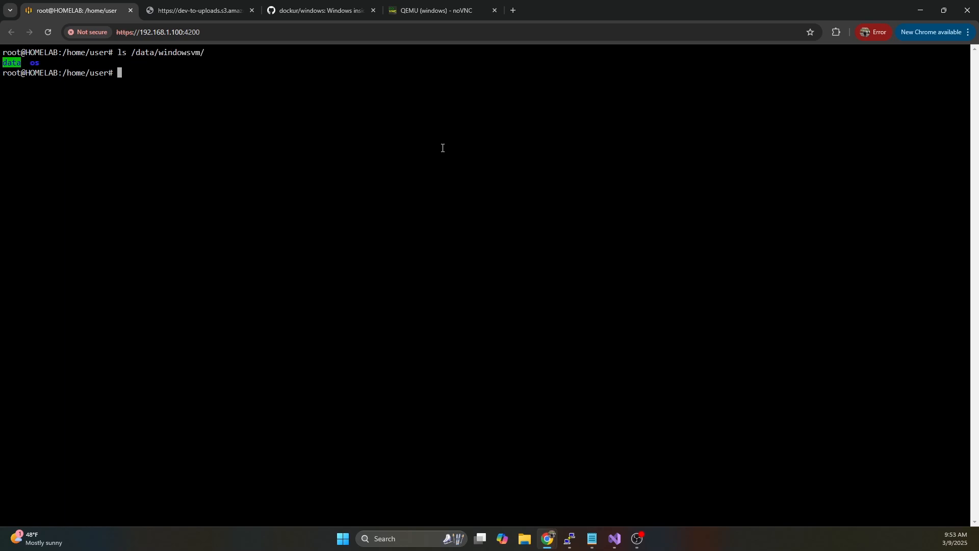
List /data/windowsvm, create a New folder in the VM's Data share, and return
{"action": "type", "text": "ls /data/windowsvm/os"}
{"action": "type", "text": "ls /data/windowsvm/data"}
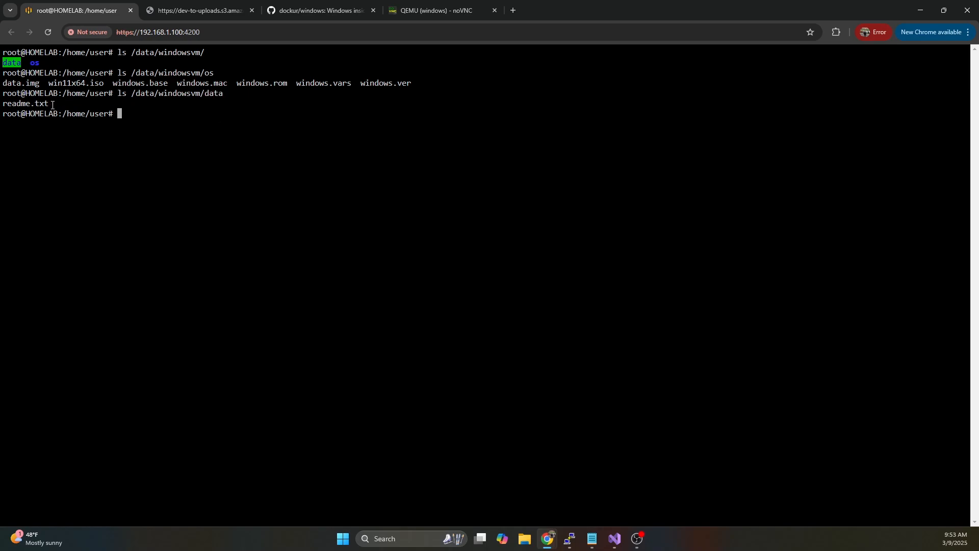
{"action": "left_click", "coordinate": [431, 10]}
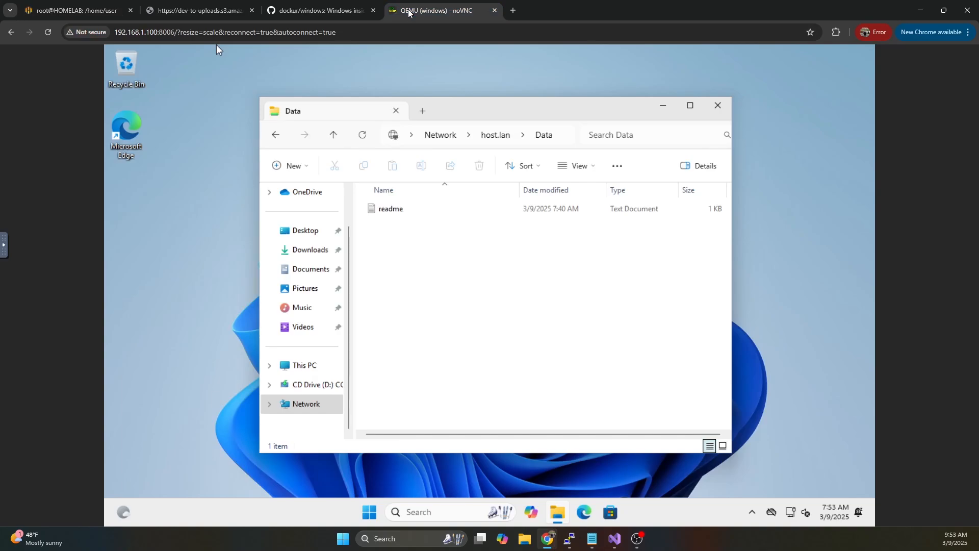
{"action": "right_click", "coordinate": [416, 276]}
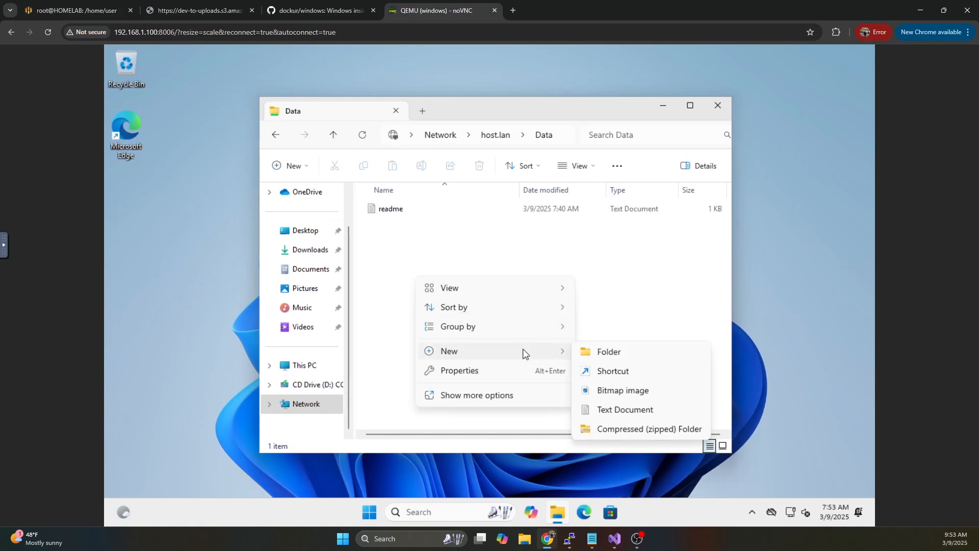
{"action": "left_click", "coordinate": [608, 351]}
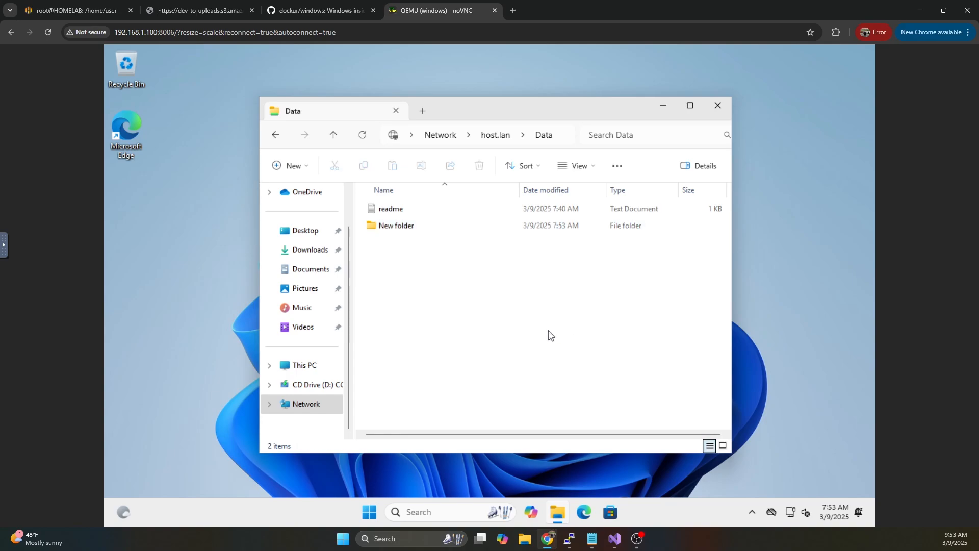
{"action": "left_click", "coordinate": [69, 10]}
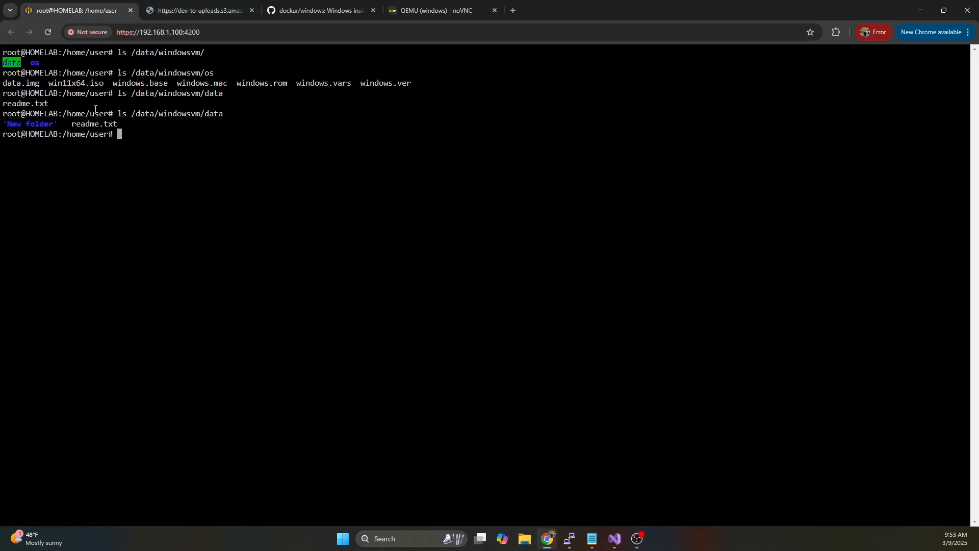
{"action": "mouse_move", "coordinate": [256, 170]}
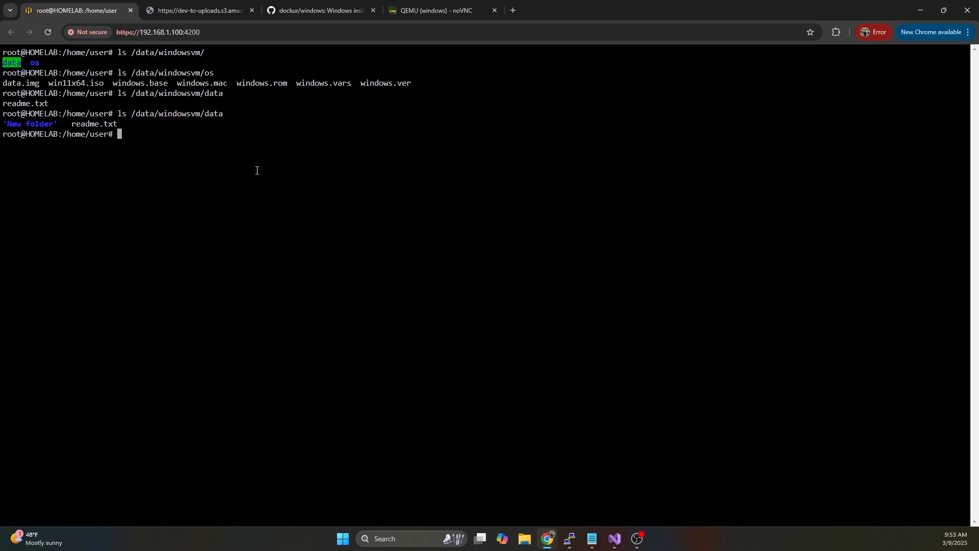
Create /data/windowsvm/data/test.txt in nano with 'TEST FILE FROM HOST SYSTEM' and save it
{"action": "type", "text": "nls /data/windowsvm/data"}
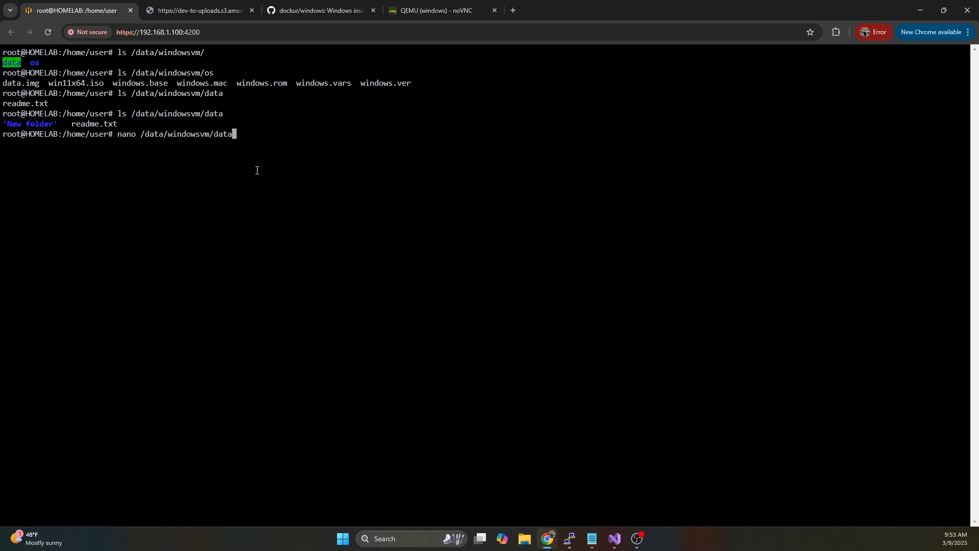
{"action": "type", "text": "/tes"}
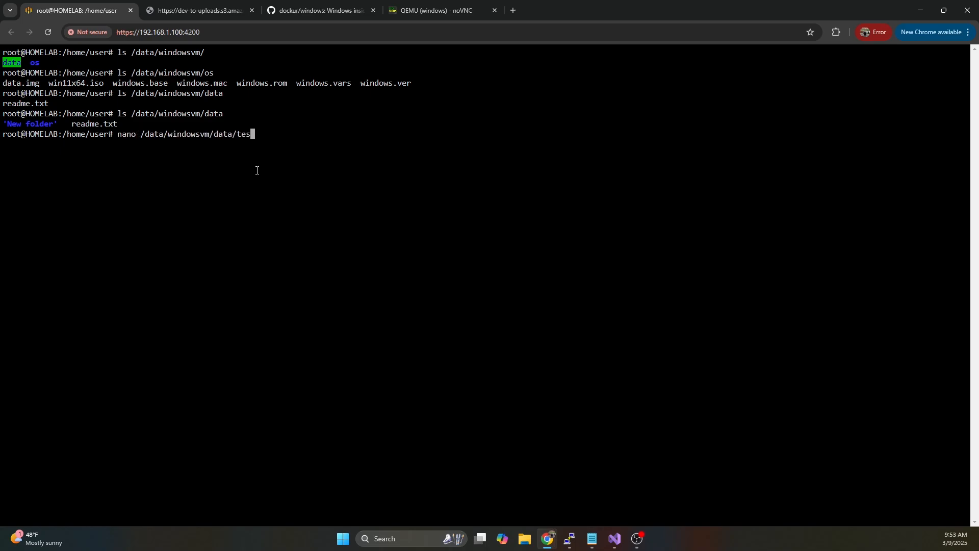
{"action": "type", "text": "t.txt"}
{"action": "type", "text": "TEST FILE"}
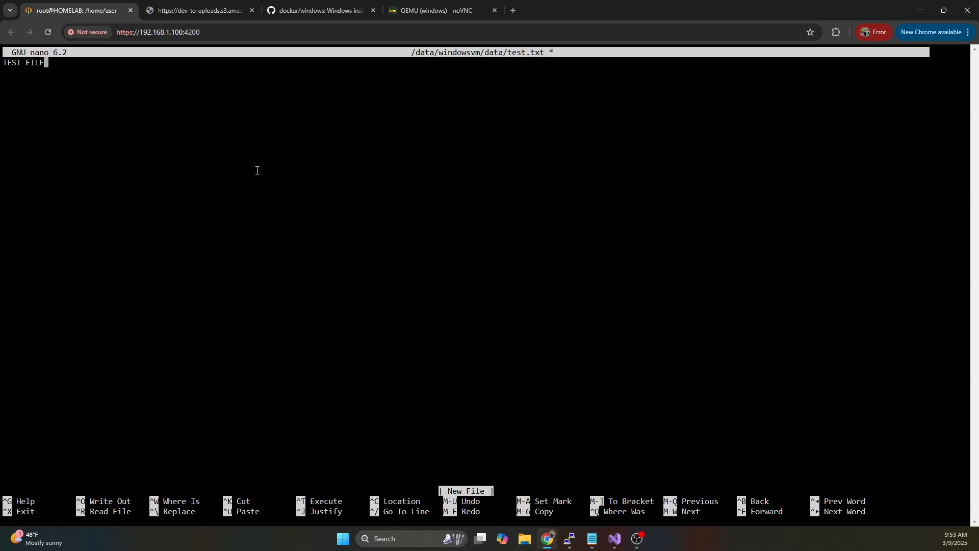
{"action": "type", "text": "FROM HOST"}
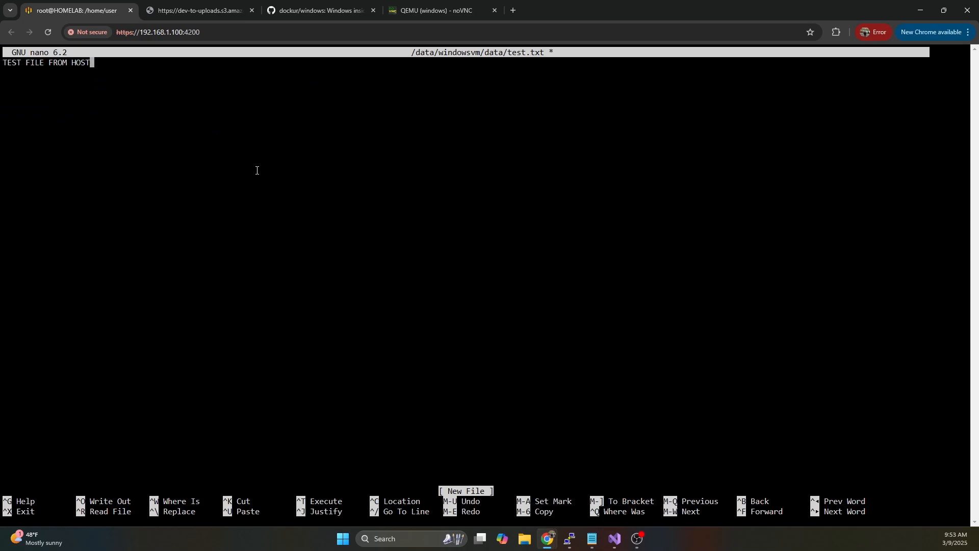
{"action": "key", "text": "ctrl+o"}
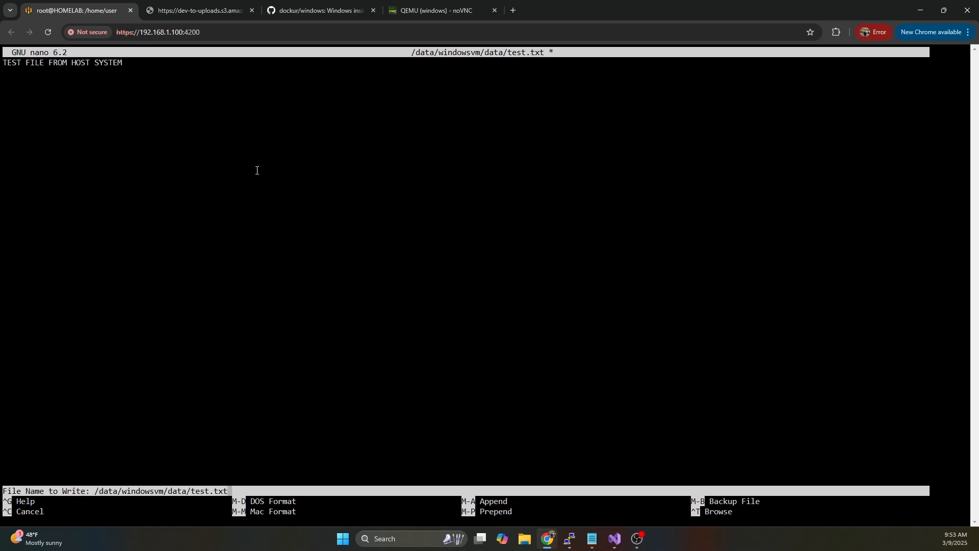
{"action": "left_click", "coordinate": [430, 11]}
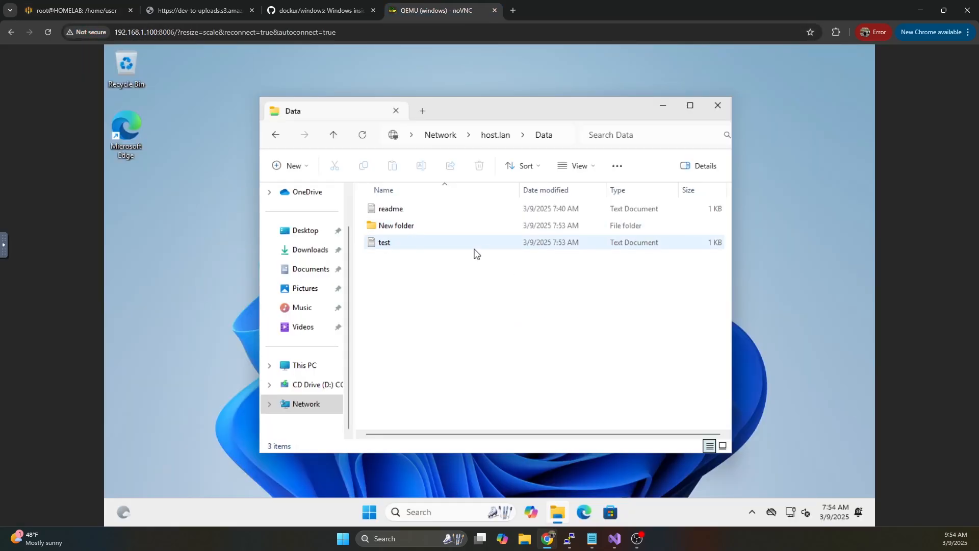
Open test.txt in the VM's Notepad and add a line reading 'RESPONSE FROM VM'
{"action": "left_click", "coordinate": [384, 242]}
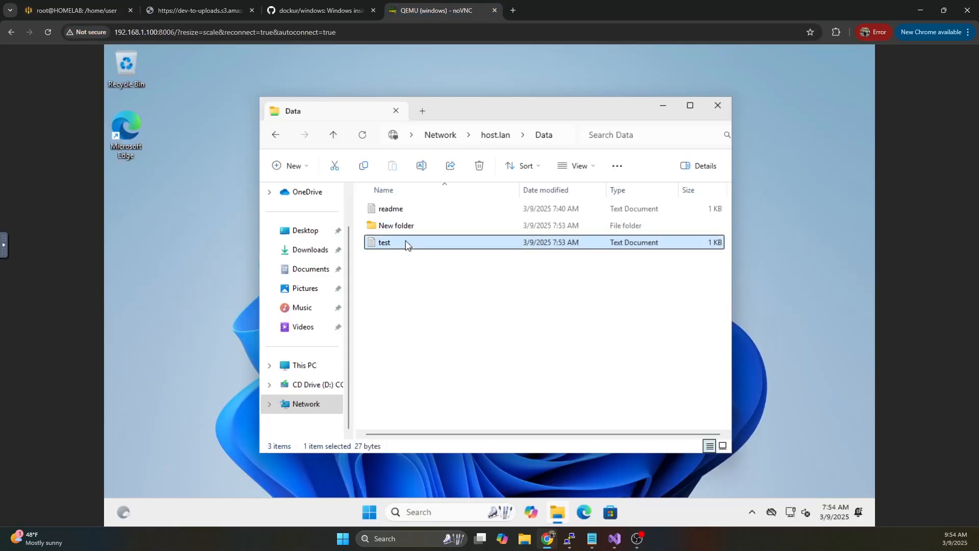
{"action": "double_click", "coordinate": [384, 242]}
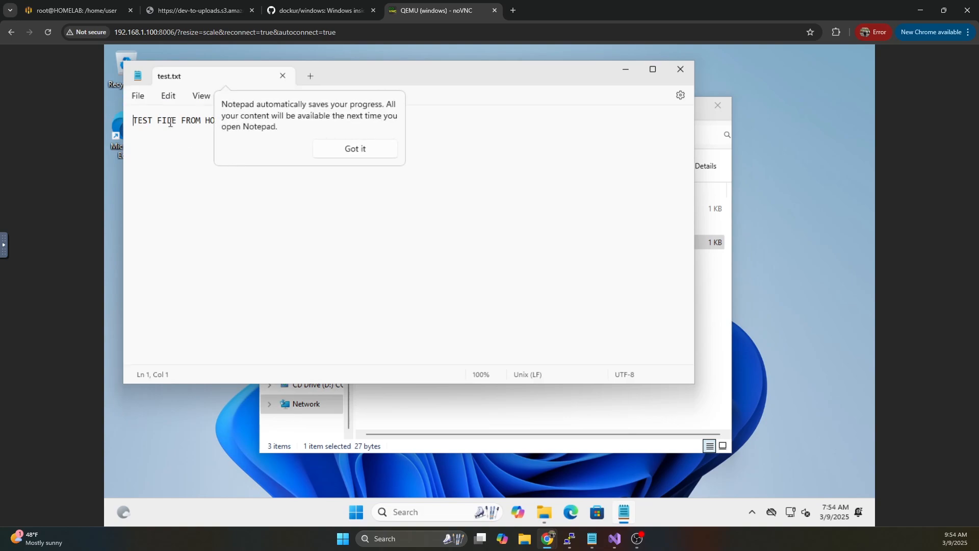
{"action": "left_click", "coordinate": [356, 149]}
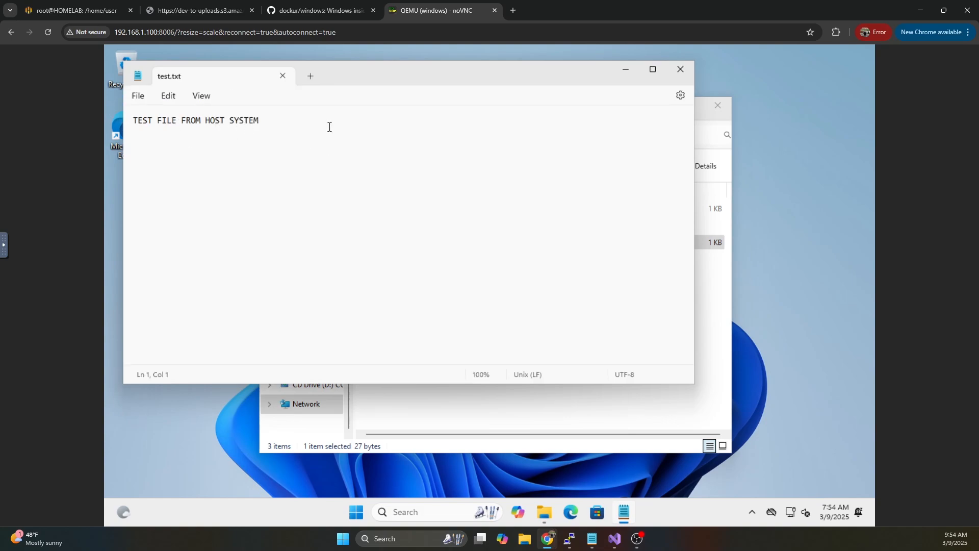
{"action": "left_click", "coordinate": [287, 117]}
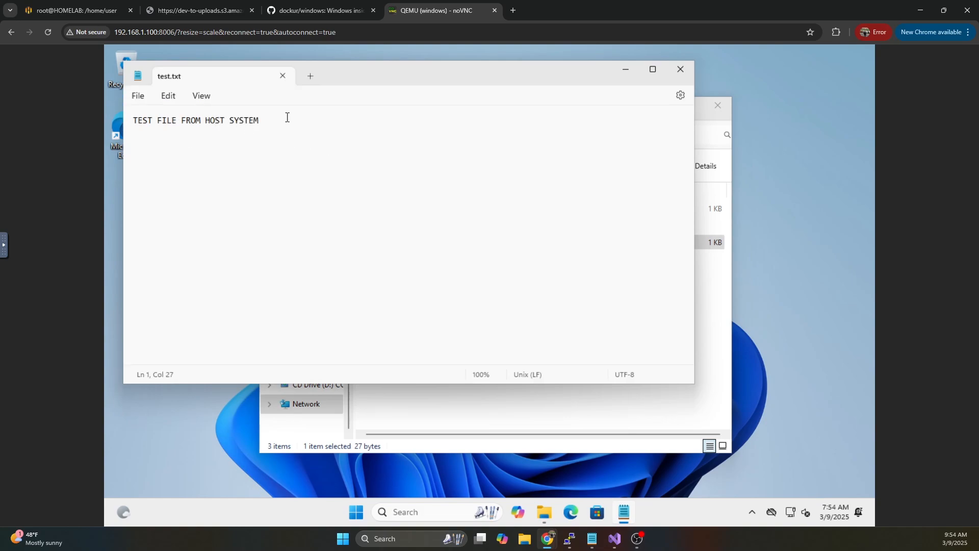
{"action": "type", "text": "RESPONSE F"}
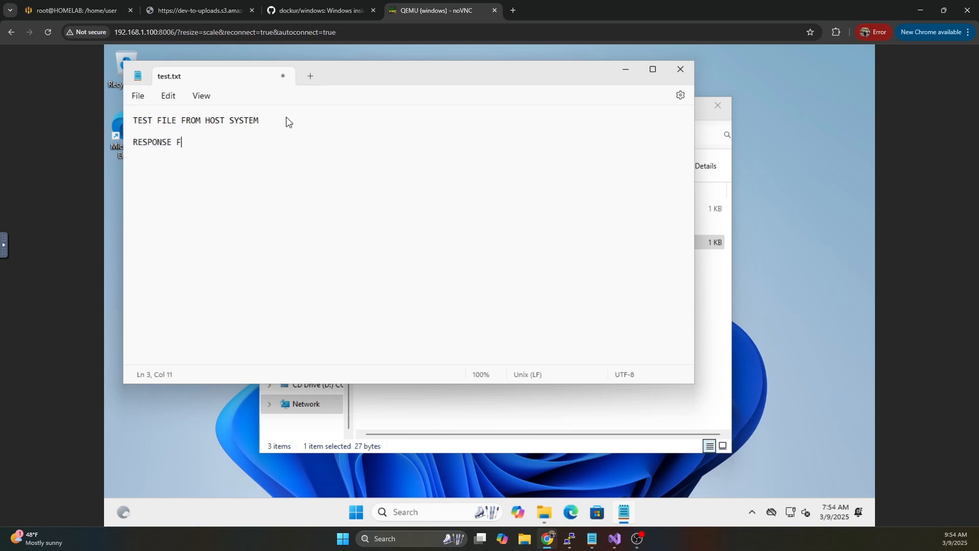
{"action": "type", "text": "ROM VM"}
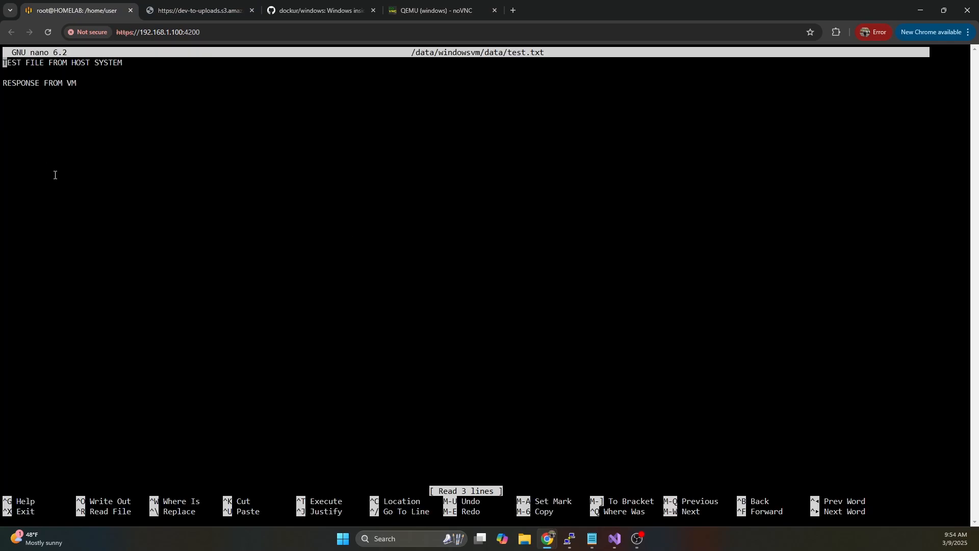
Check the VM, then return to the host terminal where test.txt shows the VM's line
{"action": "left_click", "coordinate": [428, 10]}
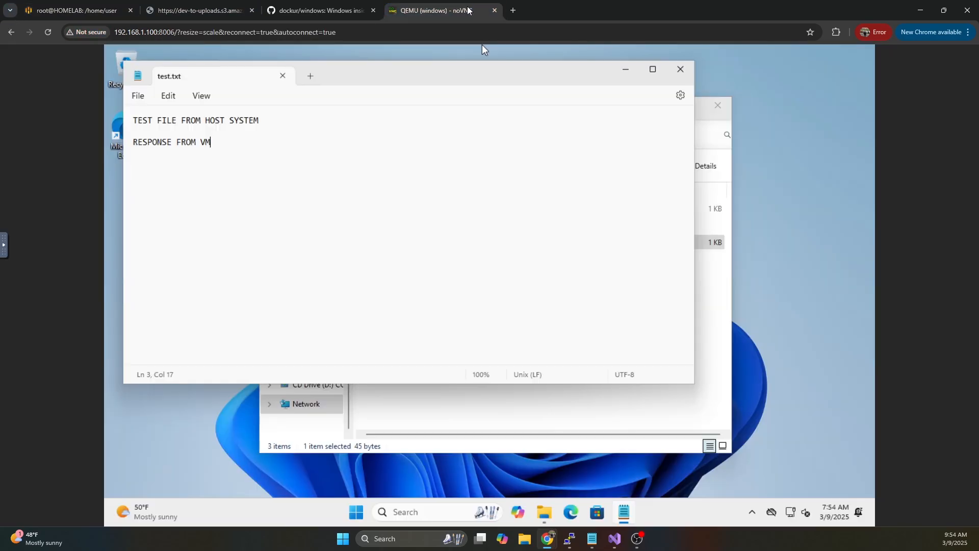
{"action": "mouse_move", "coordinate": [707, 81]}
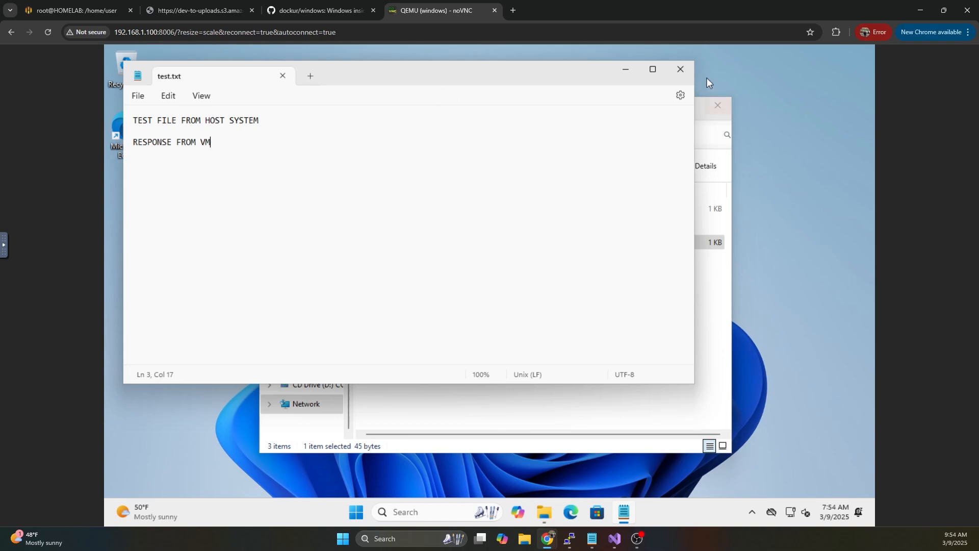
{"action": "mouse_move", "coordinate": [585, 295]}
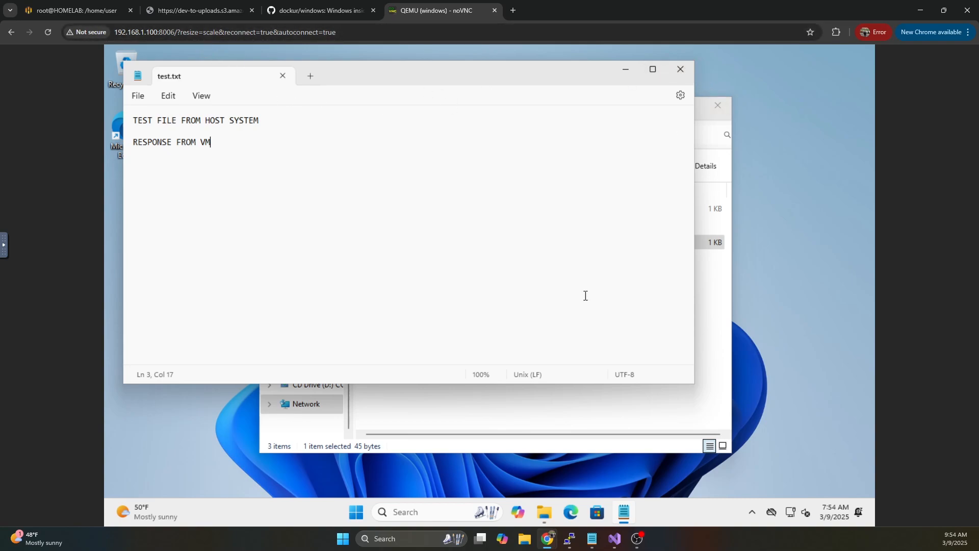
{"action": "mouse_move", "coordinate": [551, 320]}
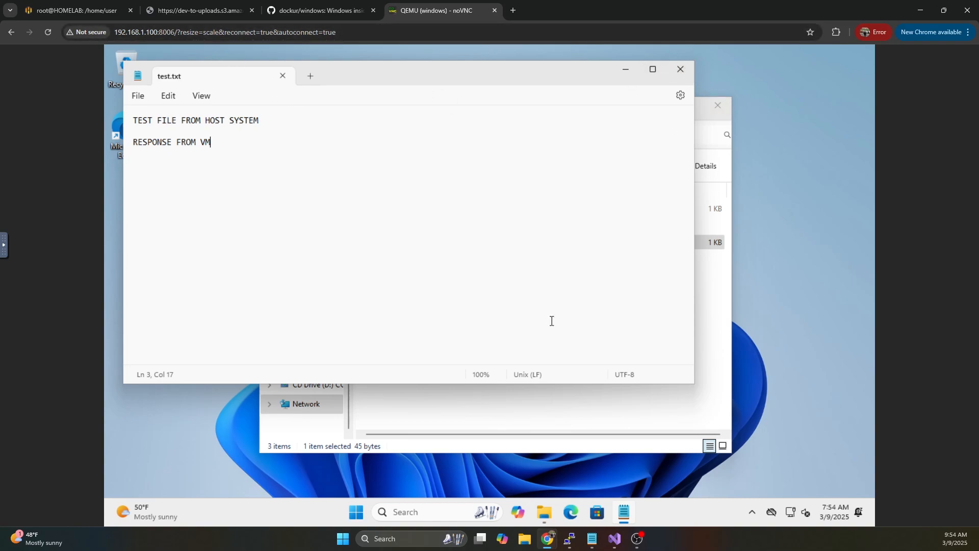
{"action": "mouse_move", "coordinate": [706, 50]}
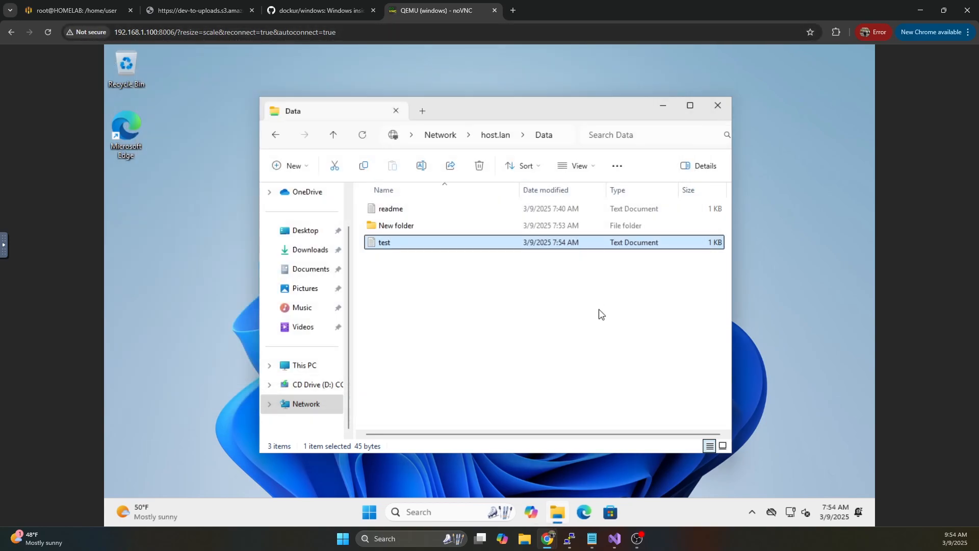
{"action": "left_click", "coordinate": [75, 10]}
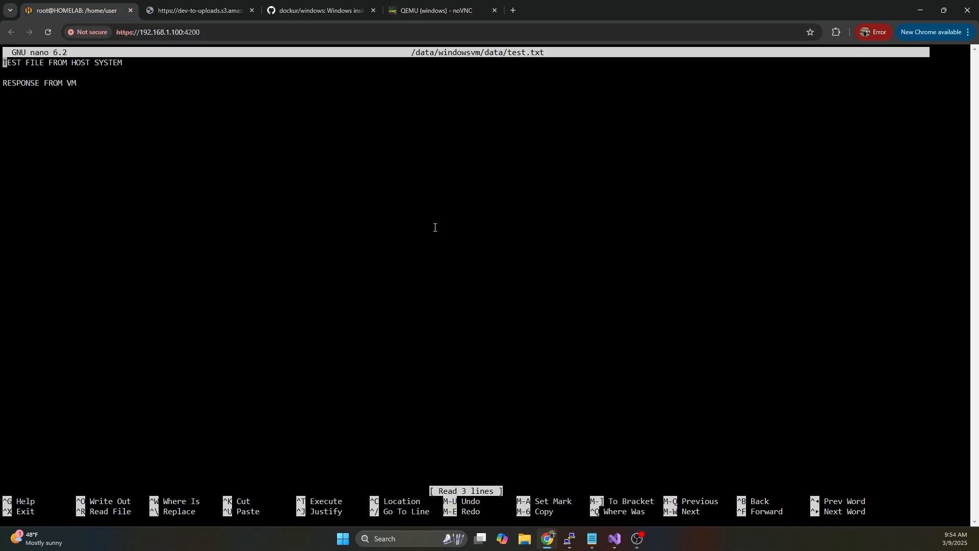
{"action": "mouse_move", "coordinate": [490, 257]}
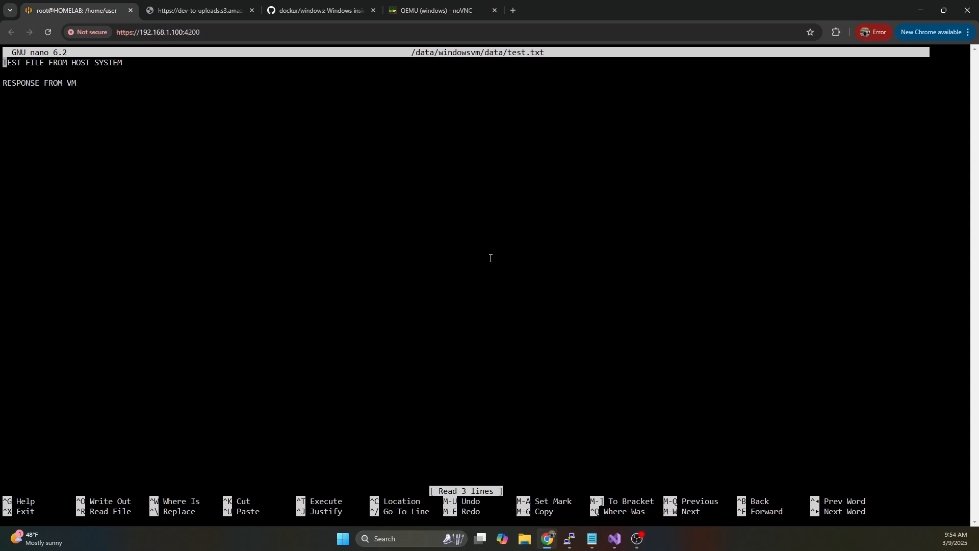
{"action": "left_click", "coordinate": [194, 11]}
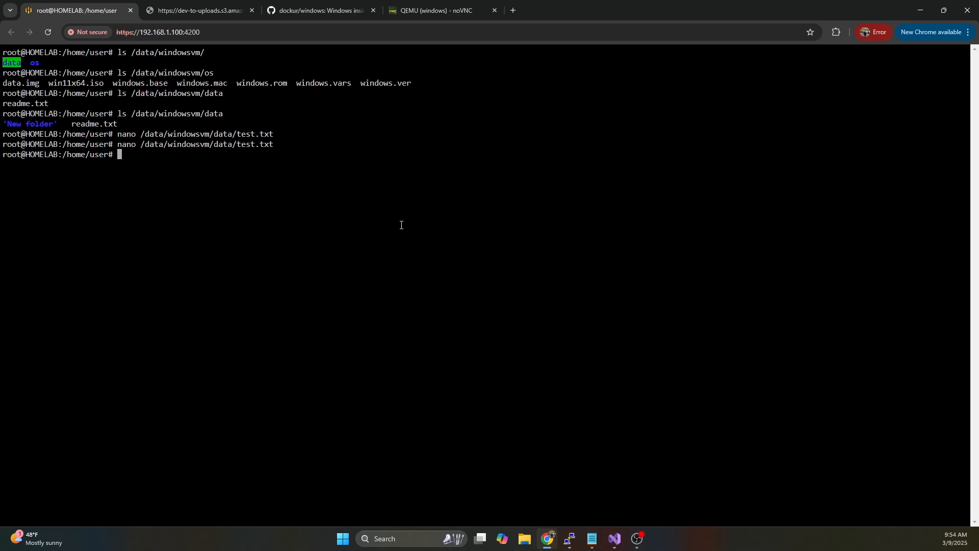
{"action": "mouse_move", "coordinate": [406, 65]}
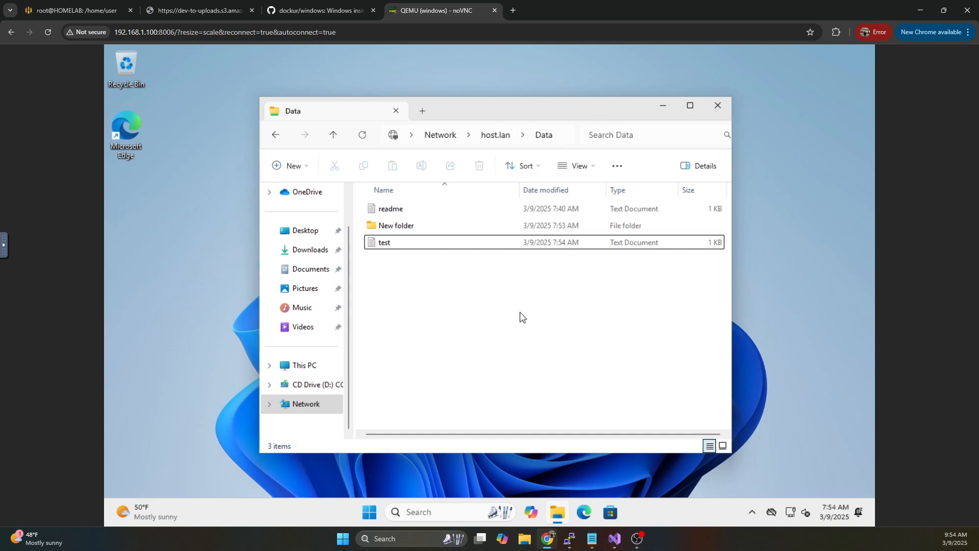
{"action": "mouse_move", "coordinate": [209, 248]}
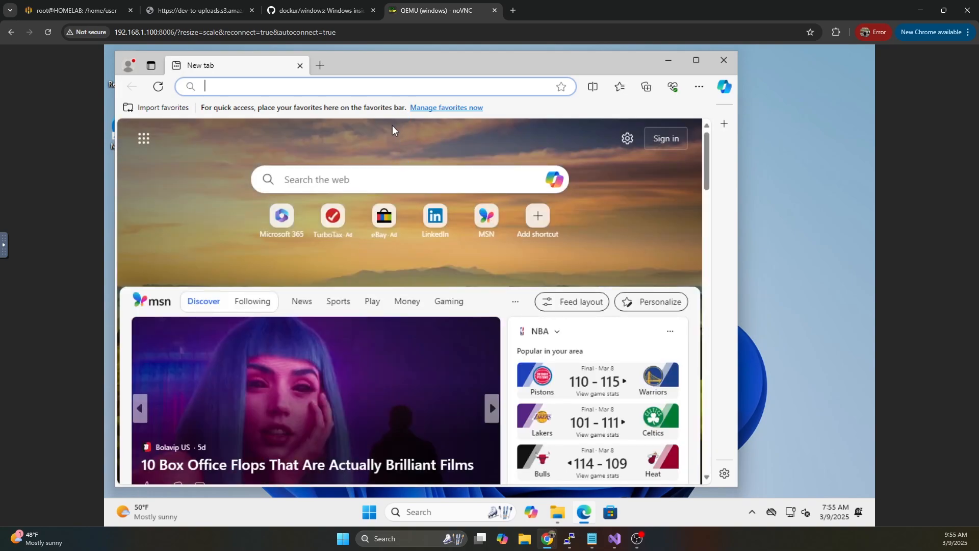
Search Bing for honeygain in Edge and open the Honeygain download page
{"action": "type", "text": "hp"}
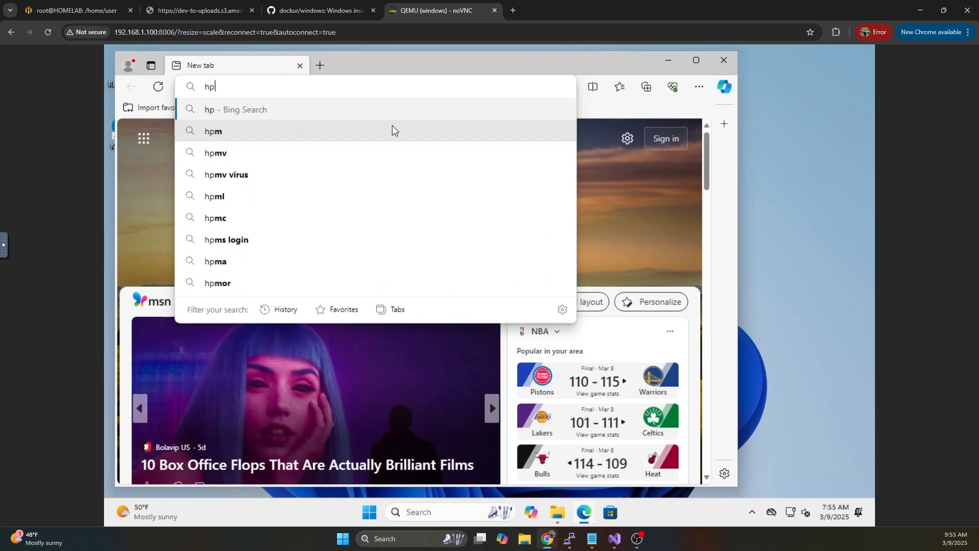
{"action": "type", "text": "honeygain&cvid=44b2da212b3e4f79b822fdf8395f..."}
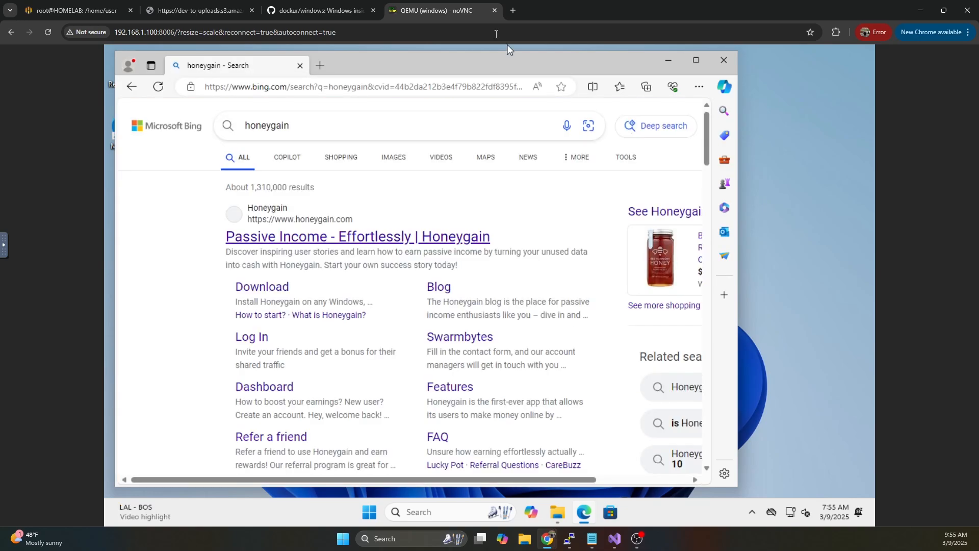
{"action": "left_click", "coordinate": [357, 237]}
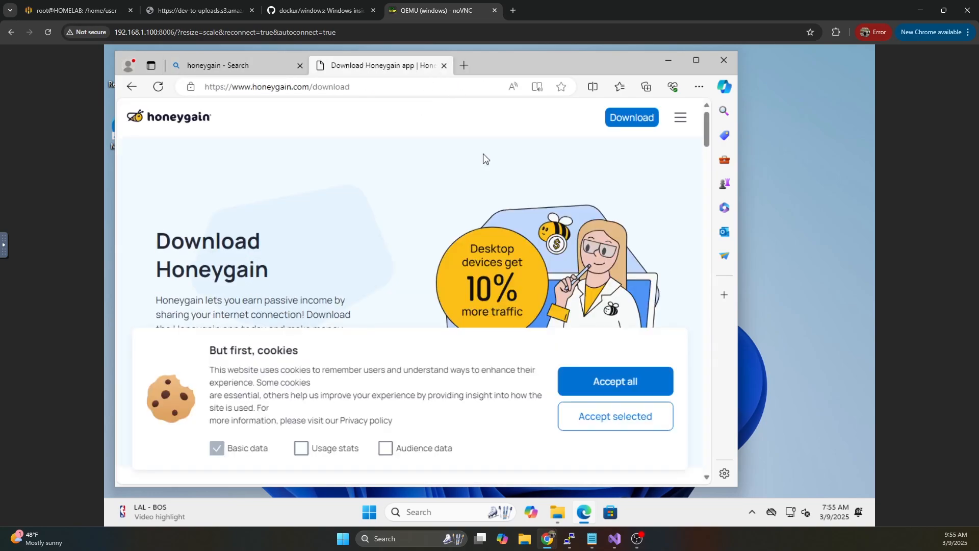
Download Honeygain_install.exe for Windows and run it from Edge's downloads
{"action": "scroll", "scroll_direction": "down", "scroll_amount": 3}
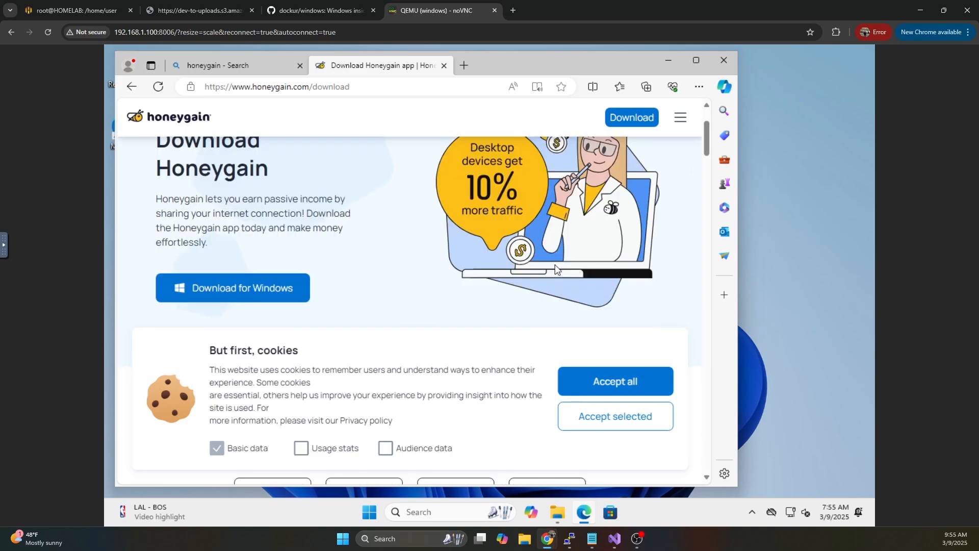
{"action": "scroll", "scroll_direction": "down", "scroll_amount": 3}
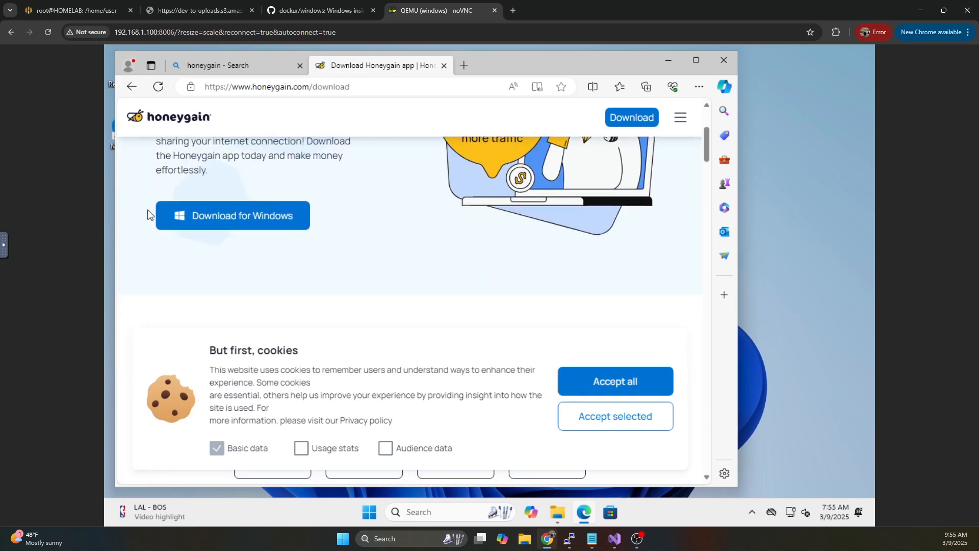
{"action": "left_click", "coordinate": [232, 215]}
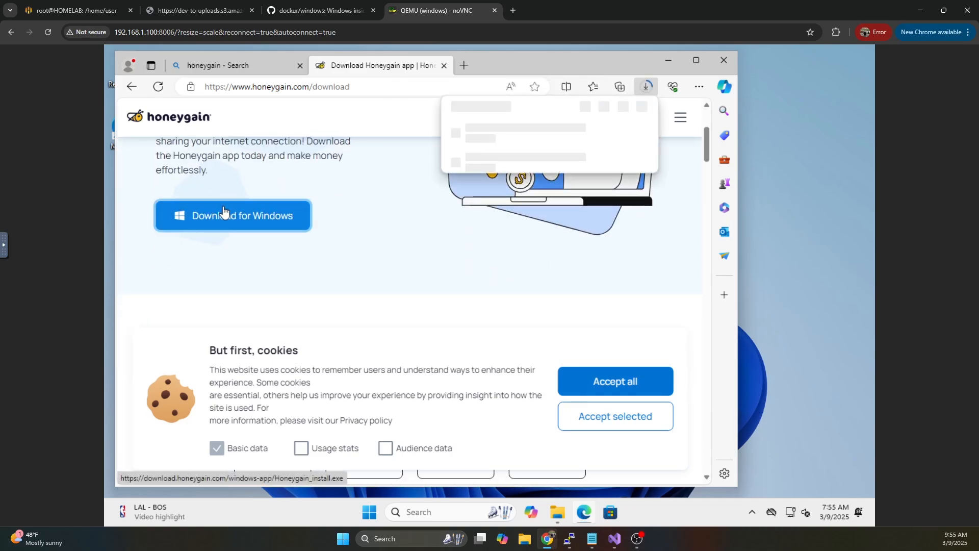
{"action": "left_click", "coordinate": [232, 215]}
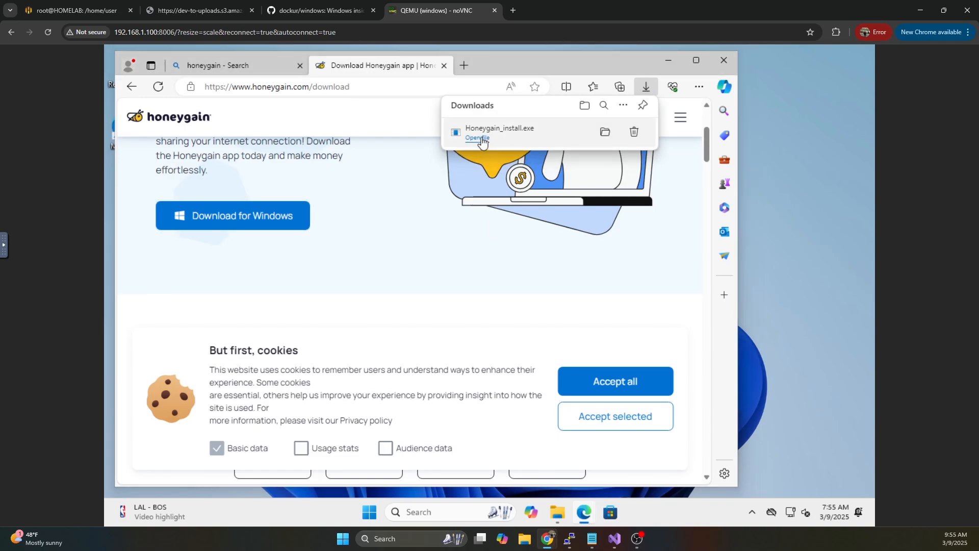
{"action": "left_click", "coordinate": [478, 138]}
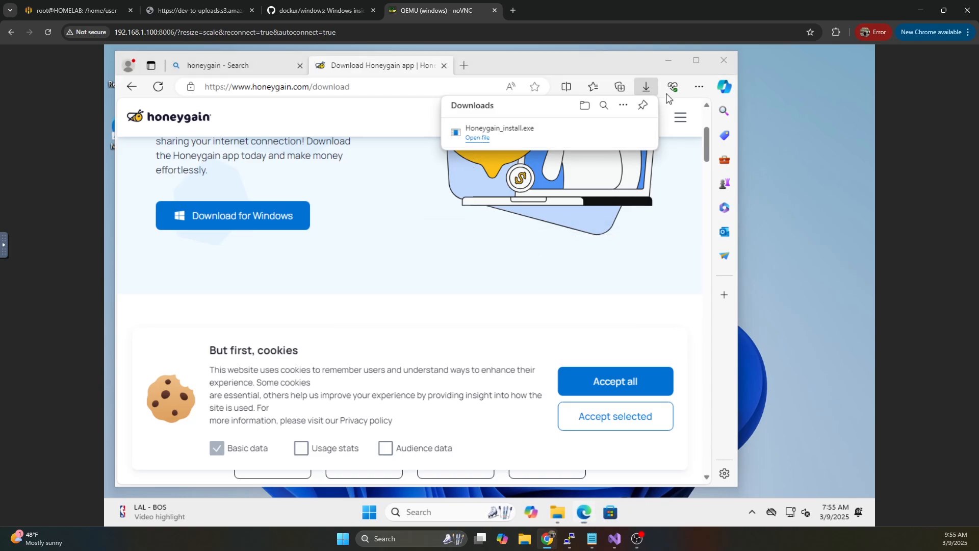
Allow the Honeygain installer, accept the license terms and start the installation
{"action": "left_click", "coordinate": [476, 138]}
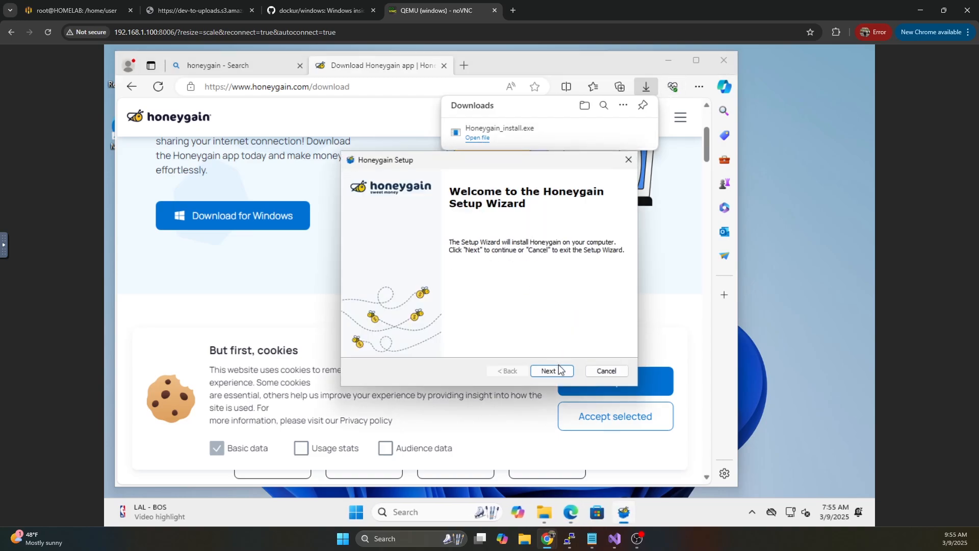
{"action": "left_click", "coordinate": [552, 370]}
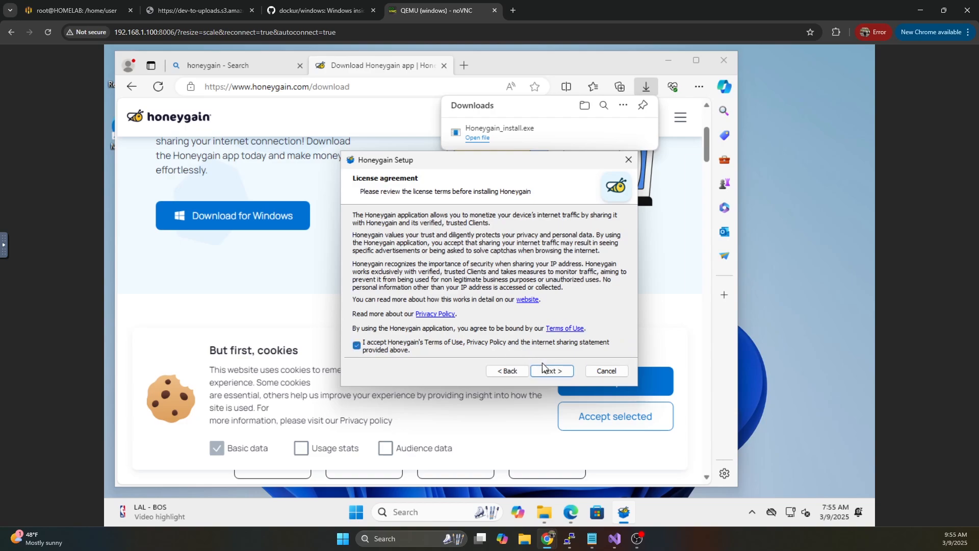
{"action": "left_click", "coordinate": [550, 371]}
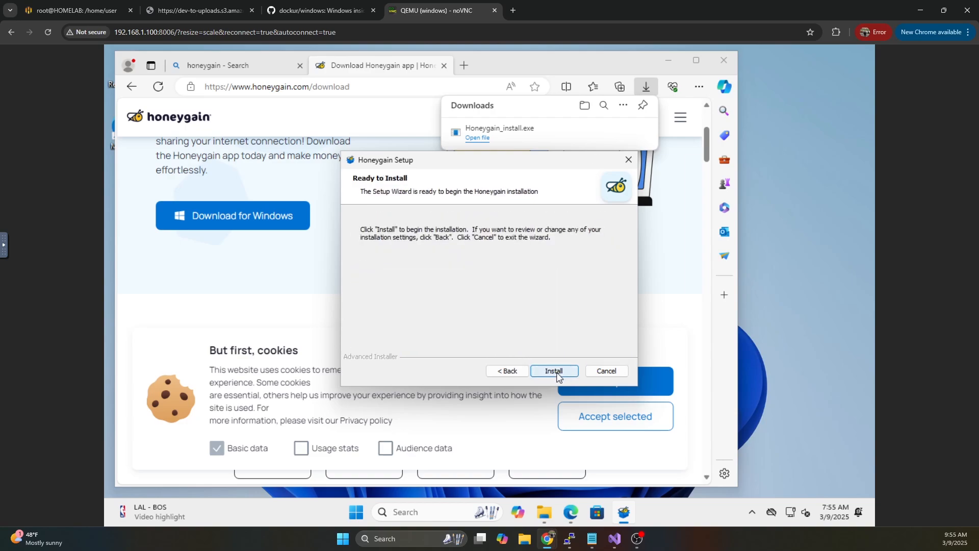
{"action": "left_click", "coordinate": [553, 371]}
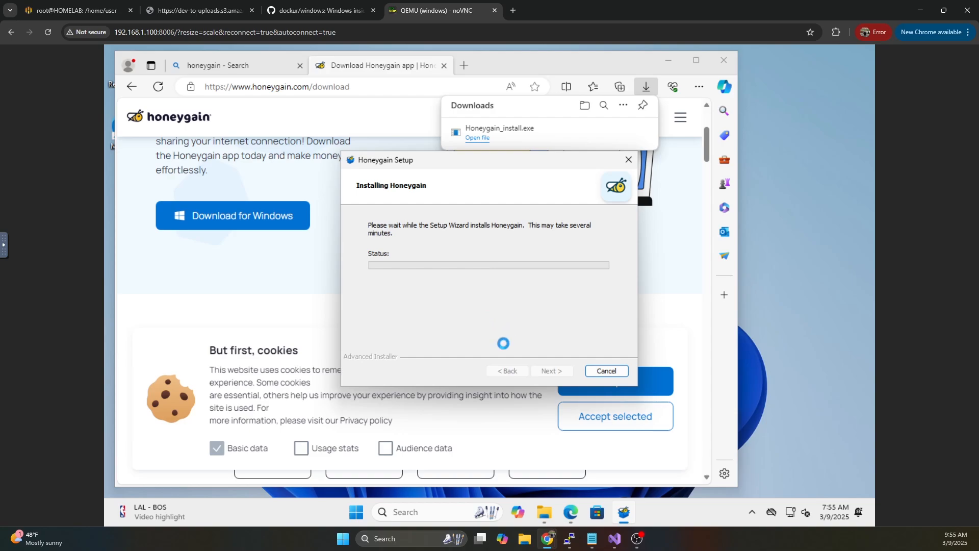
{"action": "left_click", "coordinate": [545, 516]}
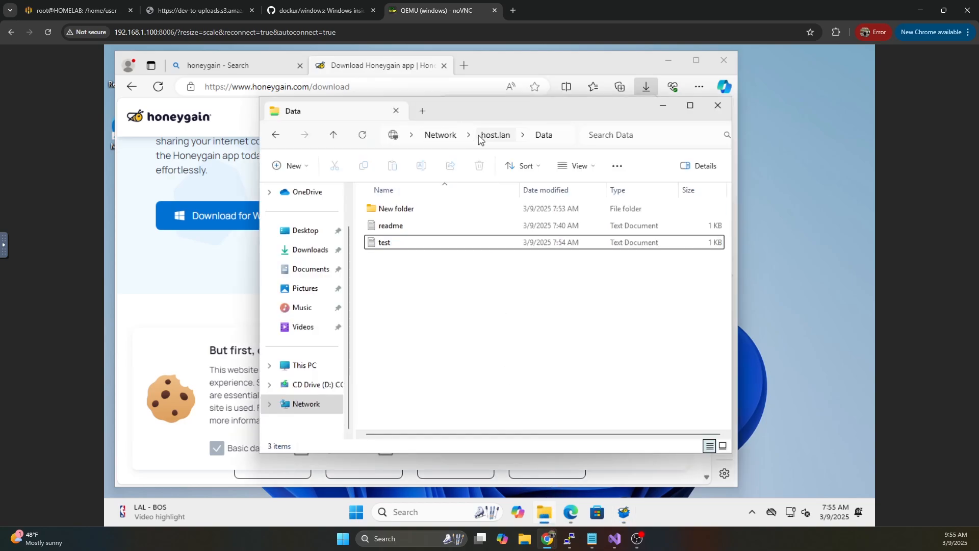
Open host.lan from Network and inspect the Data share's properties (\\host.lan, 0 bytes)
{"action": "left_click", "coordinate": [494, 134]}
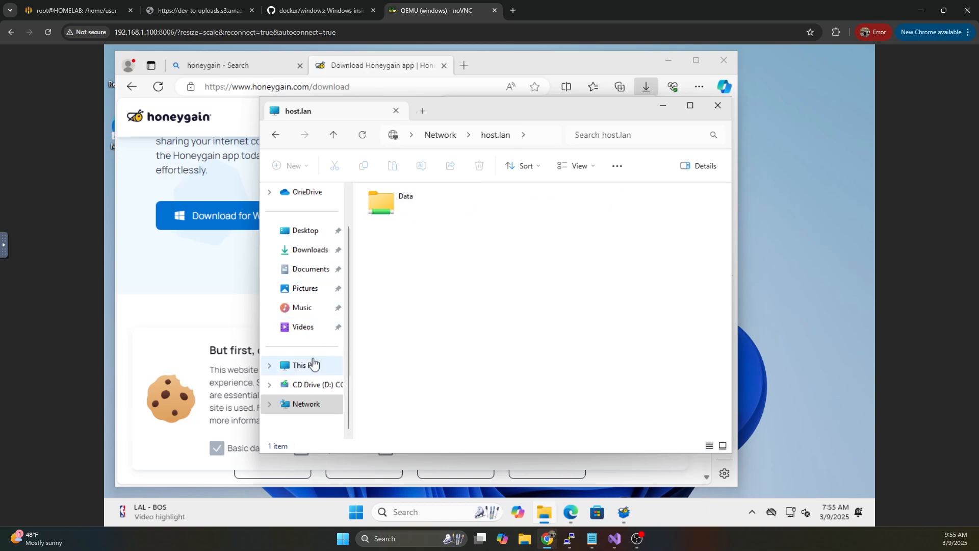
{"action": "left_click", "coordinate": [306, 365]}
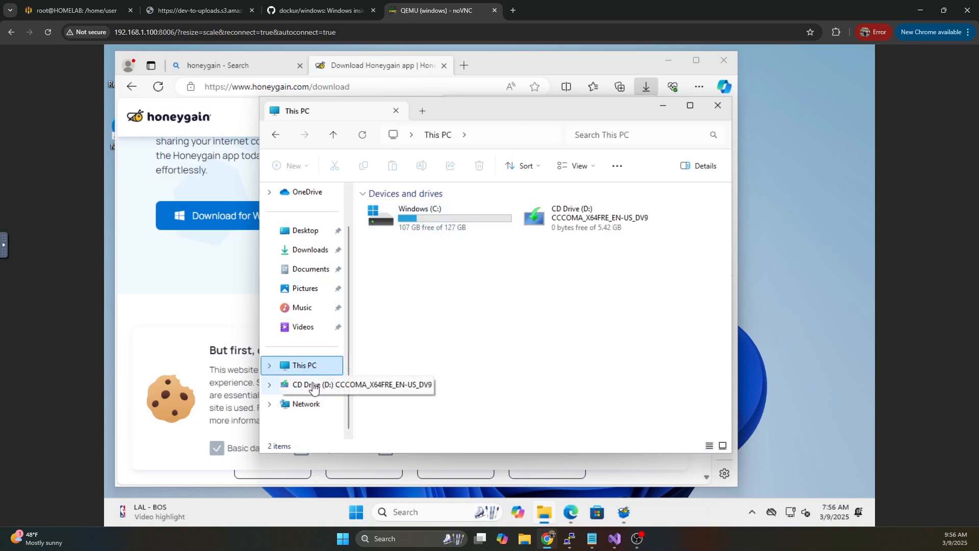
{"action": "left_click", "coordinate": [306, 404]}
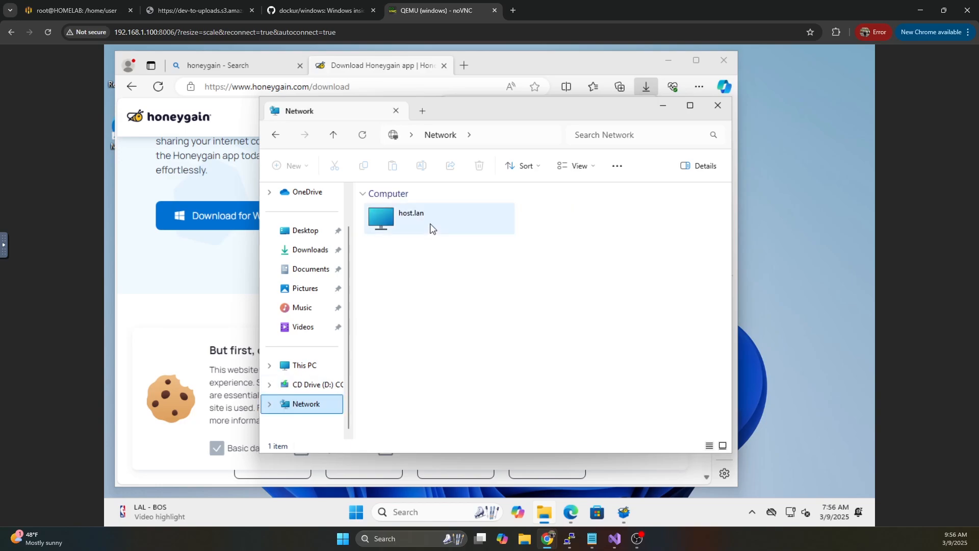
{"action": "double_click", "coordinate": [410, 213]}
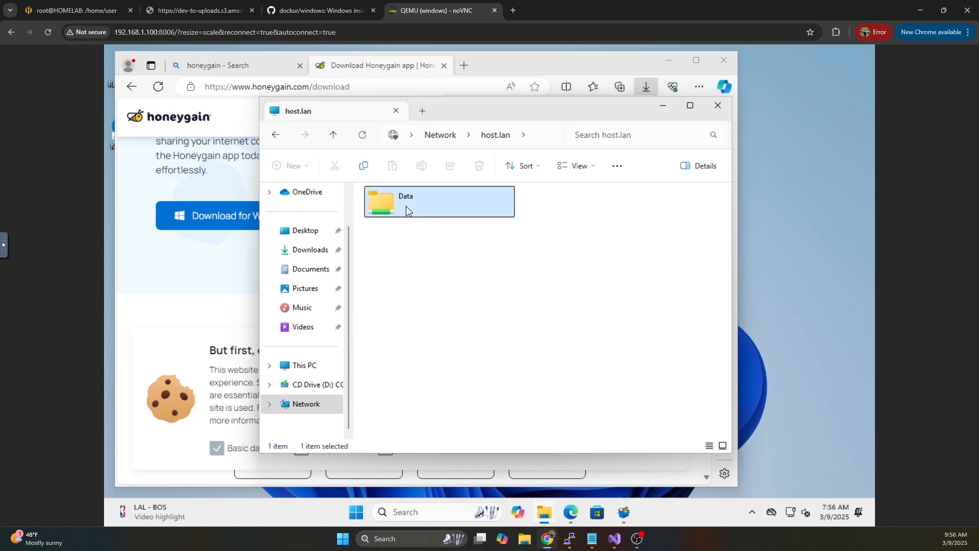
{"action": "right_click", "coordinate": [406, 209]}
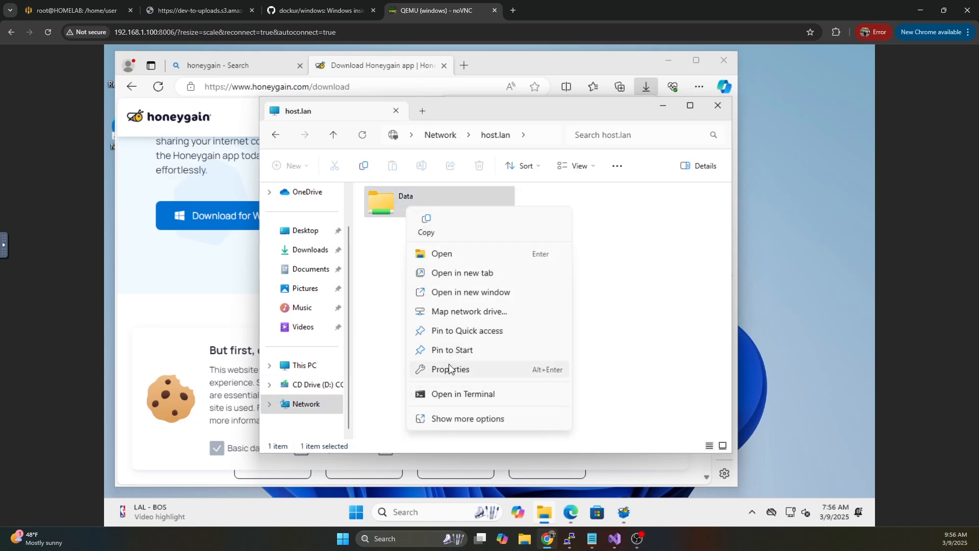
{"action": "left_click", "coordinate": [450, 370]}
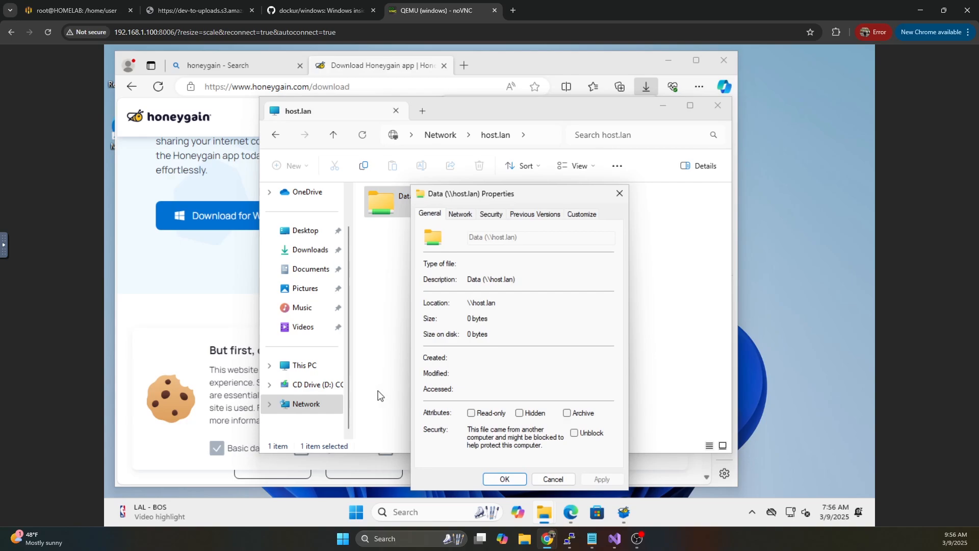
{"action": "mouse_move", "coordinate": [329, 432]}
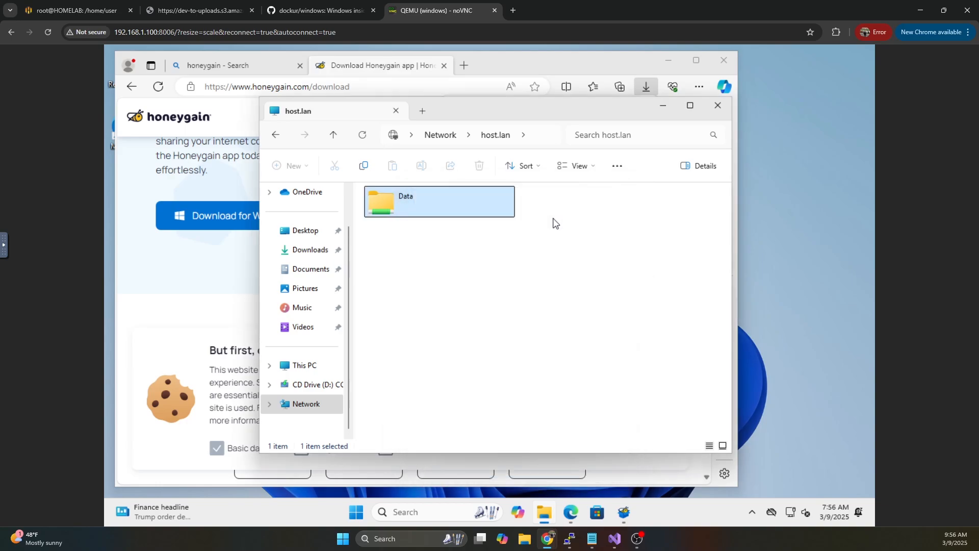
{"action": "mouse_move", "coordinate": [489, 225]}
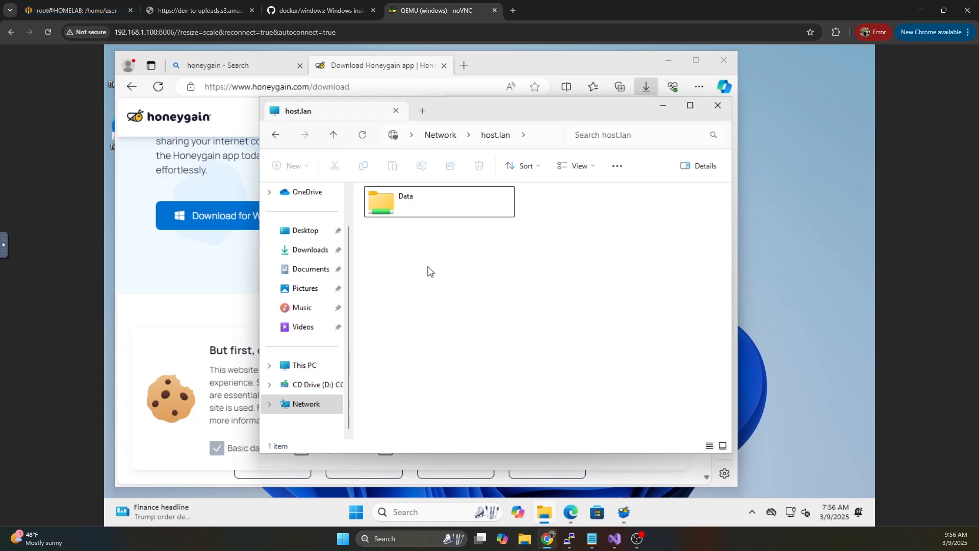
{"action": "left_click", "coordinate": [381, 201]}
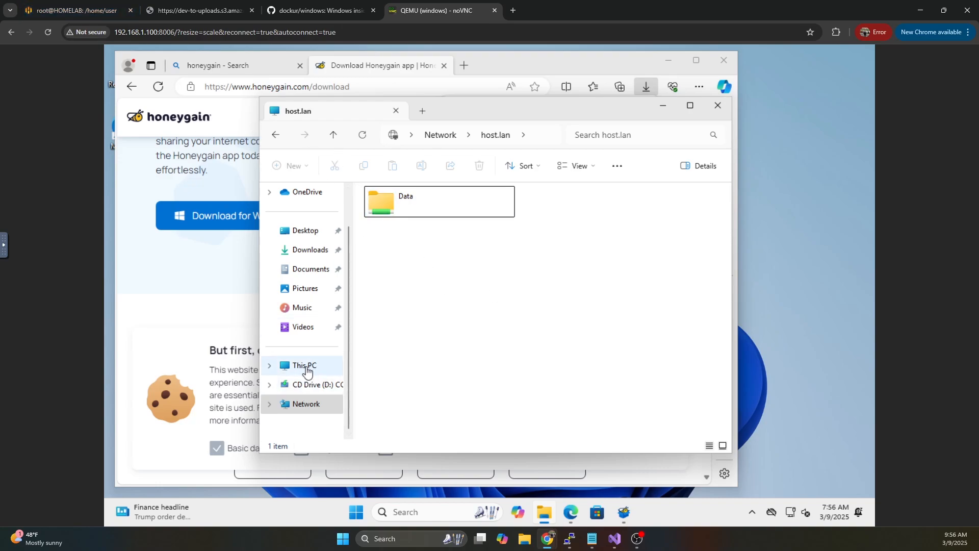
{"action": "mouse_move", "coordinate": [383, 342]}
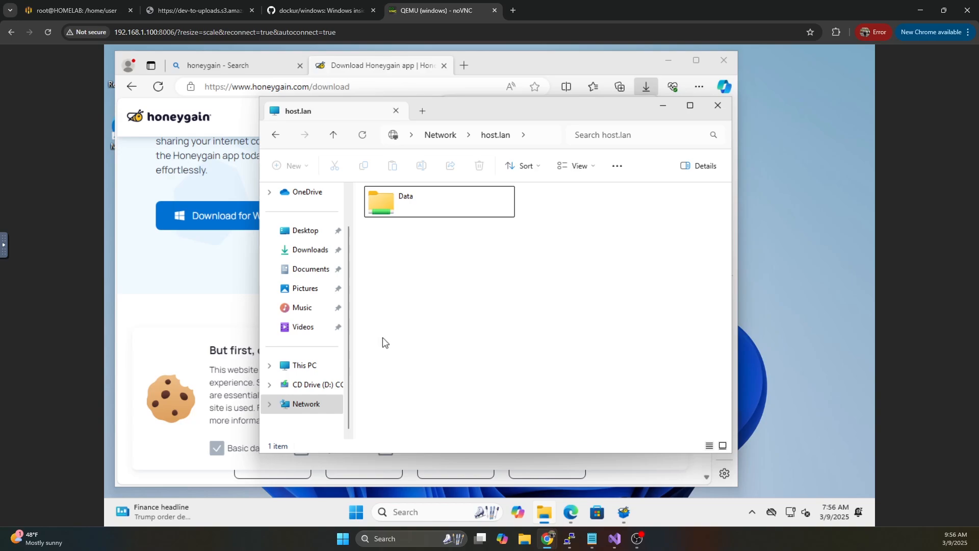
{"action": "mouse_move", "coordinate": [642, 211]}
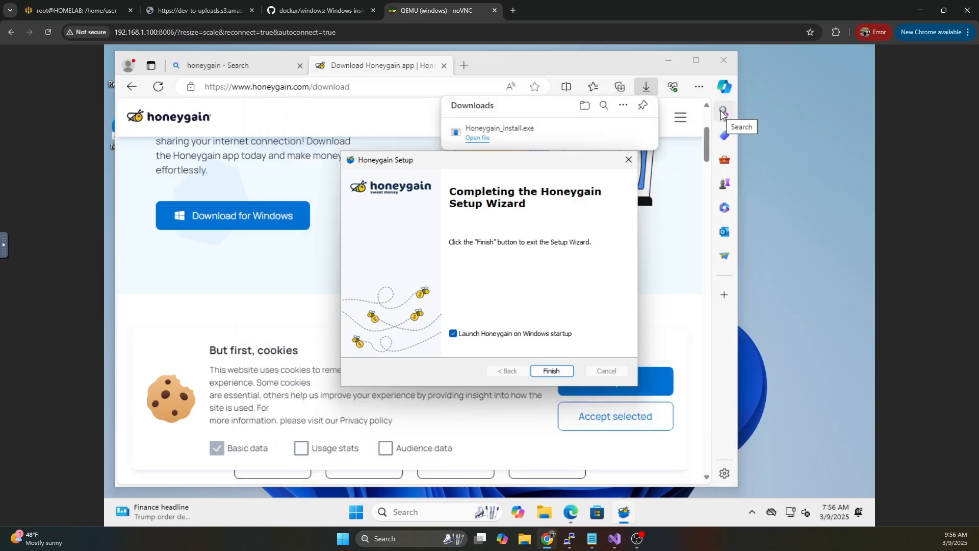
{"action": "mouse_move", "coordinate": [550, 371]}
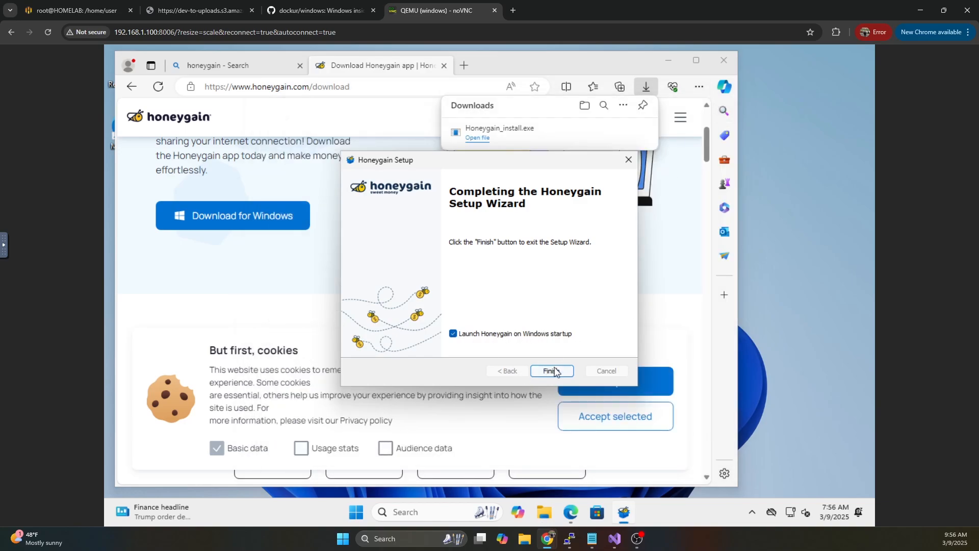
Close the finished setup wizard, accept cookies, pass the intro and begin Honeygain sign-in
{"action": "left_click", "coordinate": [551, 370]}
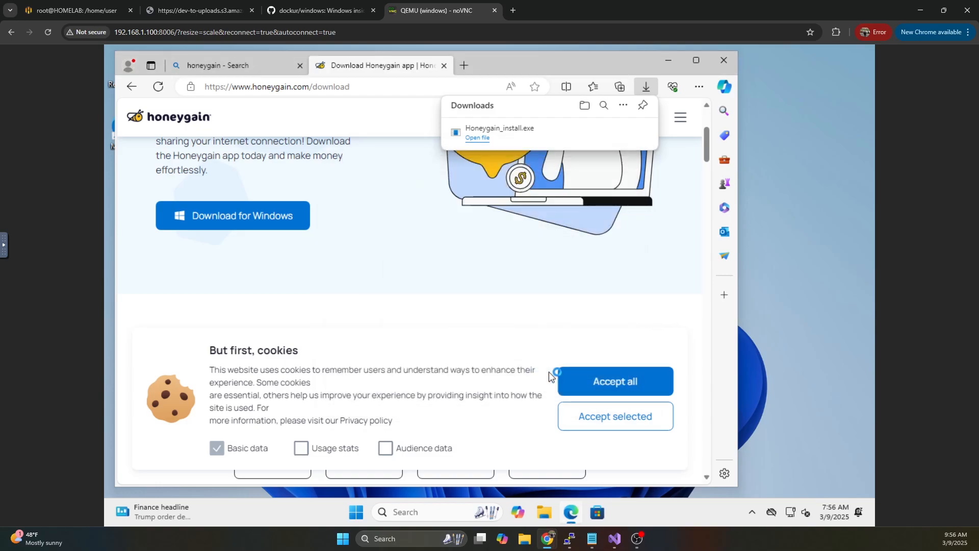
{"action": "left_click", "coordinate": [477, 138]}
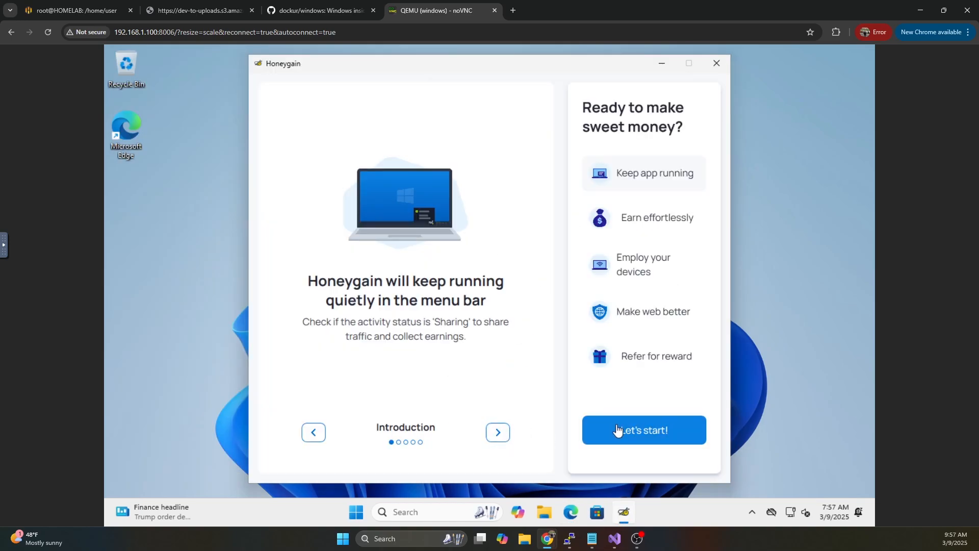
{"action": "left_click", "coordinate": [642, 429]}
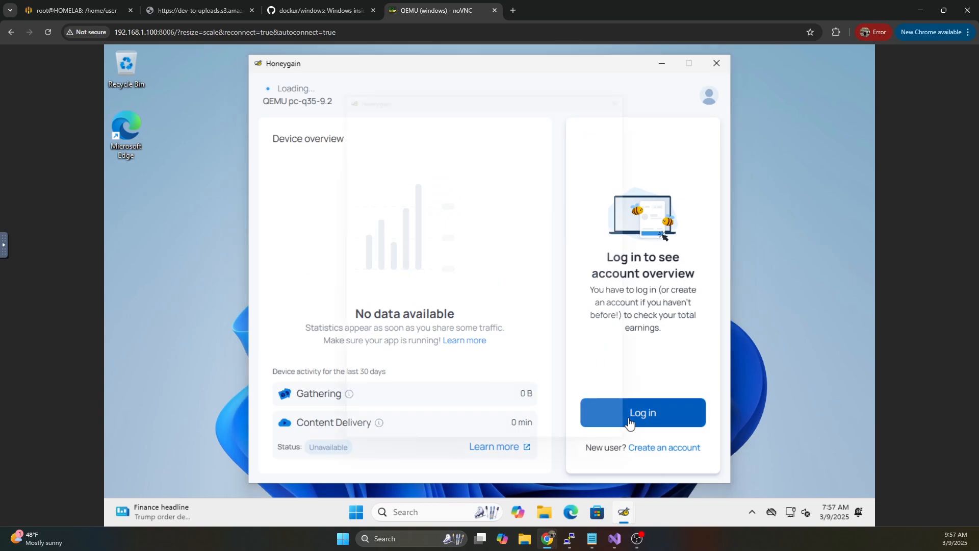
{"action": "left_click", "coordinate": [642, 413]}
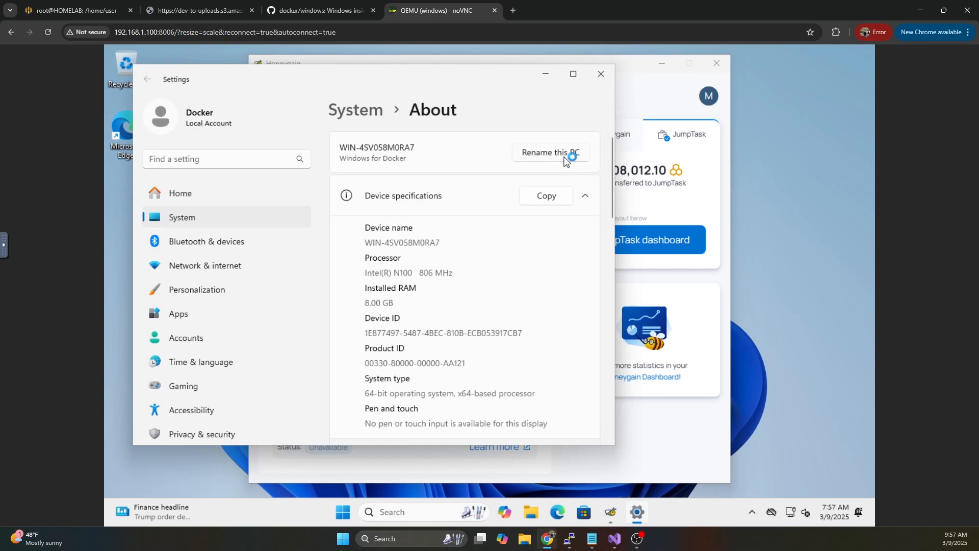
Rename the PC to WINDOWSVM and restart the VM now
{"action": "left_click", "coordinate": [551, 152]}
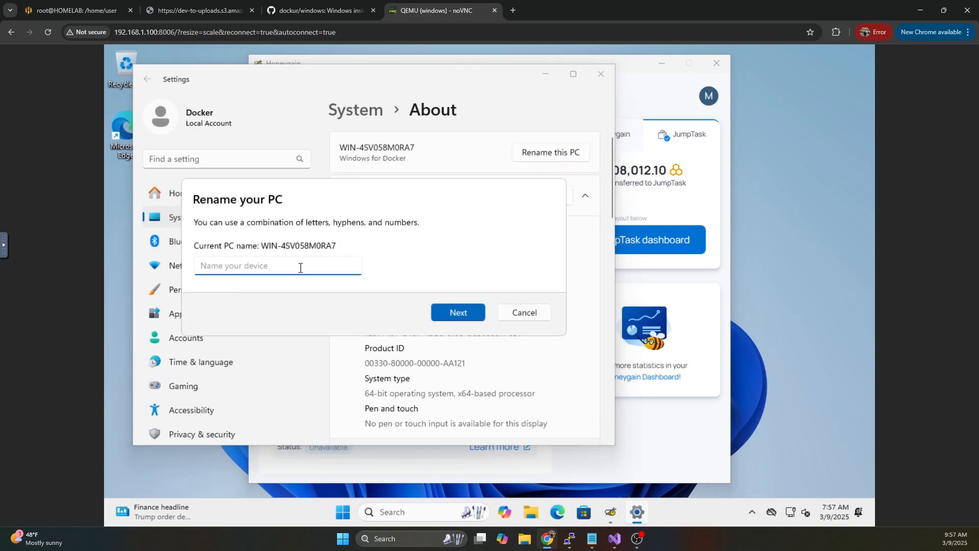
{"action": "type", "text": "WINDO"}
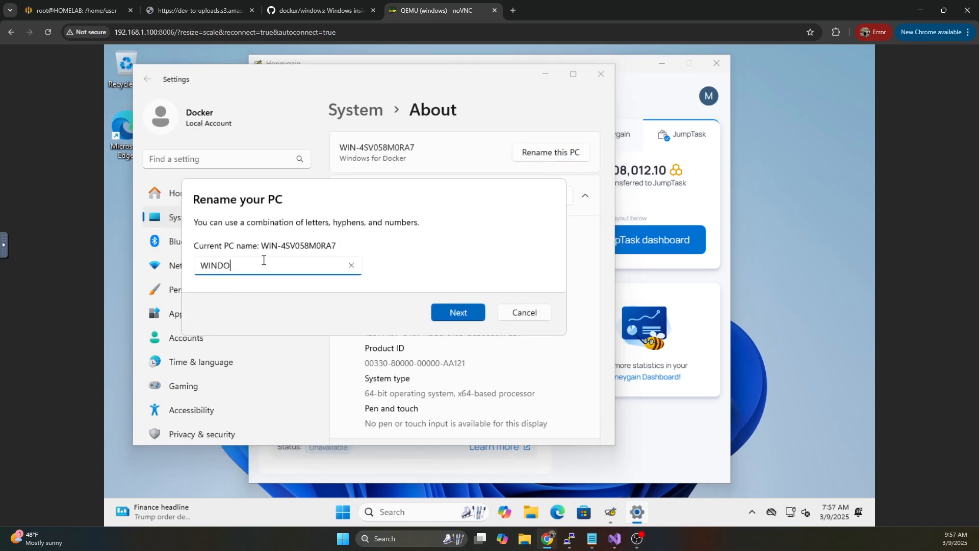
{"action": "type", "text": "WSVM"}
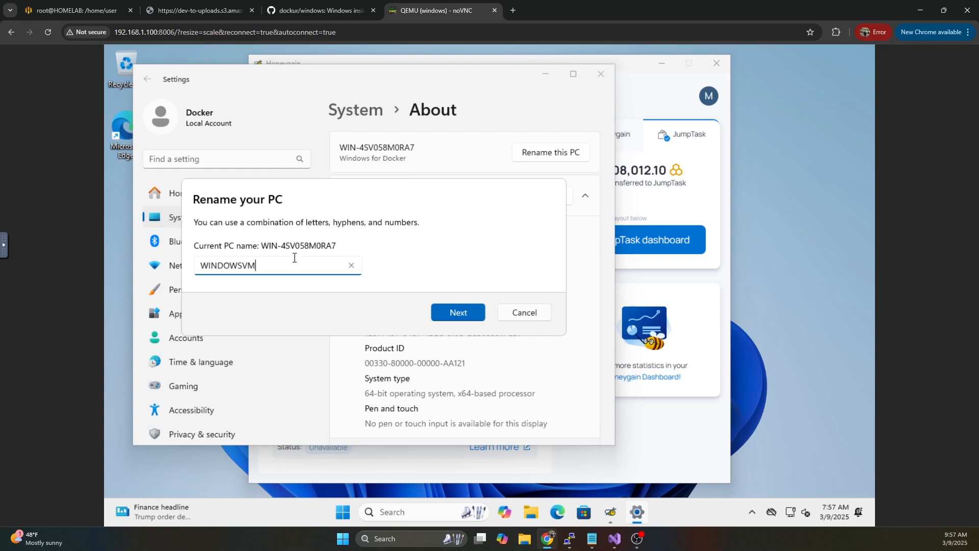
{"action": "left_click", "coordinate": [458, 312]}
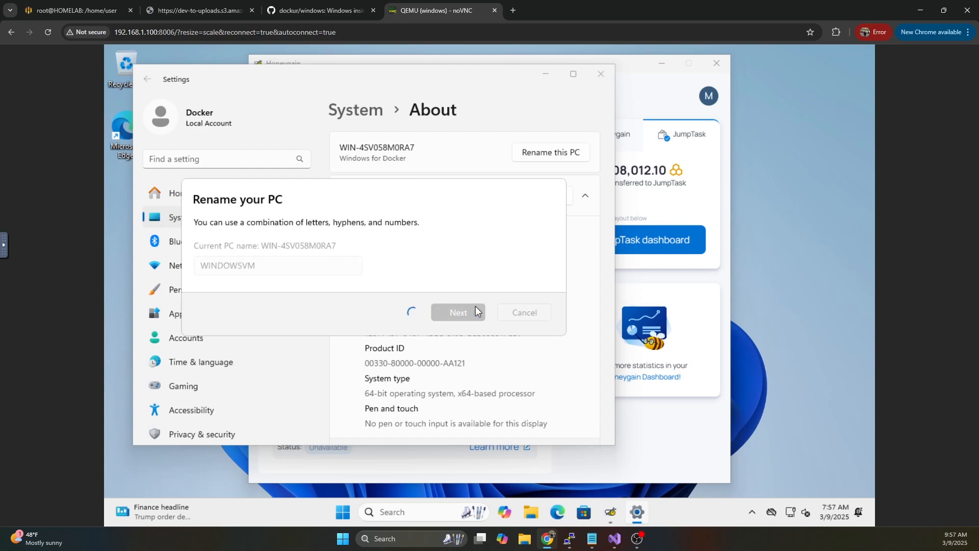
{"action": "left_click", "coordinate": [458, 313]}
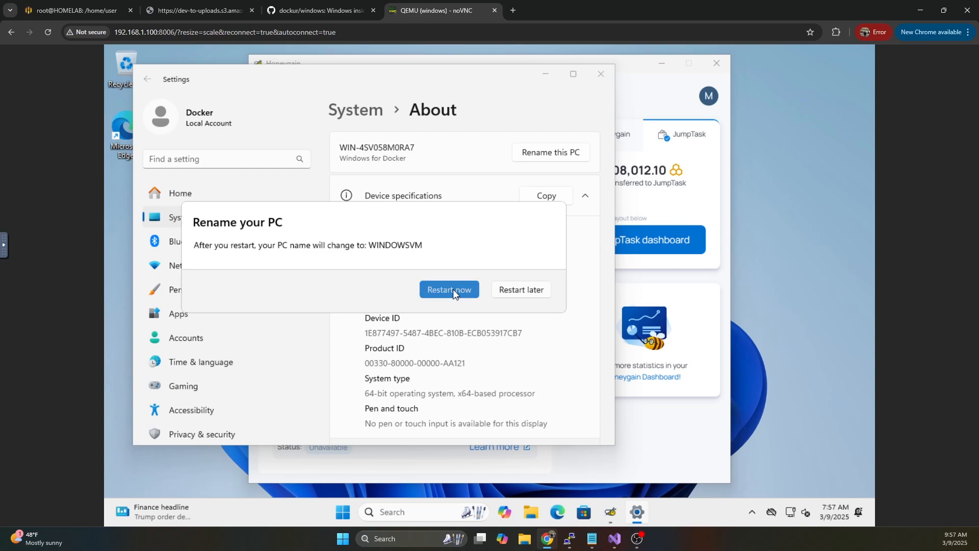
{"action": "left_click", "coordinate": [449, 289]}
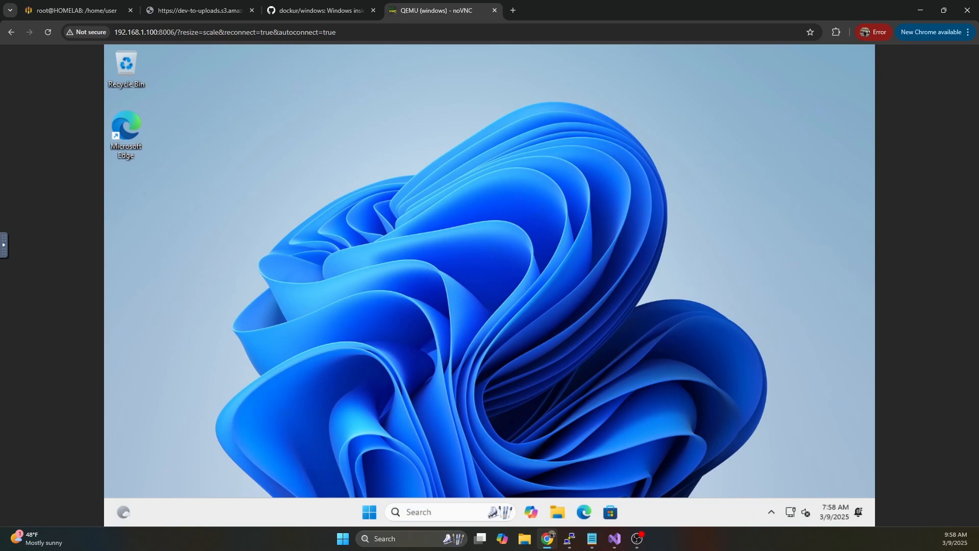
Open the Honeygain window from the taskbar's hidden tray icons
{"action": "left_click", "coordinate": [751, 512]}
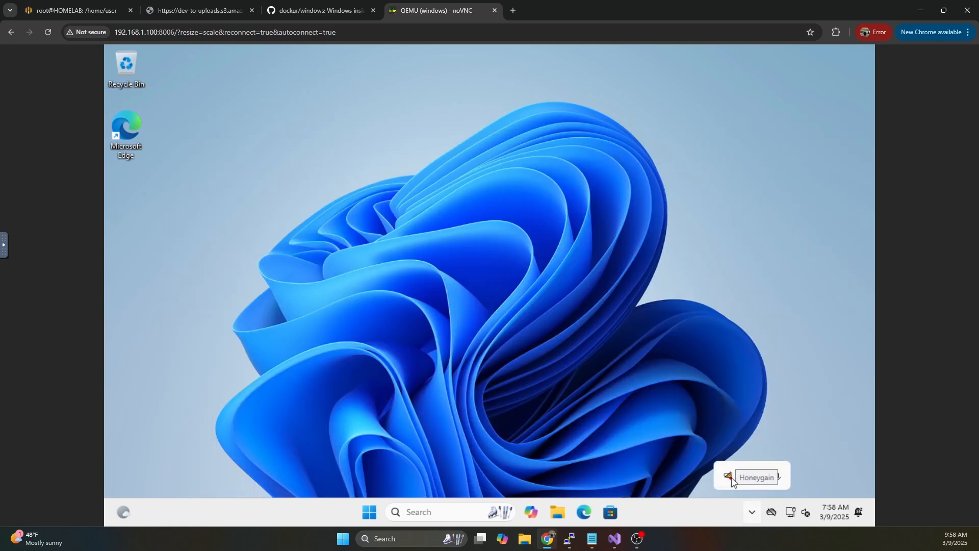
{"action": "left_click", "coordinate": [757, 476]}
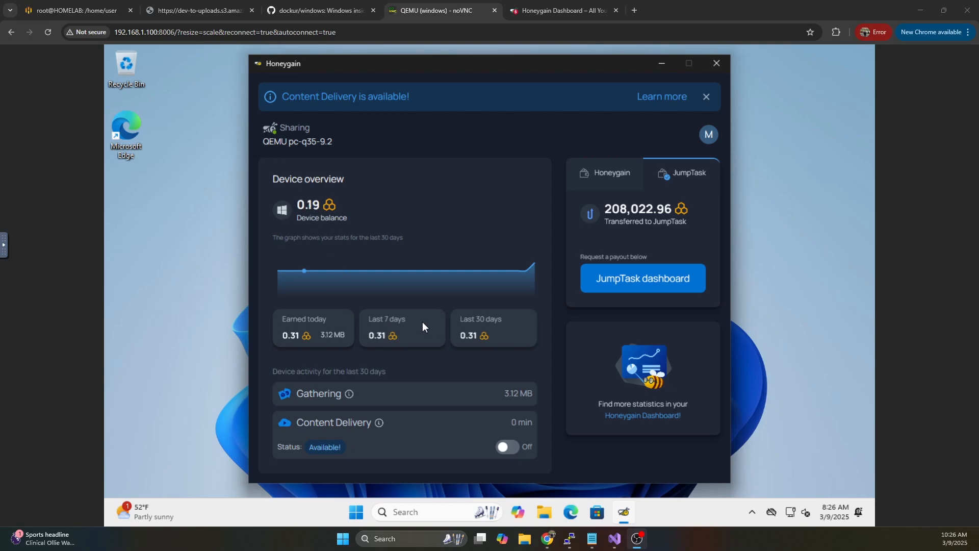
{"action": "mouse_move", "coordinate": [498, 443]}
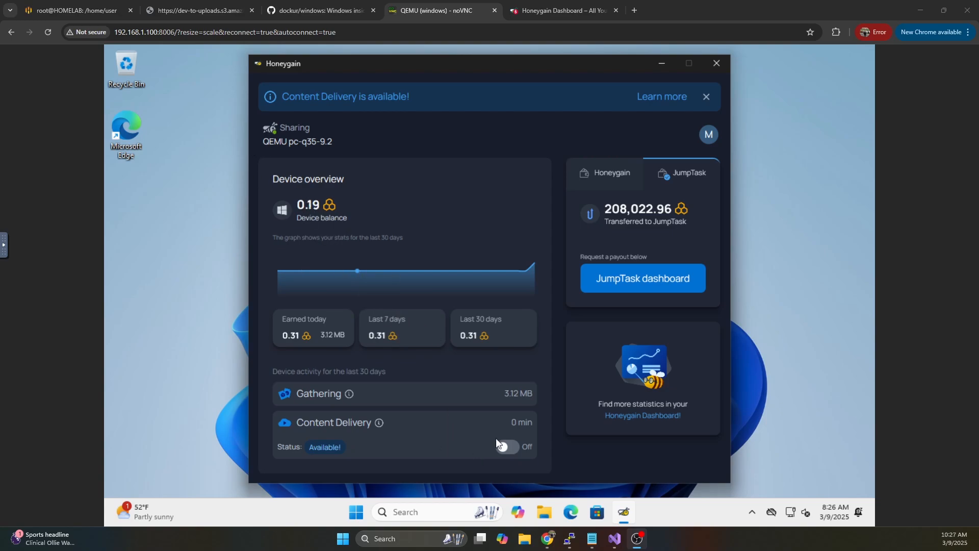
Switch Honeygain's Content Delivery toggle on so its status shows In queue
{"action": "left_click", "coordinate": [508, 447]}
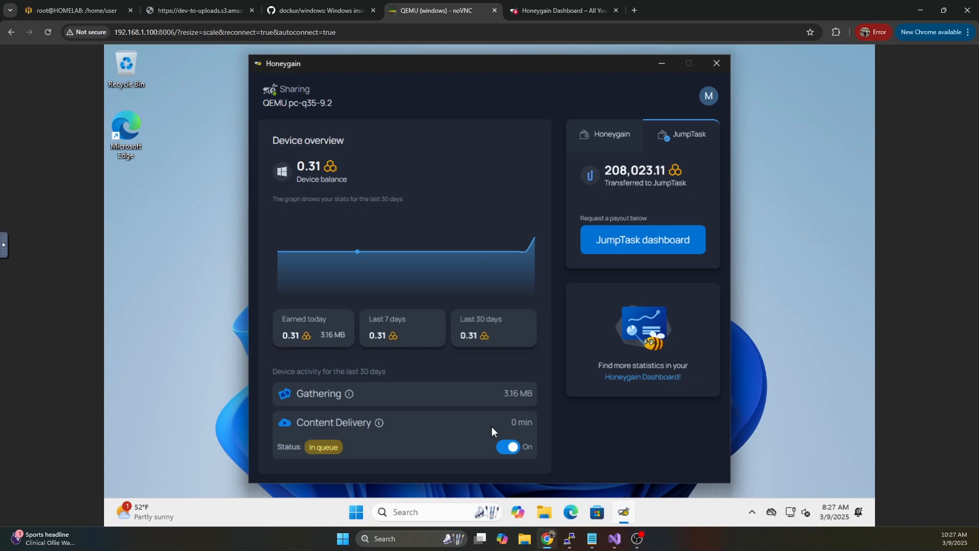
{"action": "mouse_move", "coordinate": [520, 331]}
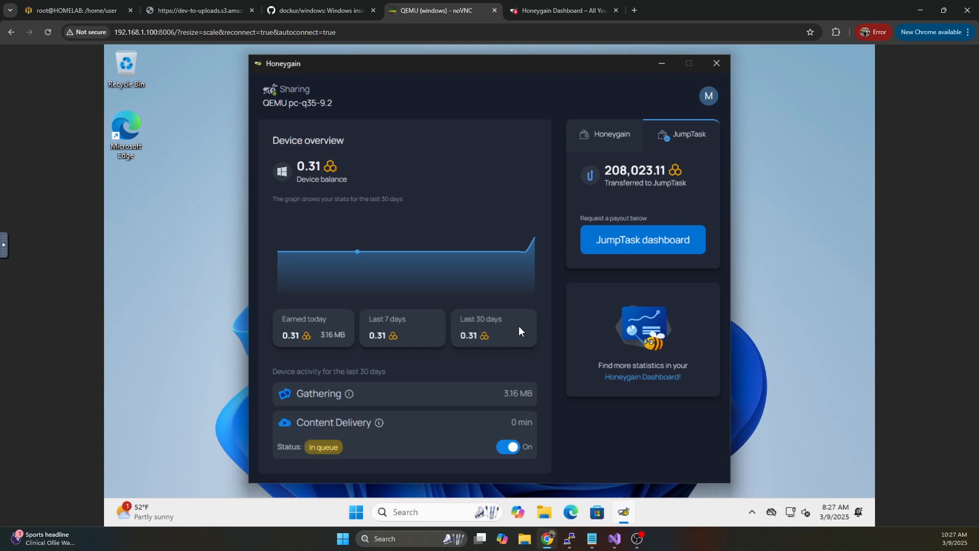
{"action": "mouse_move", "coordinate": [542, 442]}
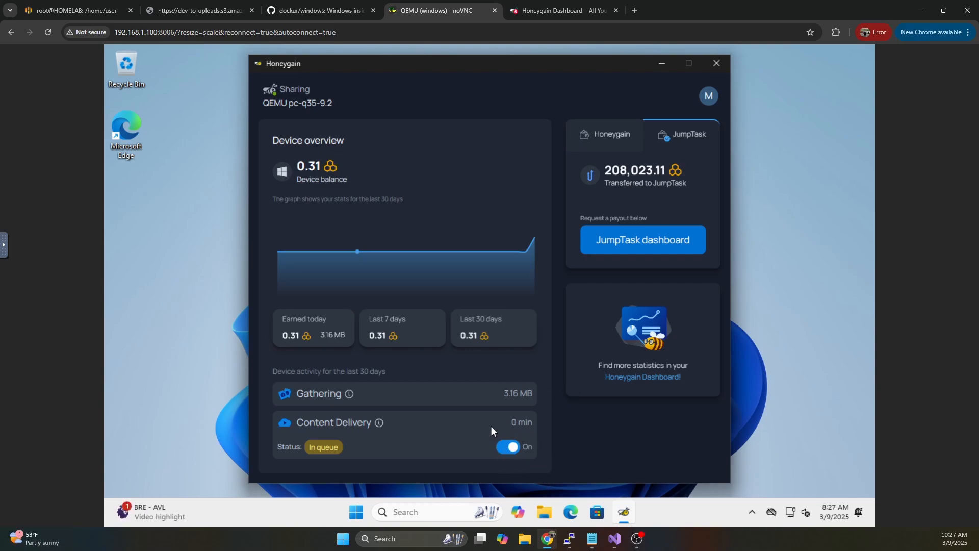
{"action": "mouse_move", "coordinate": [769, 245]}
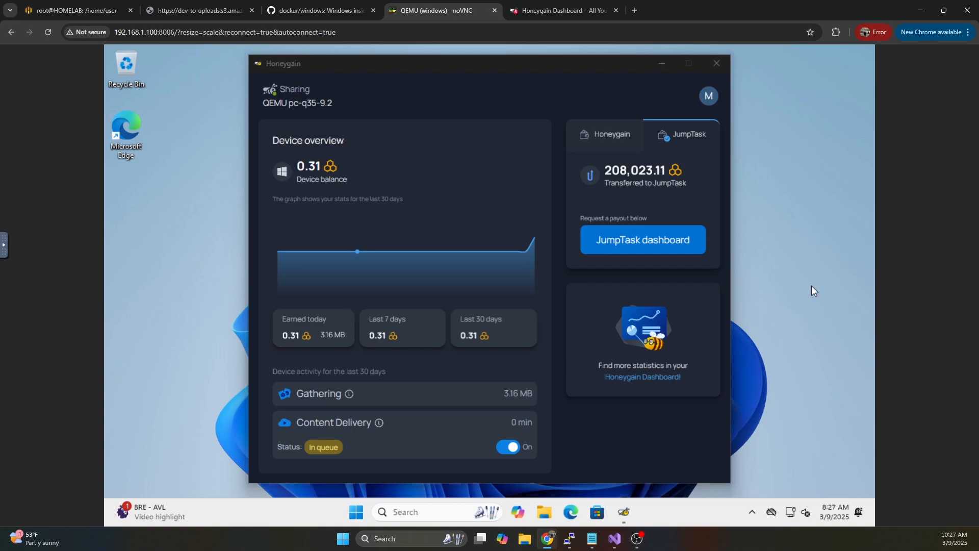
{"action": "mouse_move", "coordinate": [610, 467]}
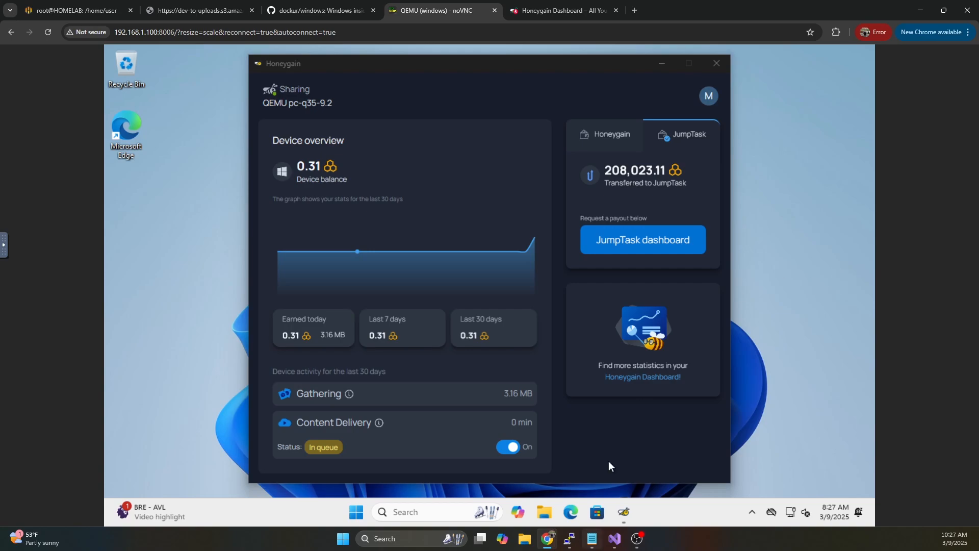
{"action": "mouse_move", "coordinate": [209, 345]}
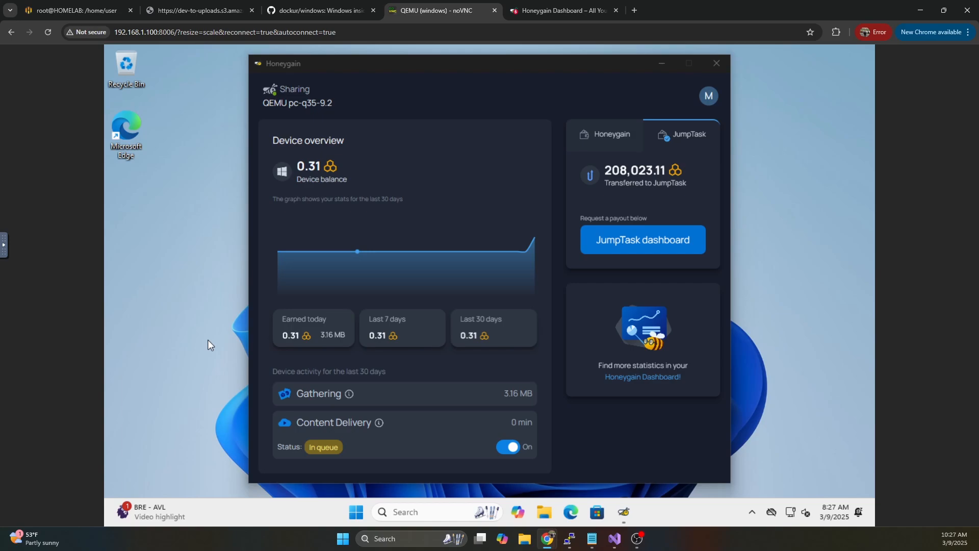
{"action": "mouse_move", "coordinate": [127, 134]}
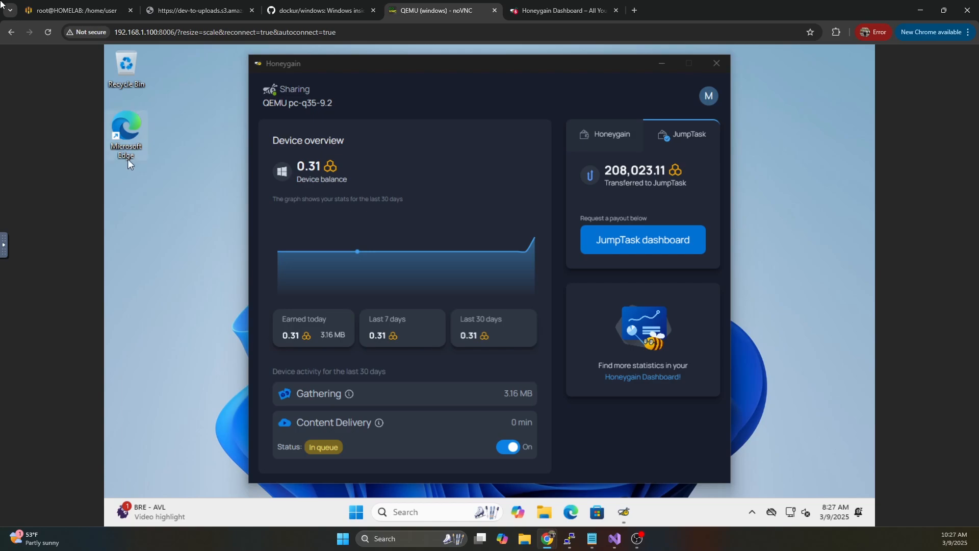
Confirm via docker ps the dockurr/windows container is up on port 8006, then view the Honeygain dashboard
{"action": "left_click", "coordinate": [69, 10]}
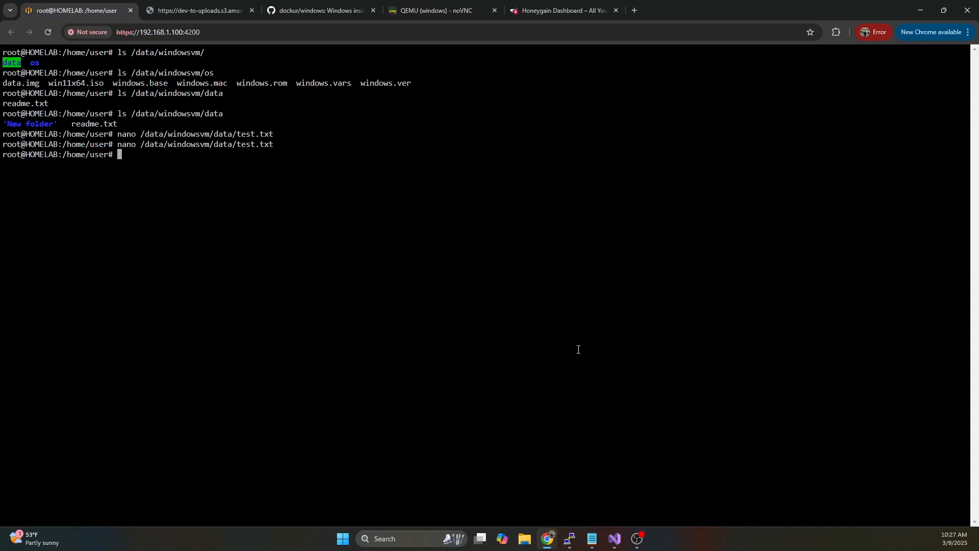
{"action": "type", "text": "docker ps -a"}
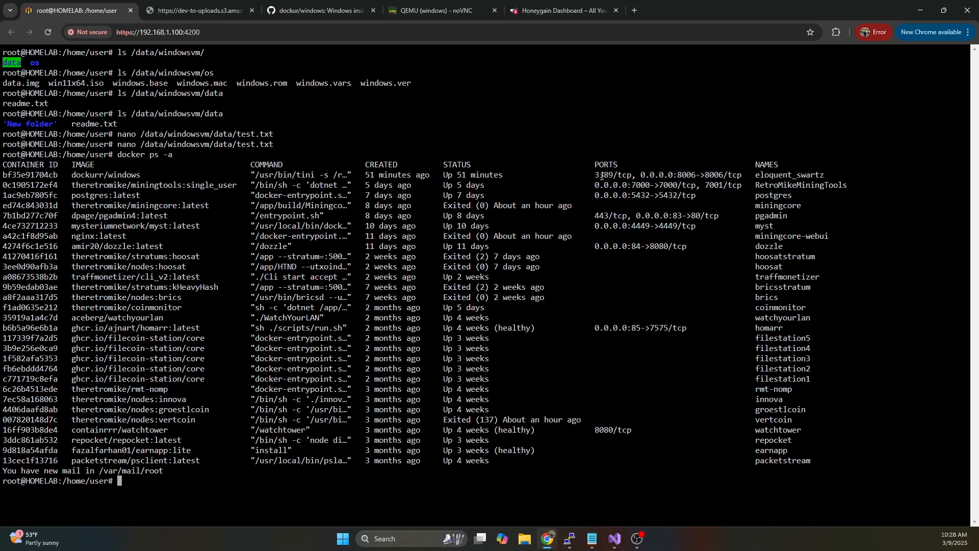
{"action": "double_click", "coordinate": [603, 175]}
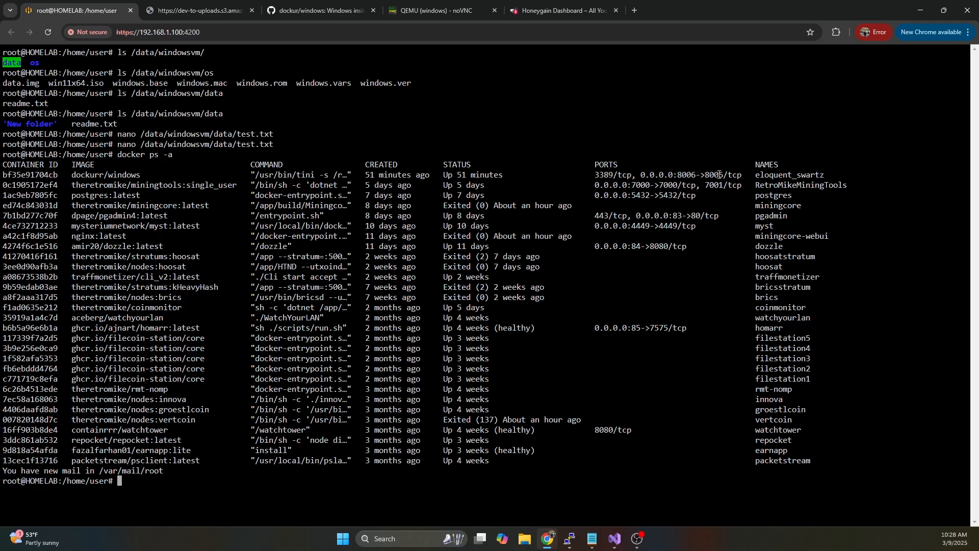
{"action": "double_click", "coordinate": [697, 175]}
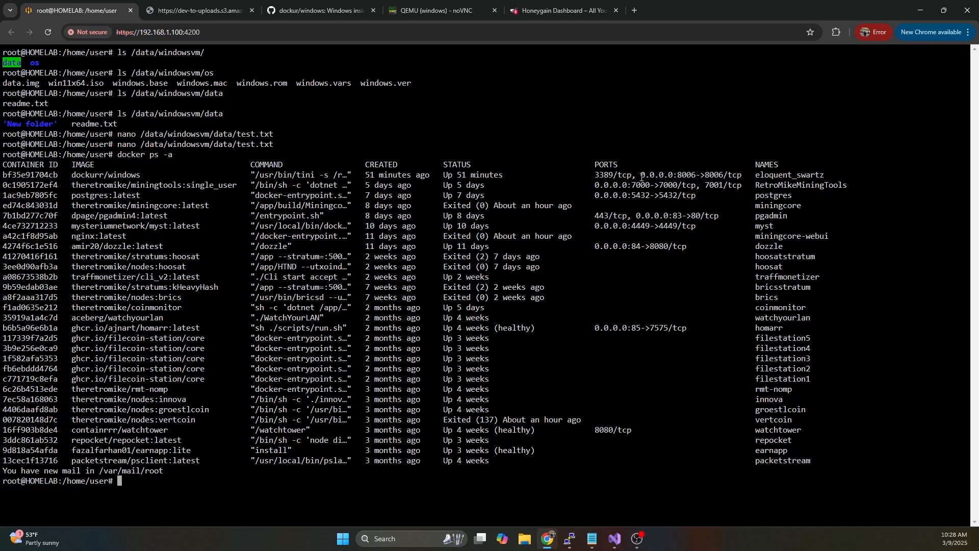
{"action": "left_click", "coordinate": [439, 10]}
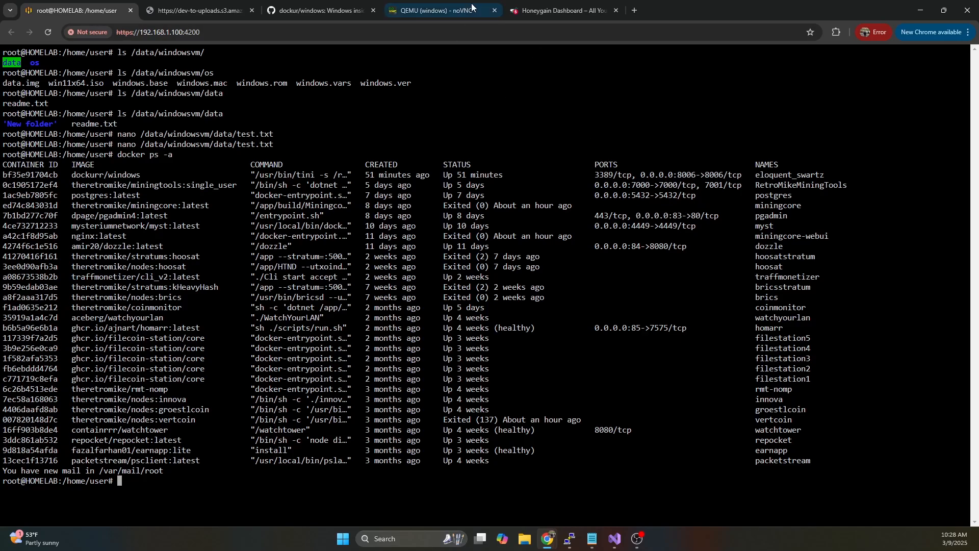
{"action": "left_click", "coordinate": [558, 11]}
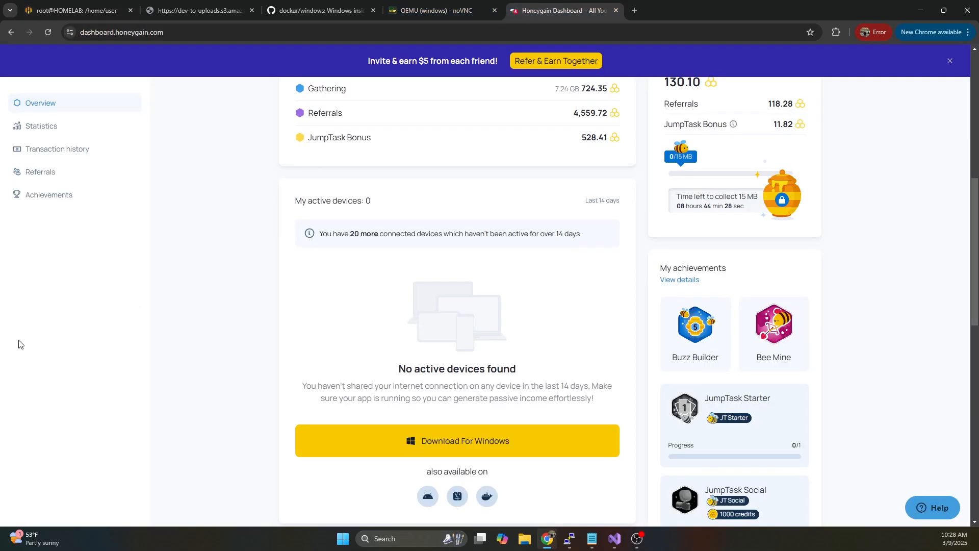